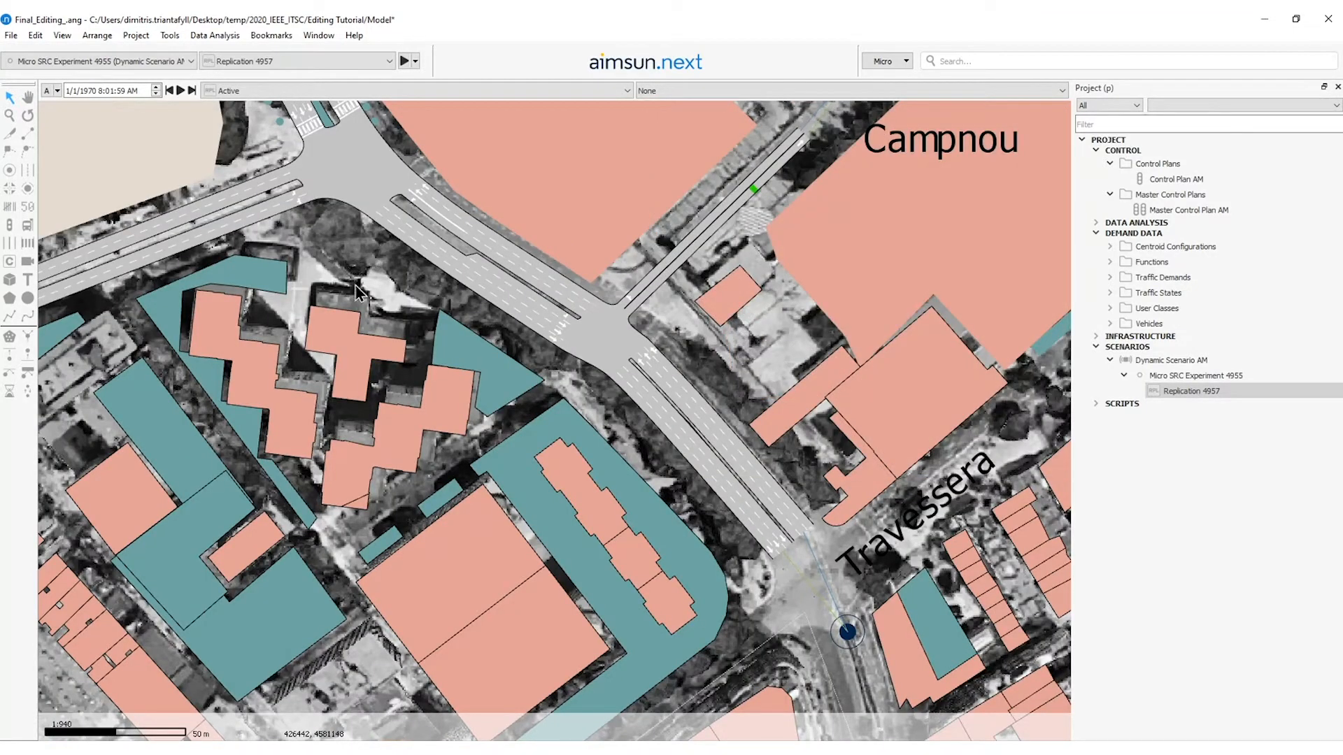
mouse_move(672, 295)
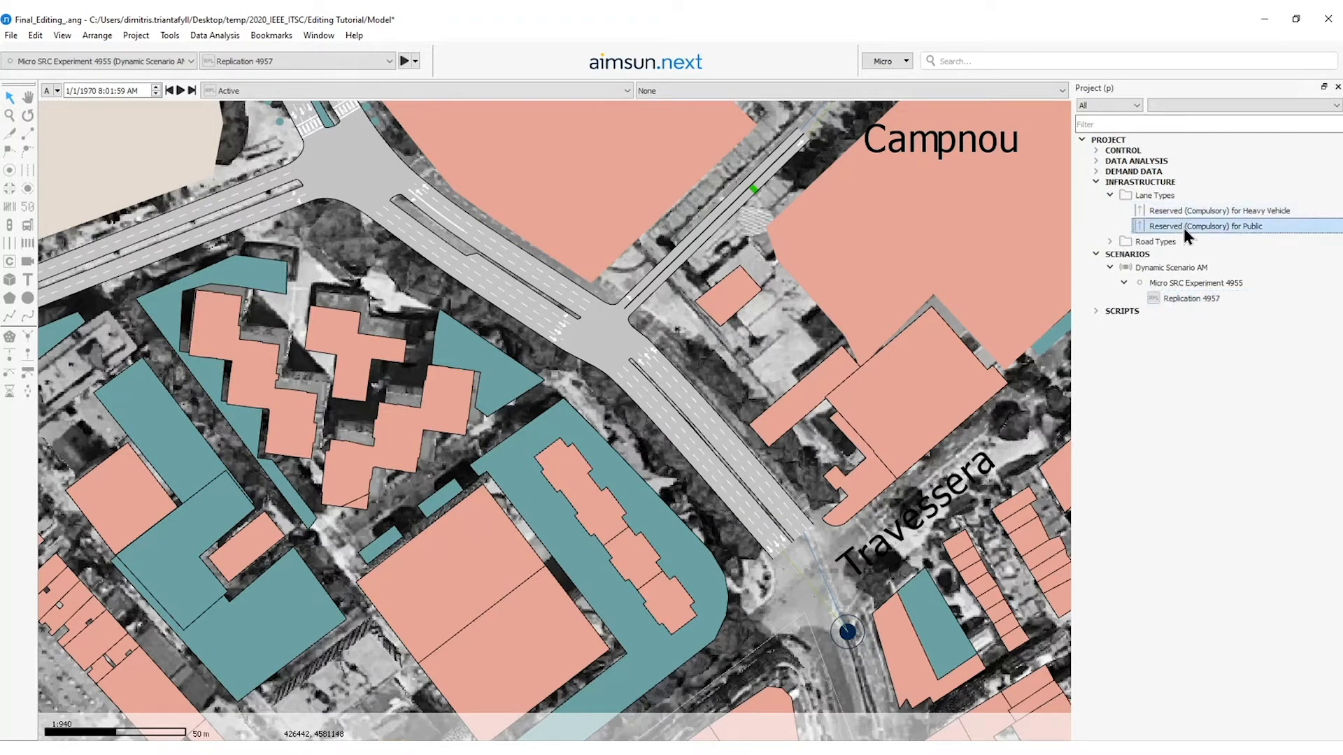
Review the 'Reserved (Compulsory) for Public' lane type's vehicle classes and accept it unchanged.
double_click(1206, 225)
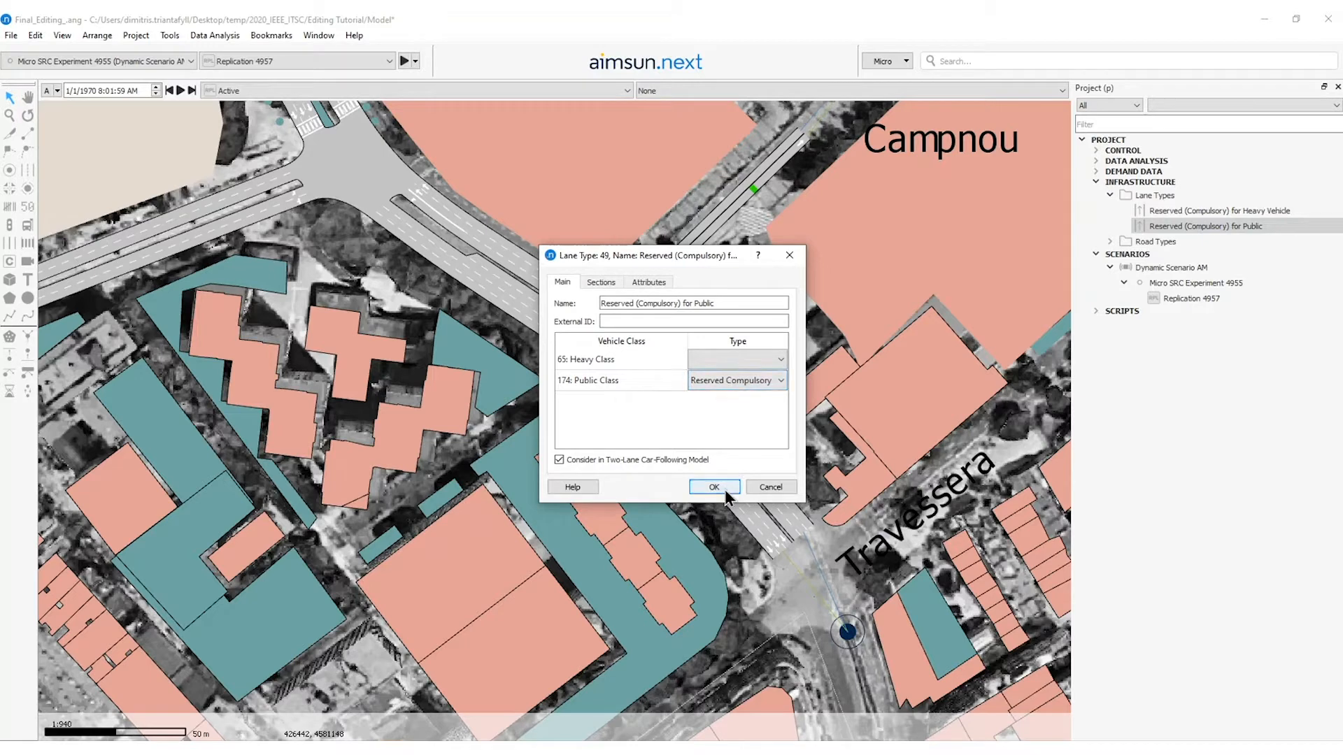
click(714, 487)
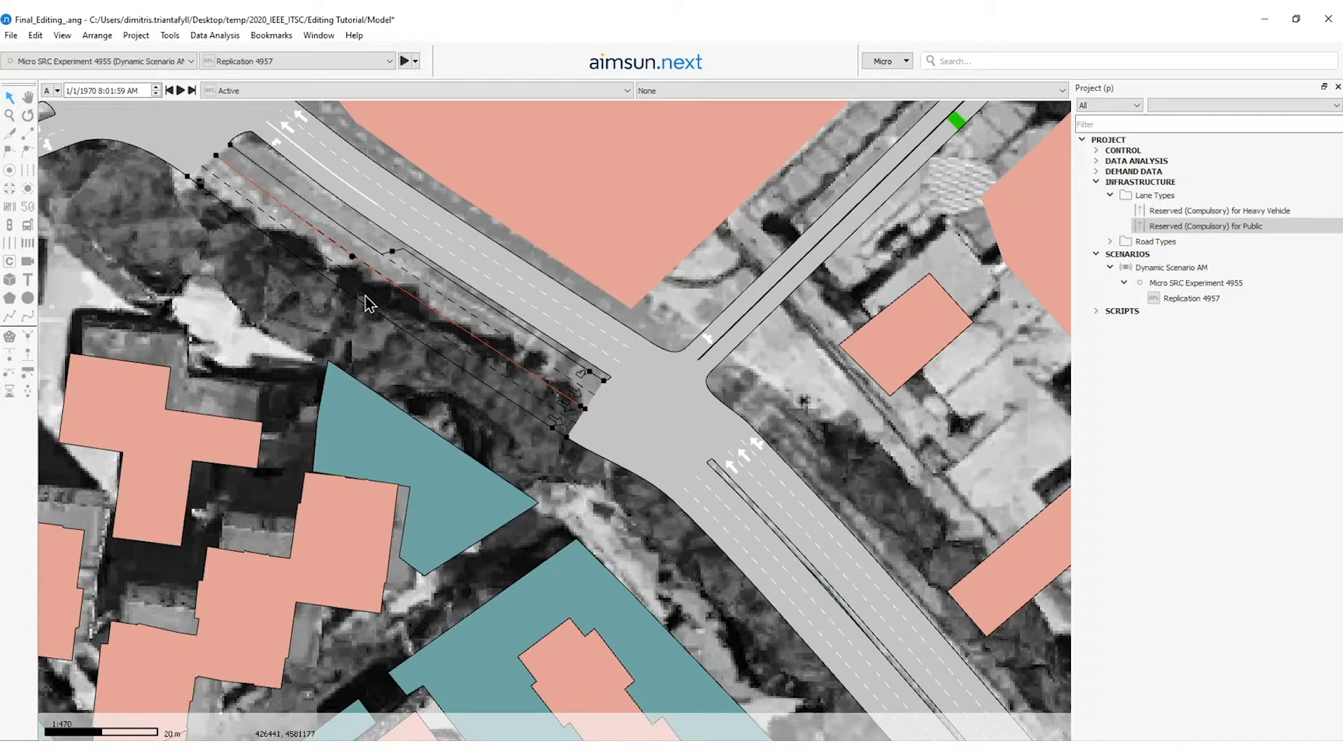
Assign the section's curbside lane the 'Reserved (Compulsory) for Public' lane type.
right_click(370, 304)
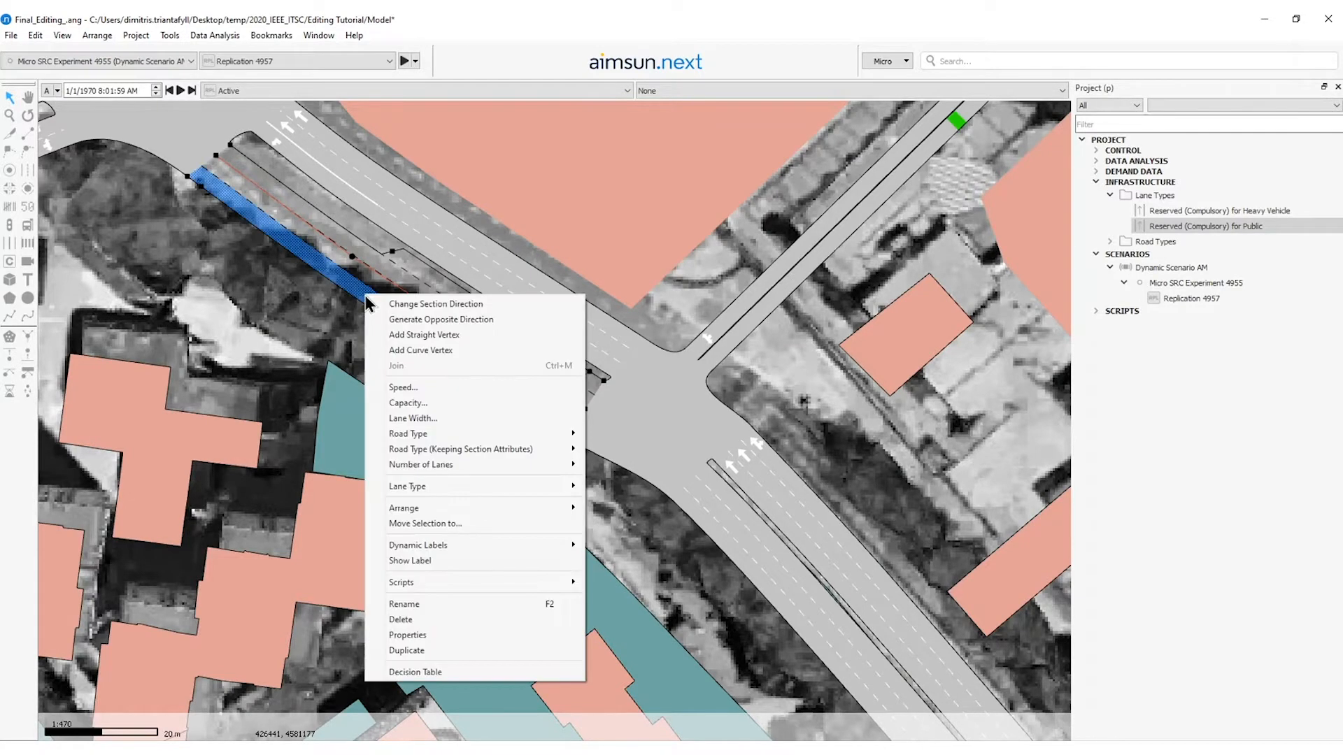
mouse_move(428, 486)
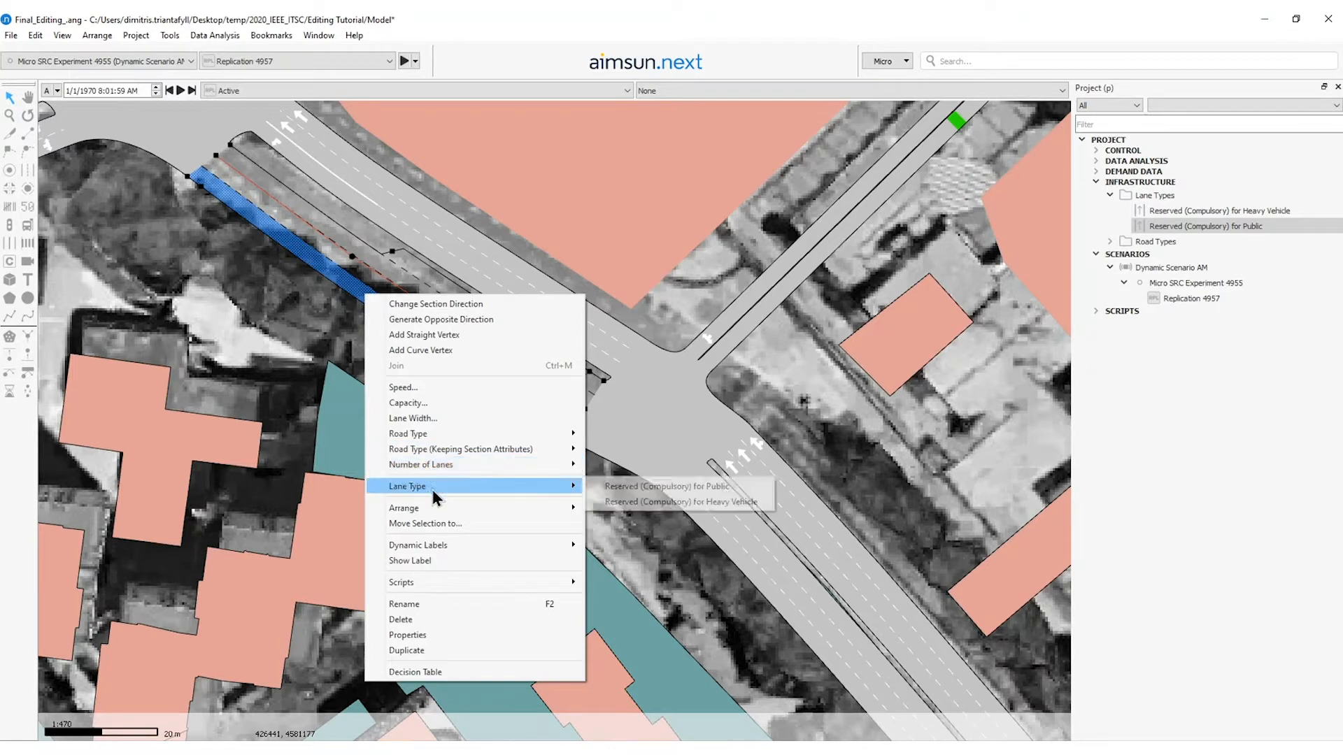
mouse_move(668, 486)
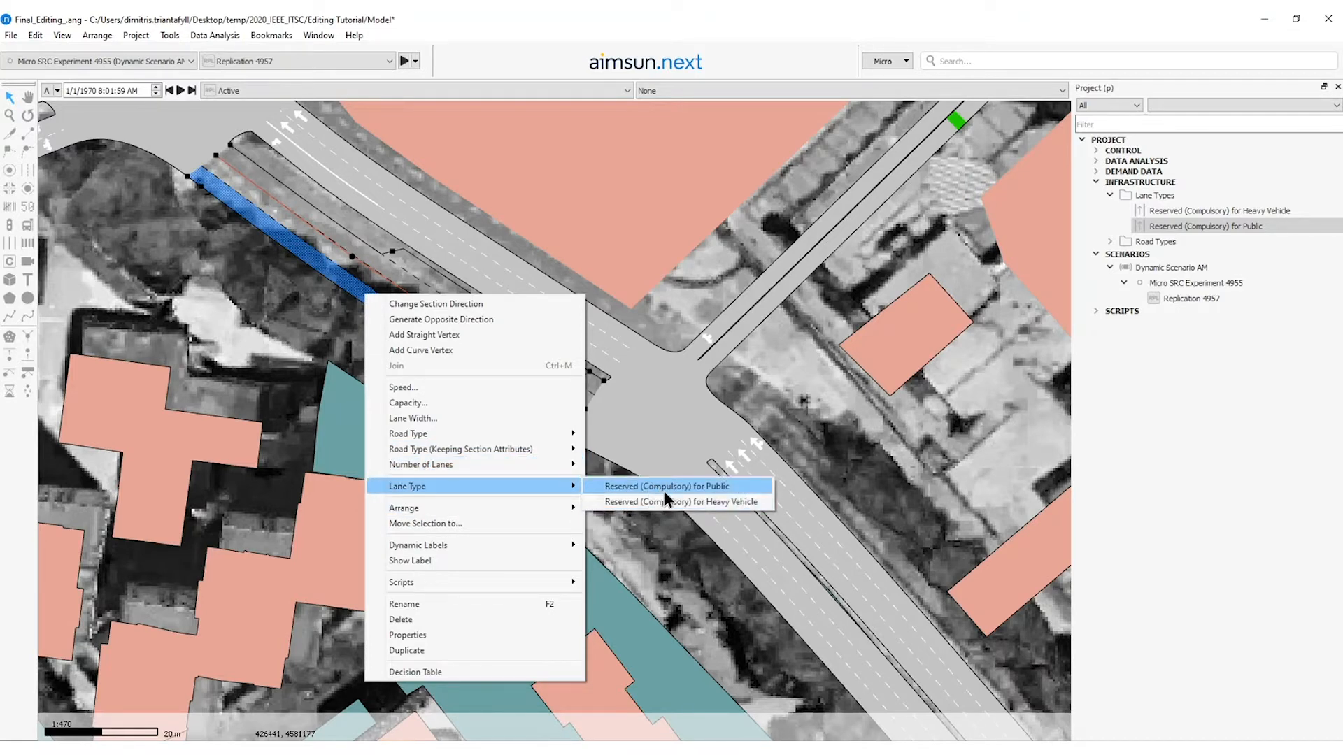
click(663, 487)
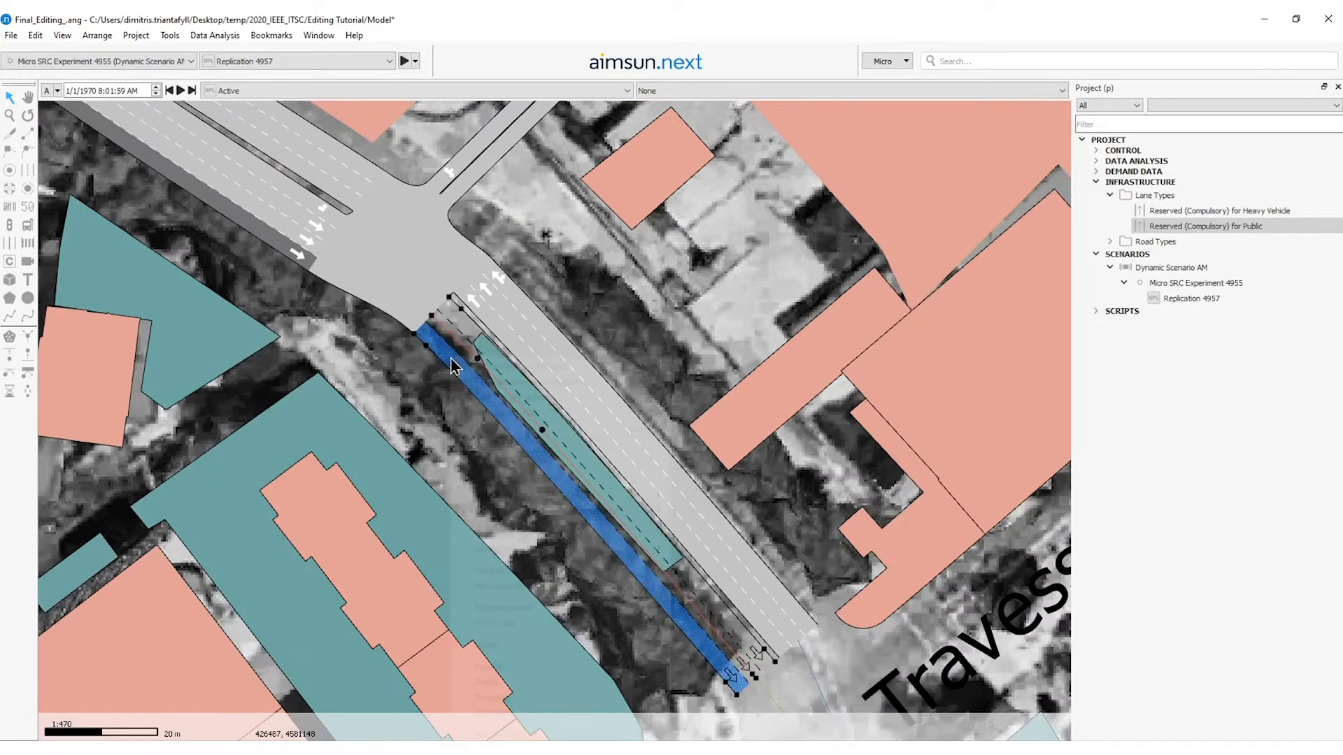
right_click(455, 366)
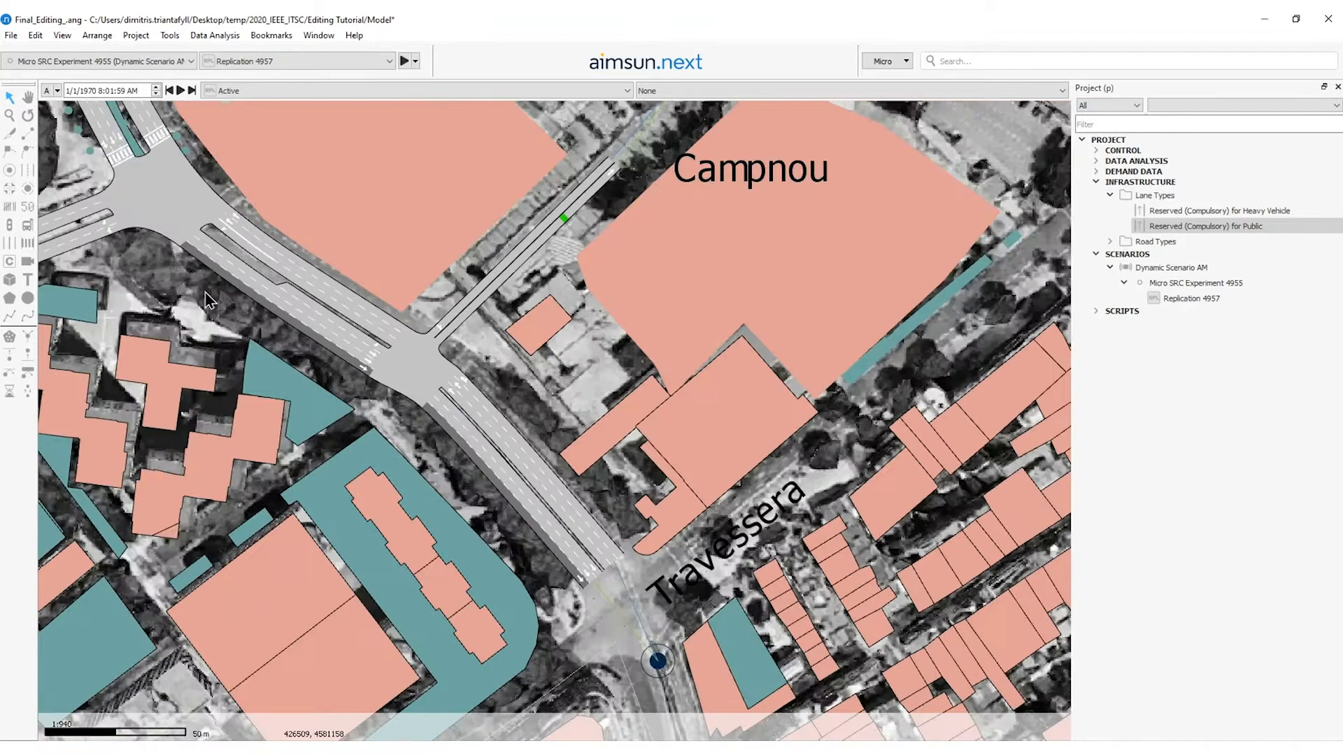
click(1151, 196)
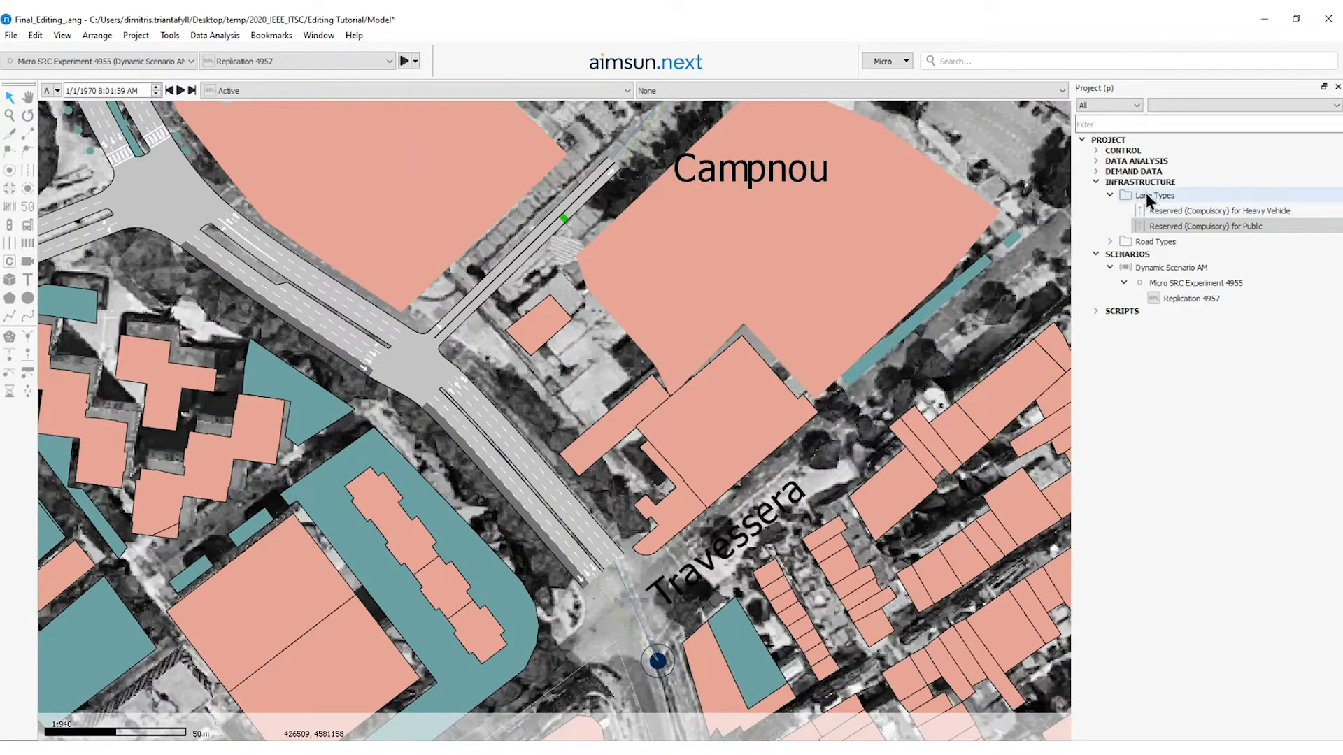
right_click(1149, 195)
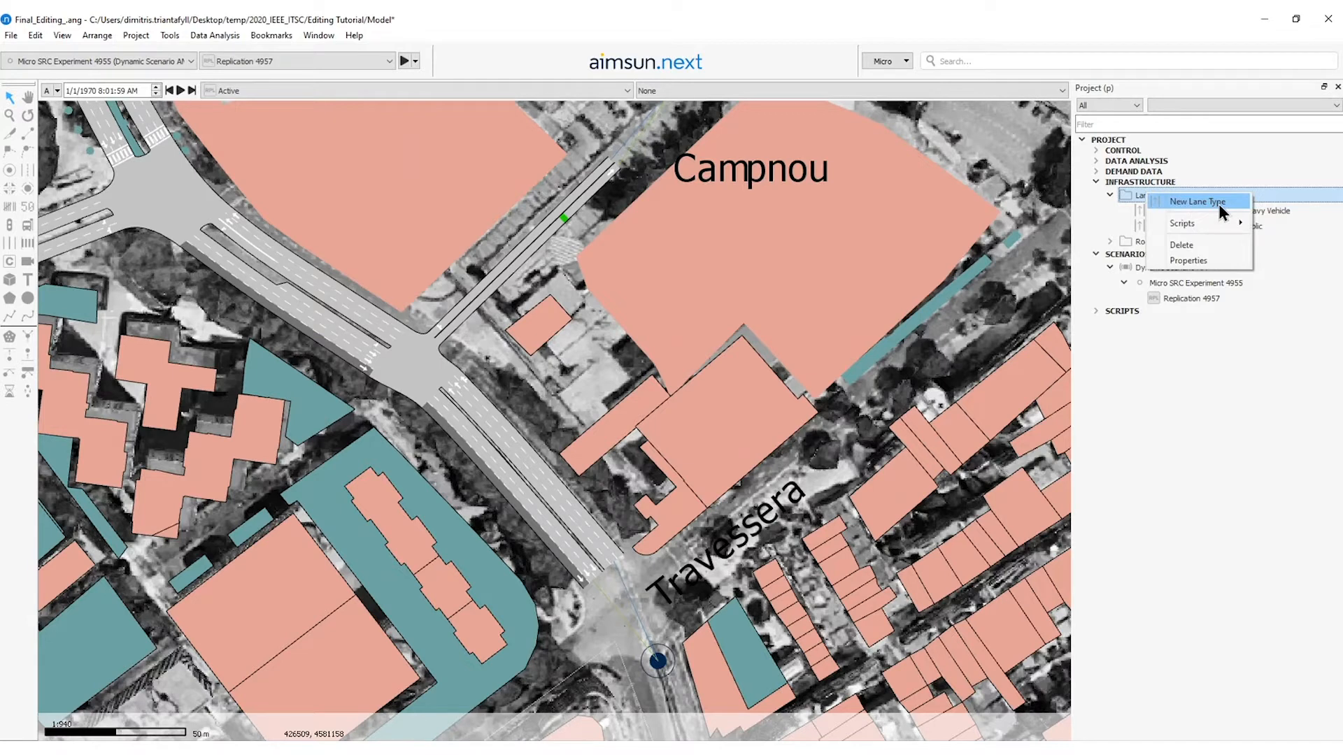
click(1197, 202)
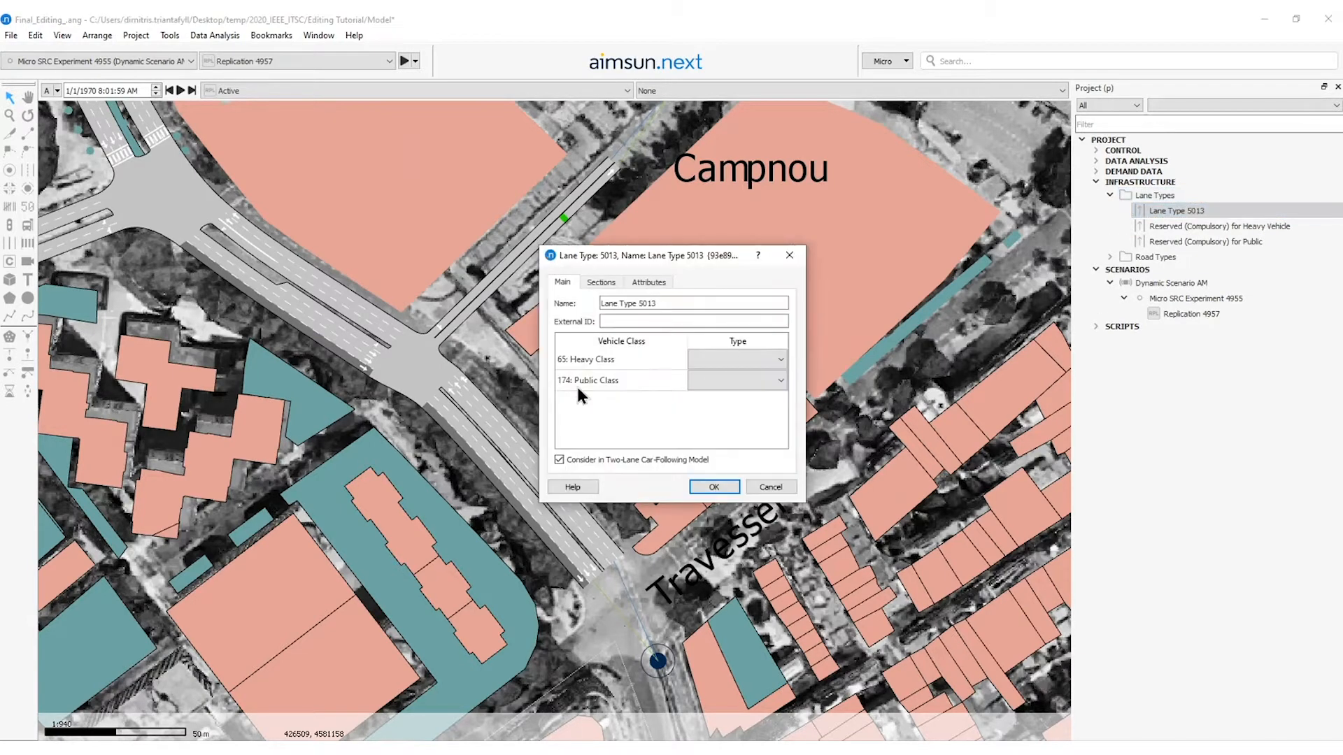
mouse_move(768, 260)
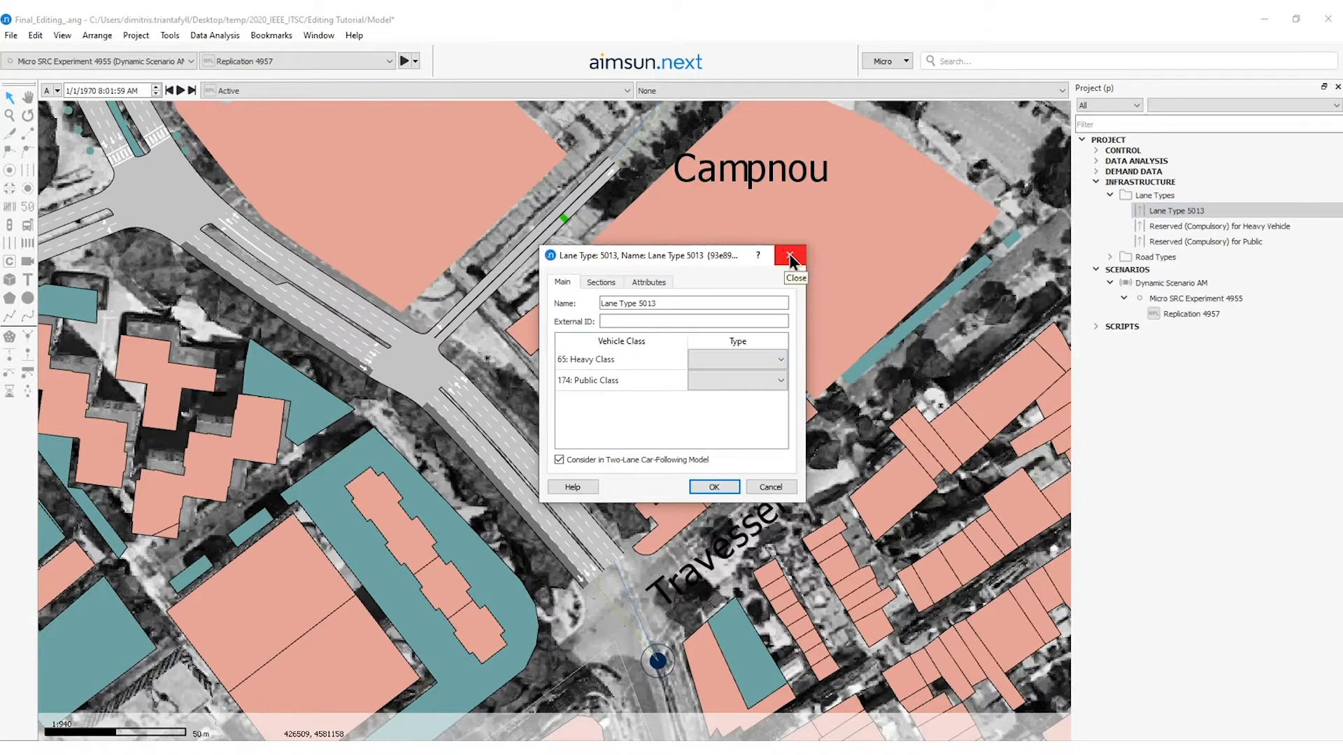
click(790, 255)
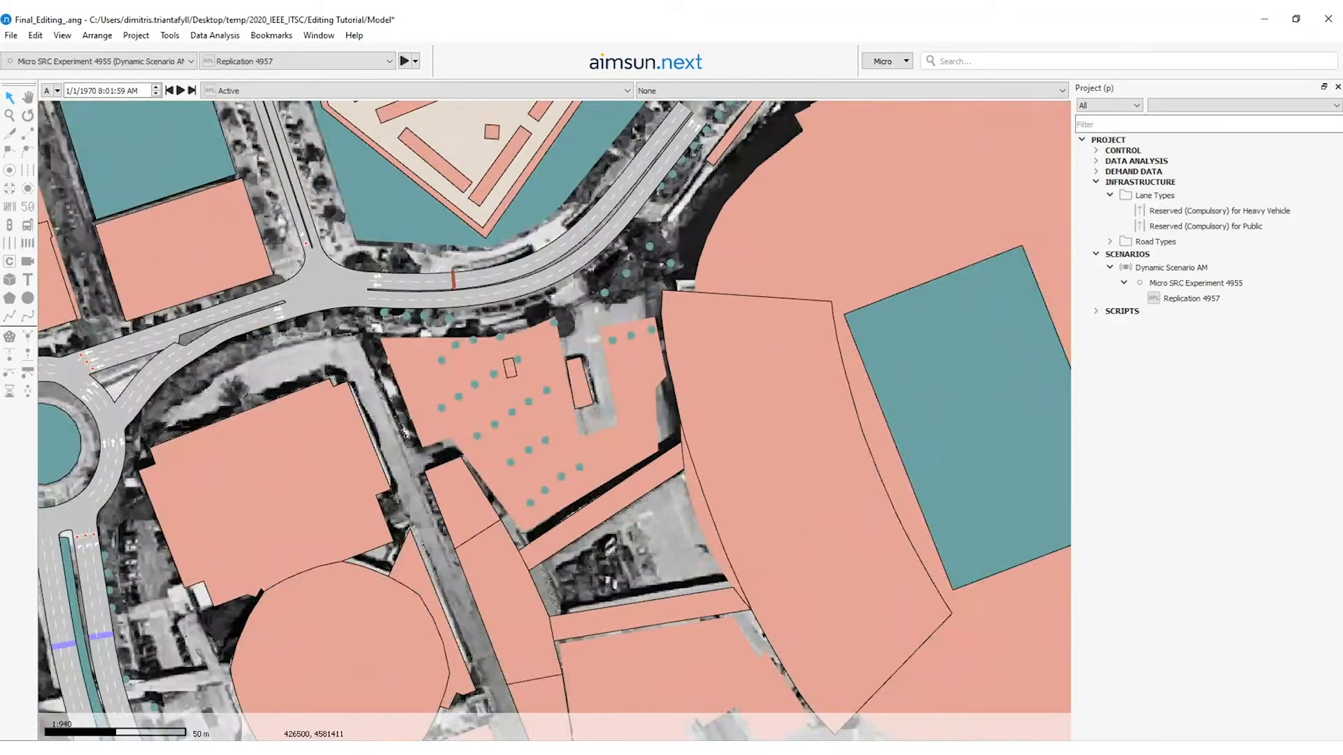
mouse_move(275, 239)
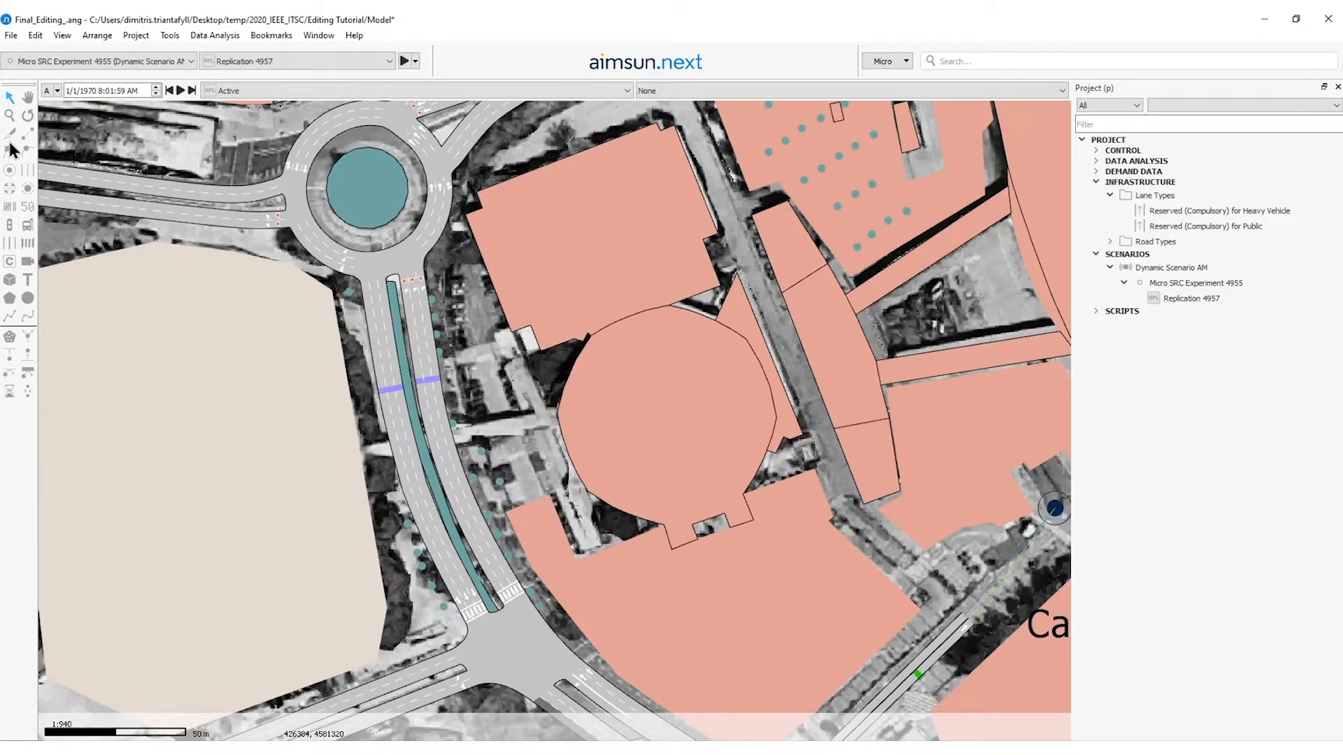
mouse_move(27, 225)
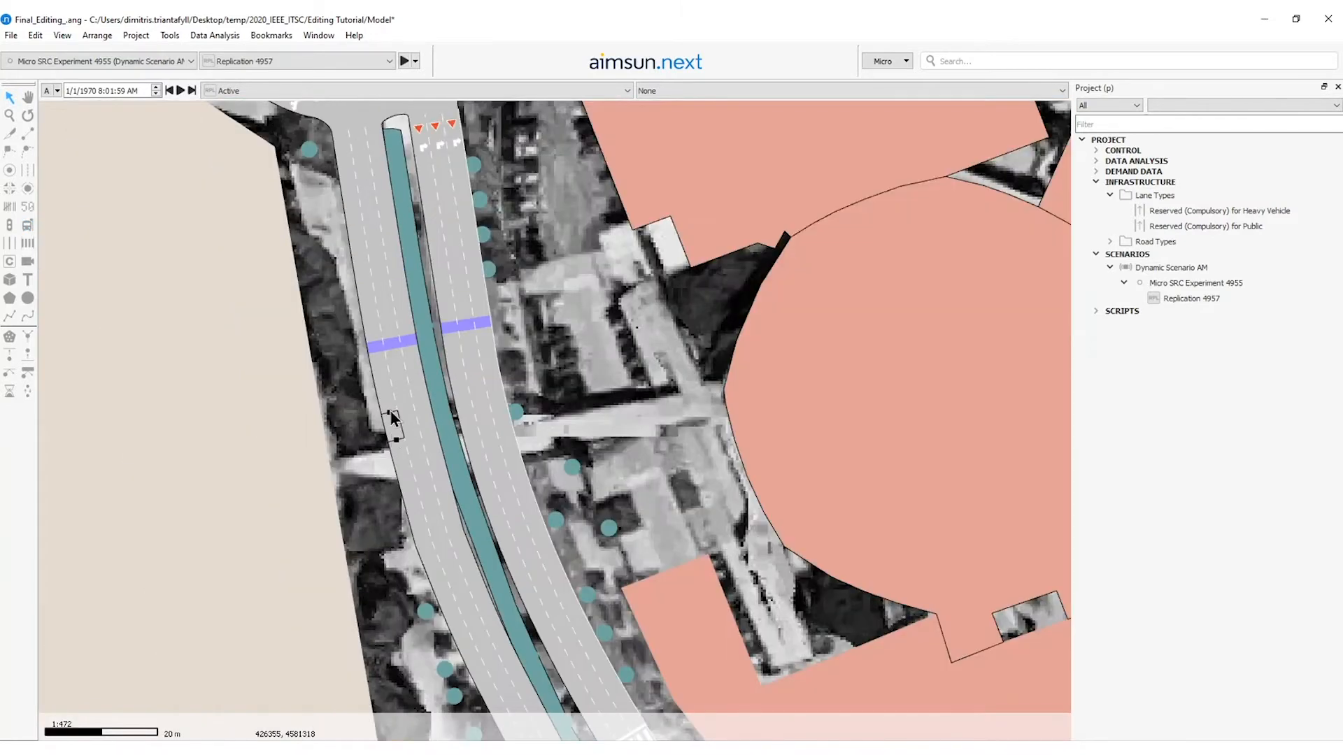
mouse_move(393, 419)
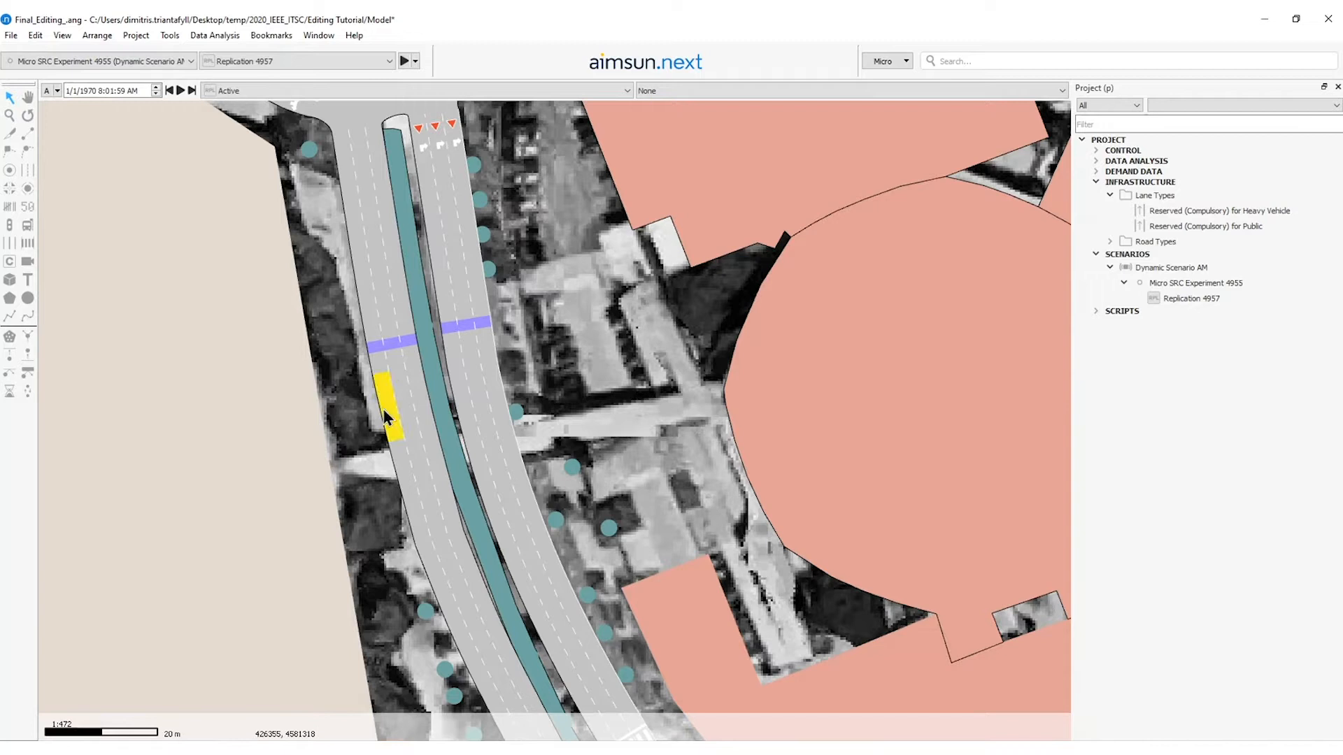
Place transit stop 5014 on the curbside lane, keeping its type as Normal.
double_click(388, 409)
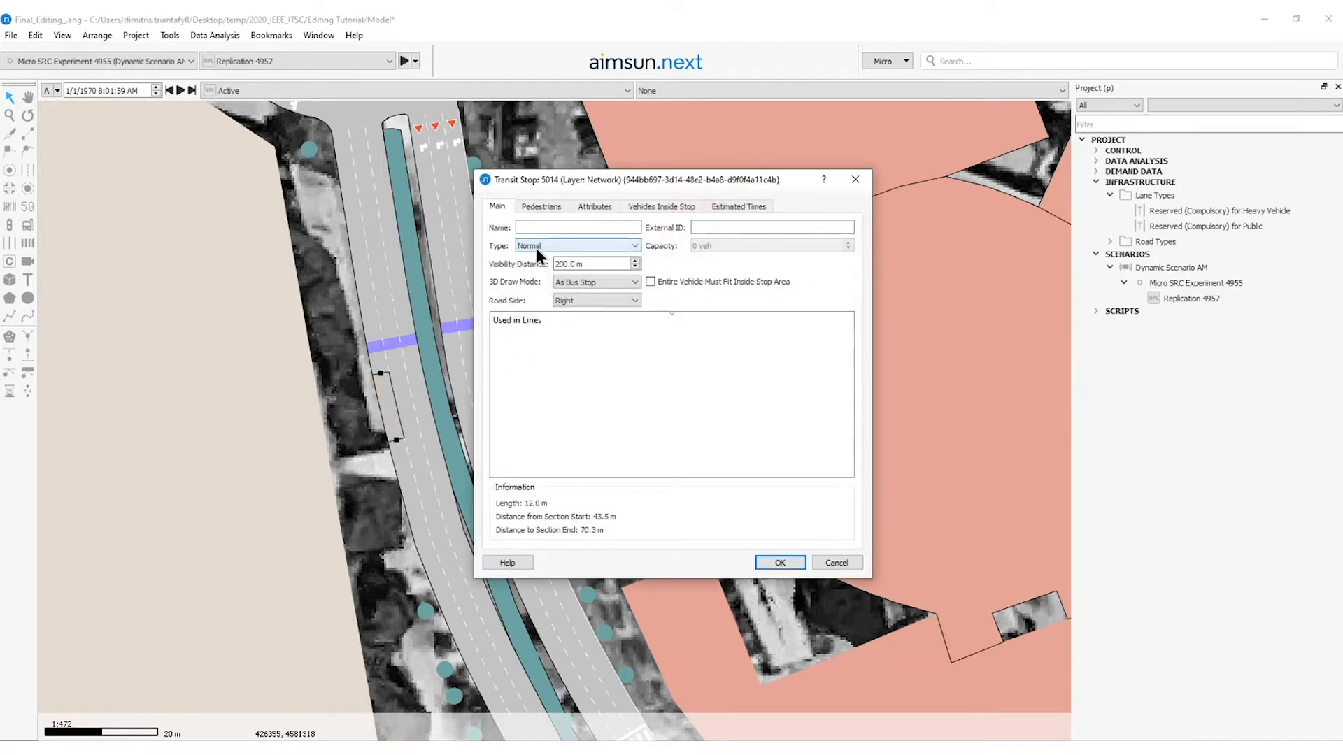
click(634, 246)
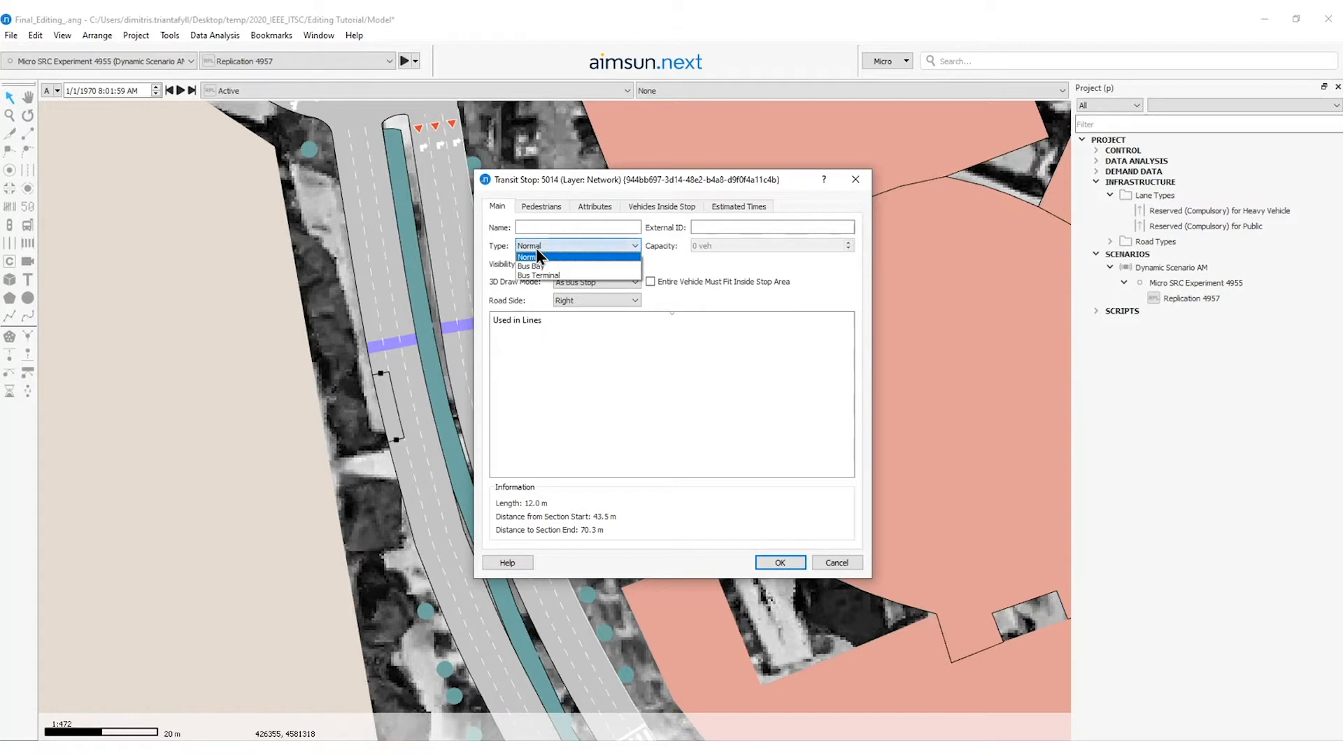
click(528, 257)
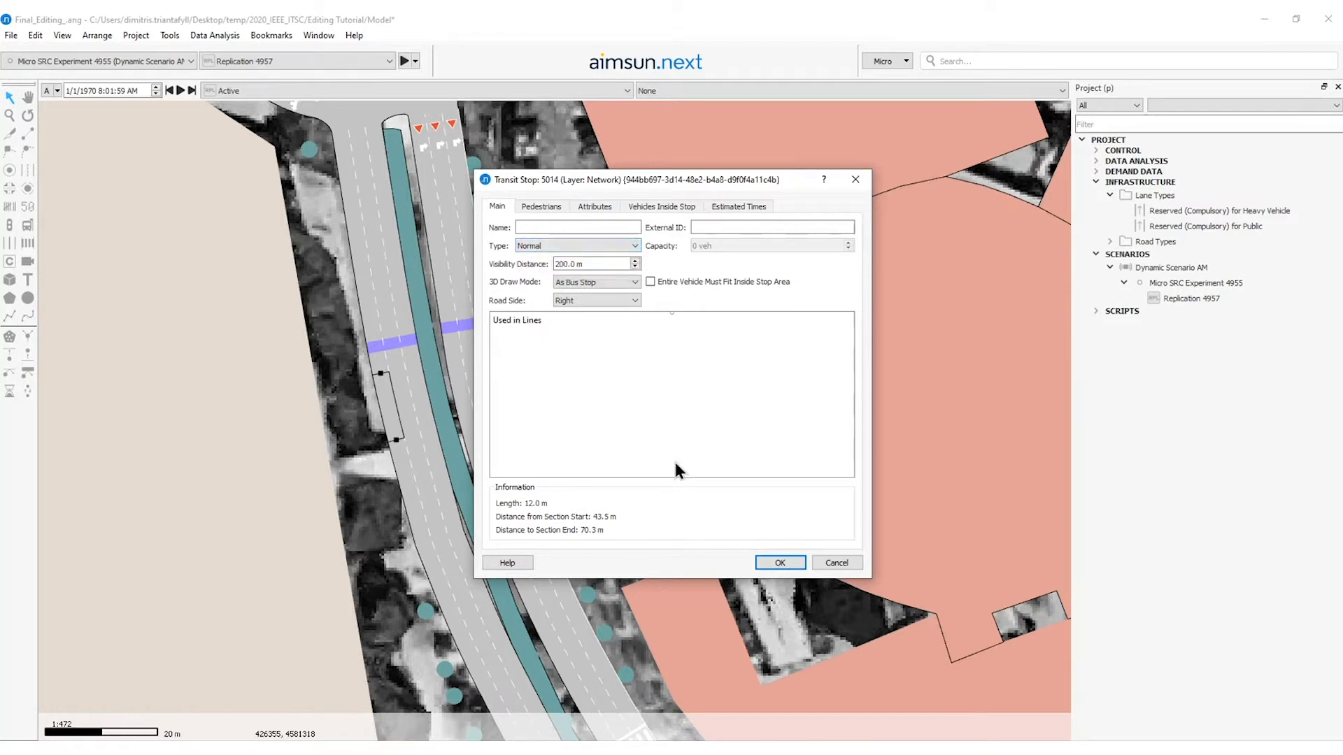
mouse_move(550, 424)
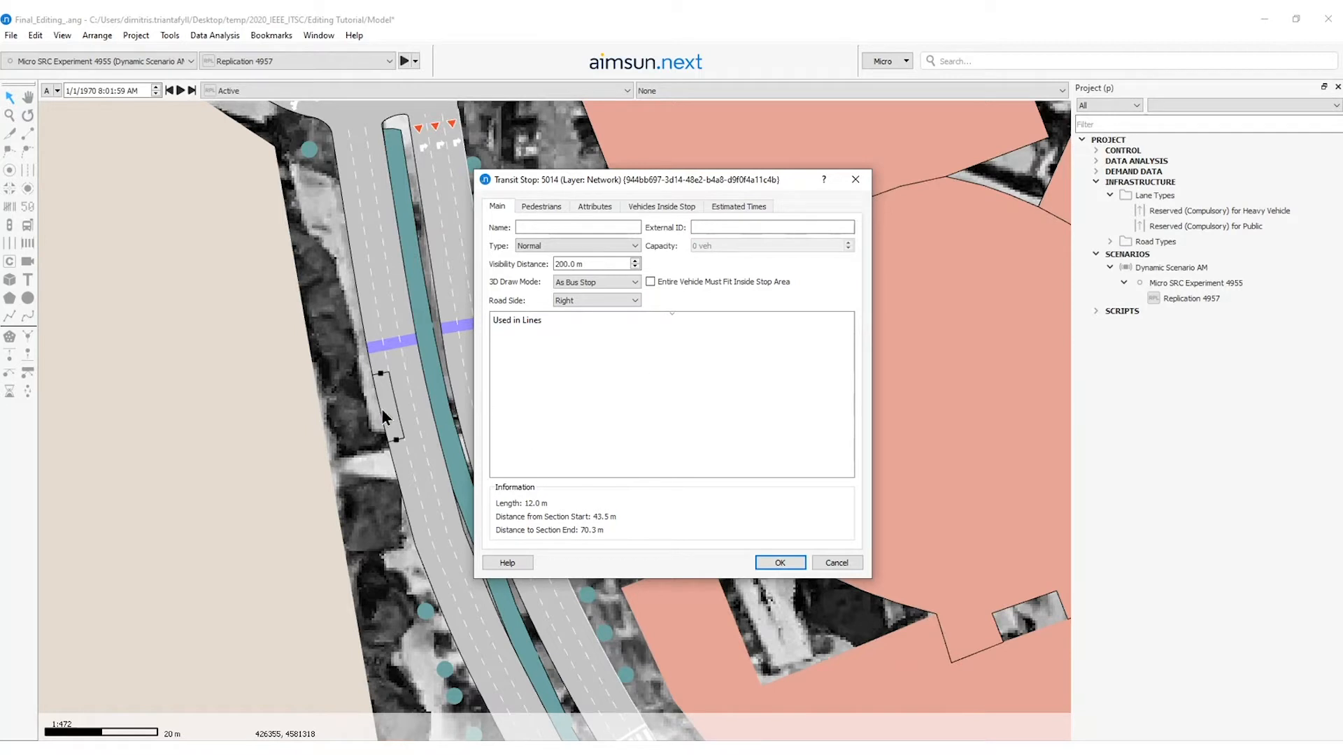
mouse_move(588, 470)
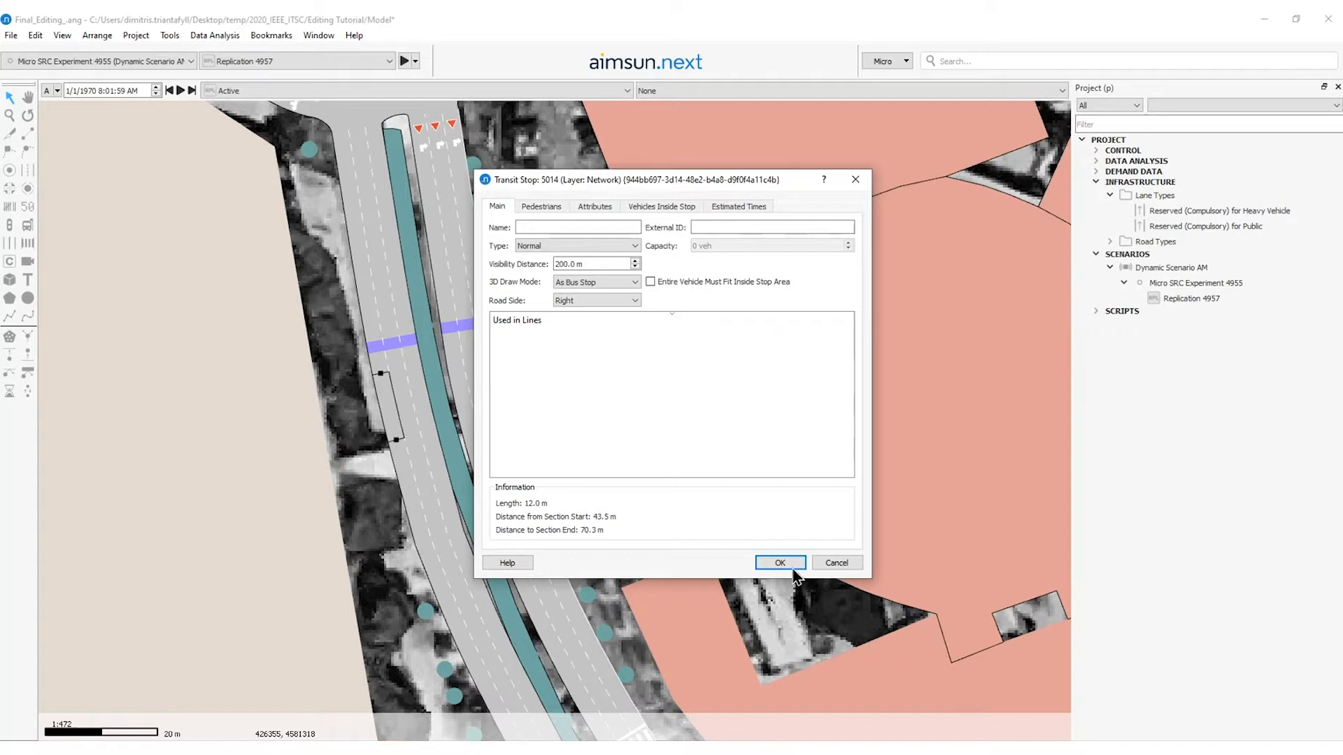
click(780, 563)
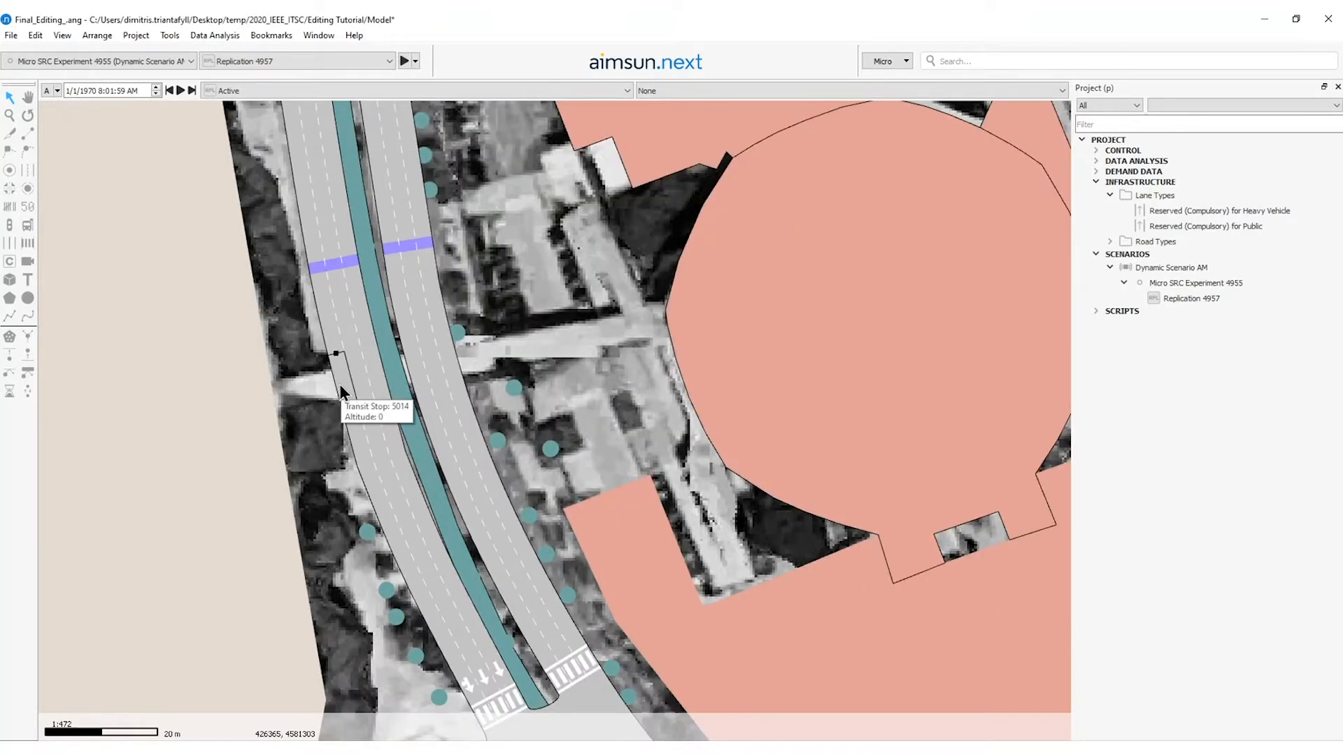
mouse_move(347, 389)
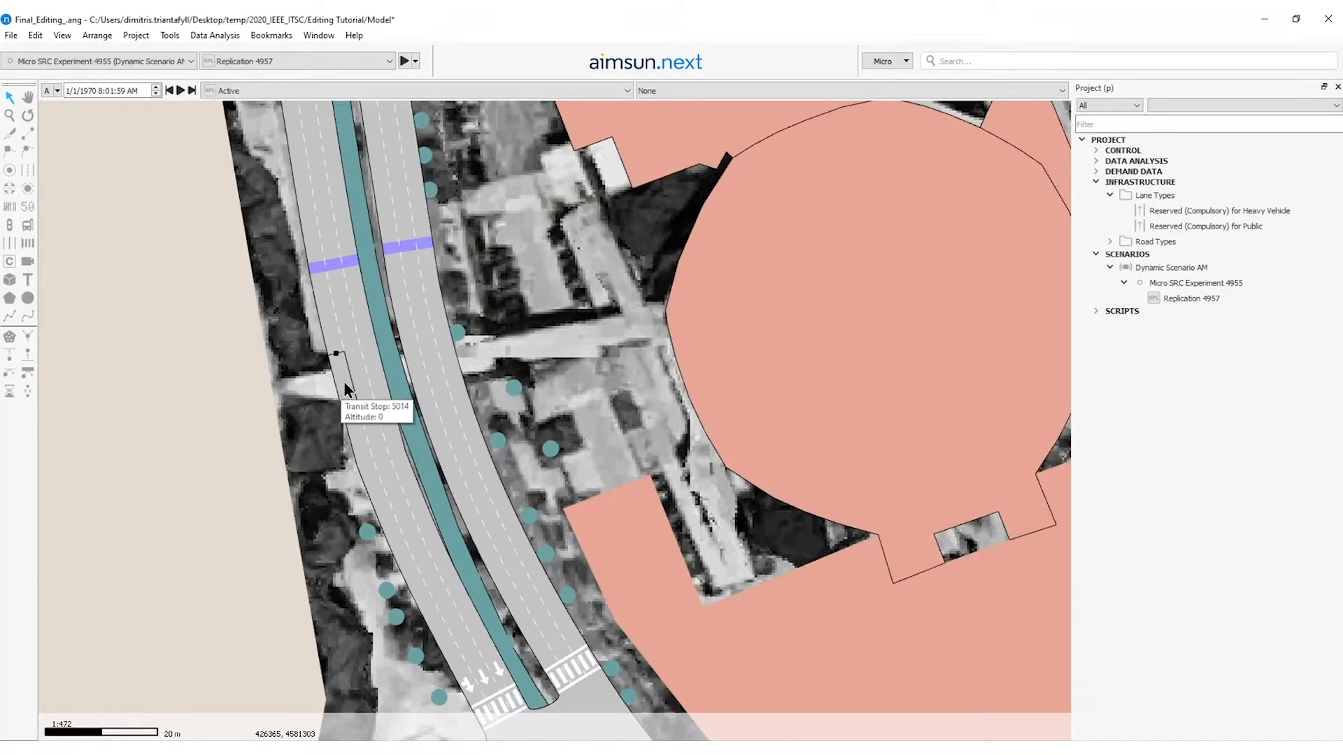
mouse_move(371, 446)
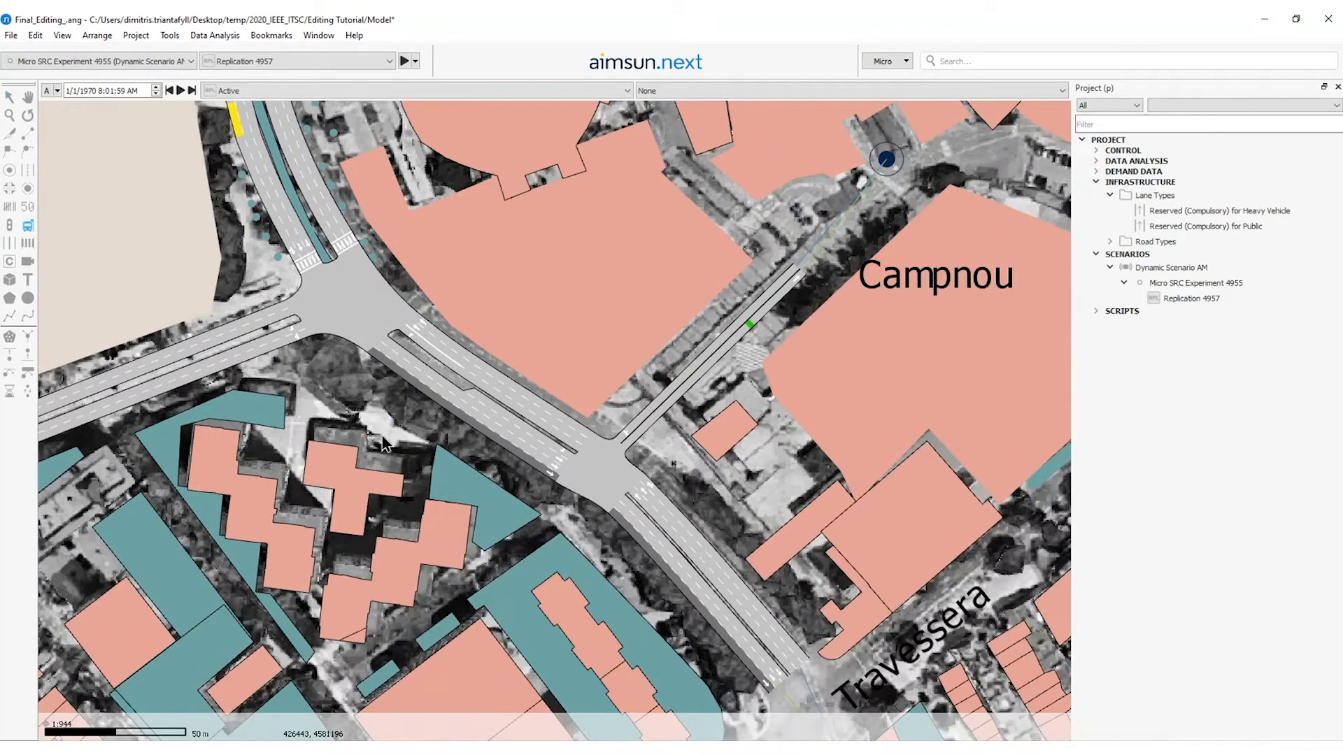
mouse_move(493, 436)
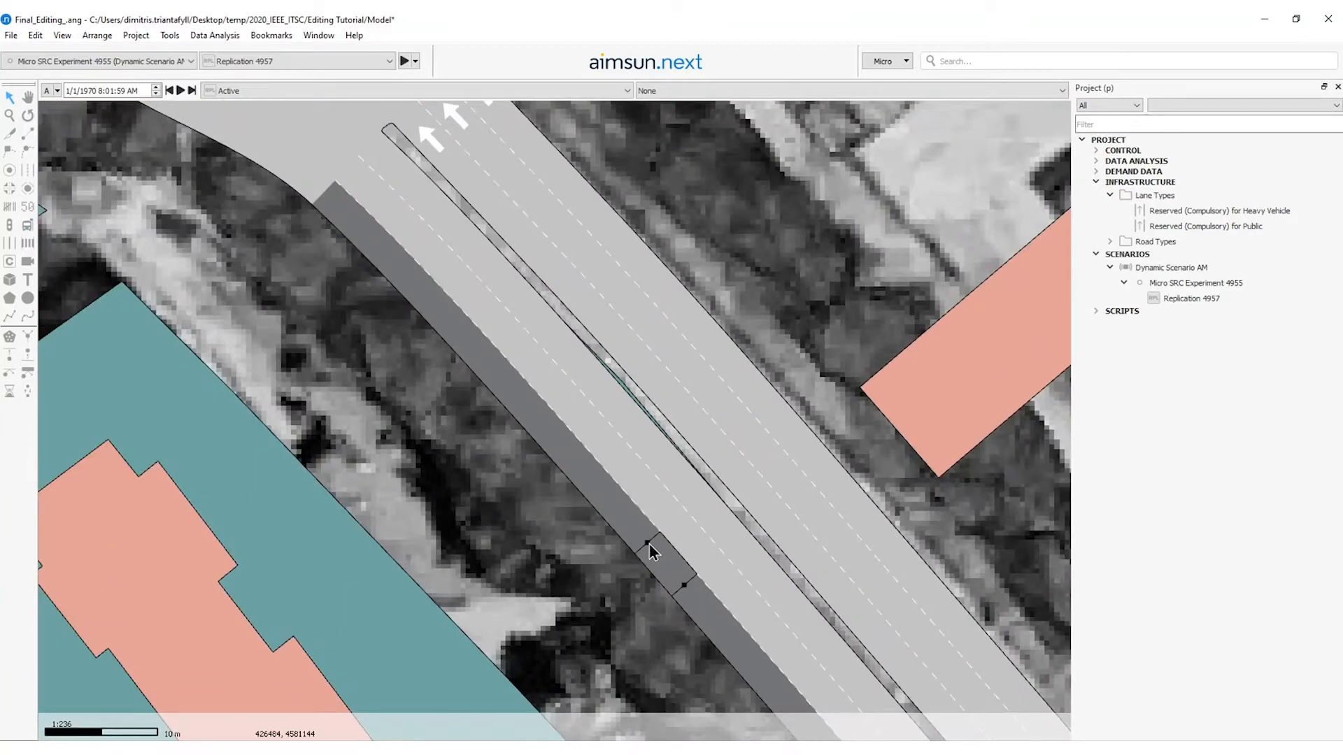
Place transit stop 5016 beside the Campnou intersection and set its type to Bus Bay.
double_click(653, 556)
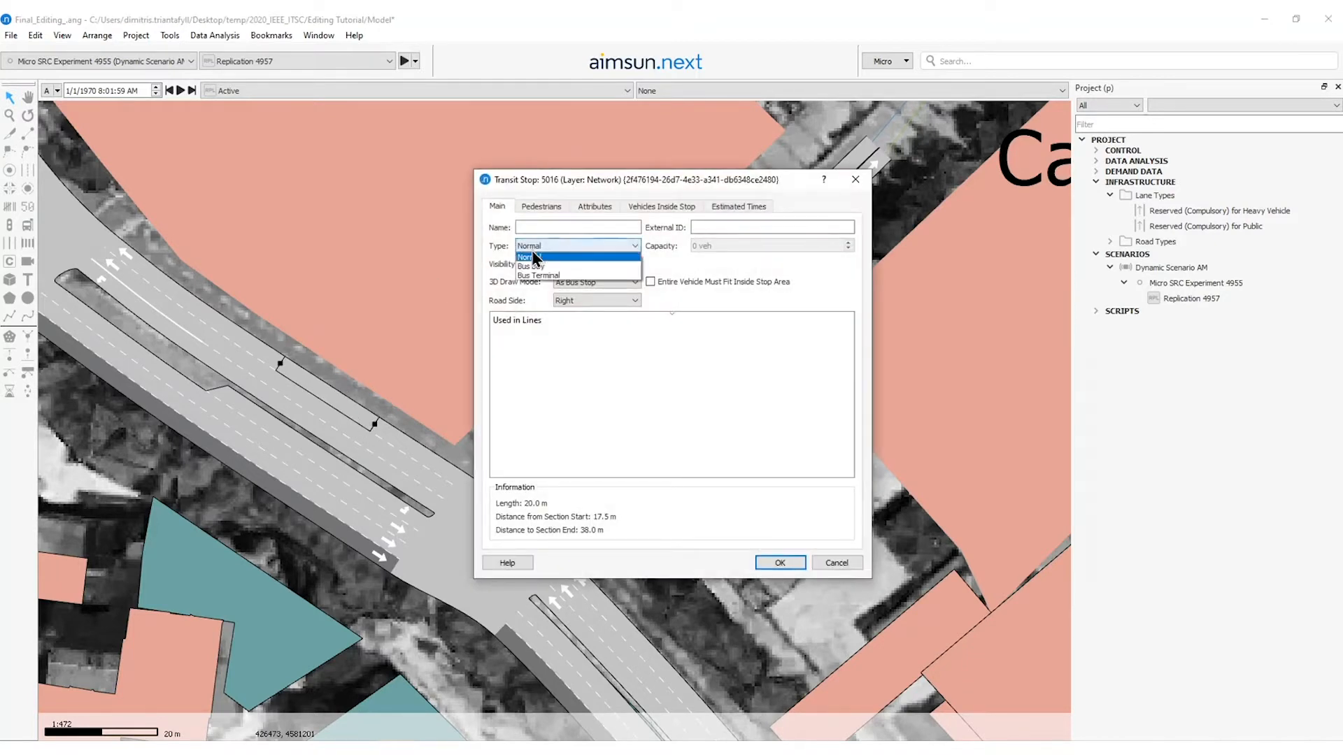
click(529, 266)
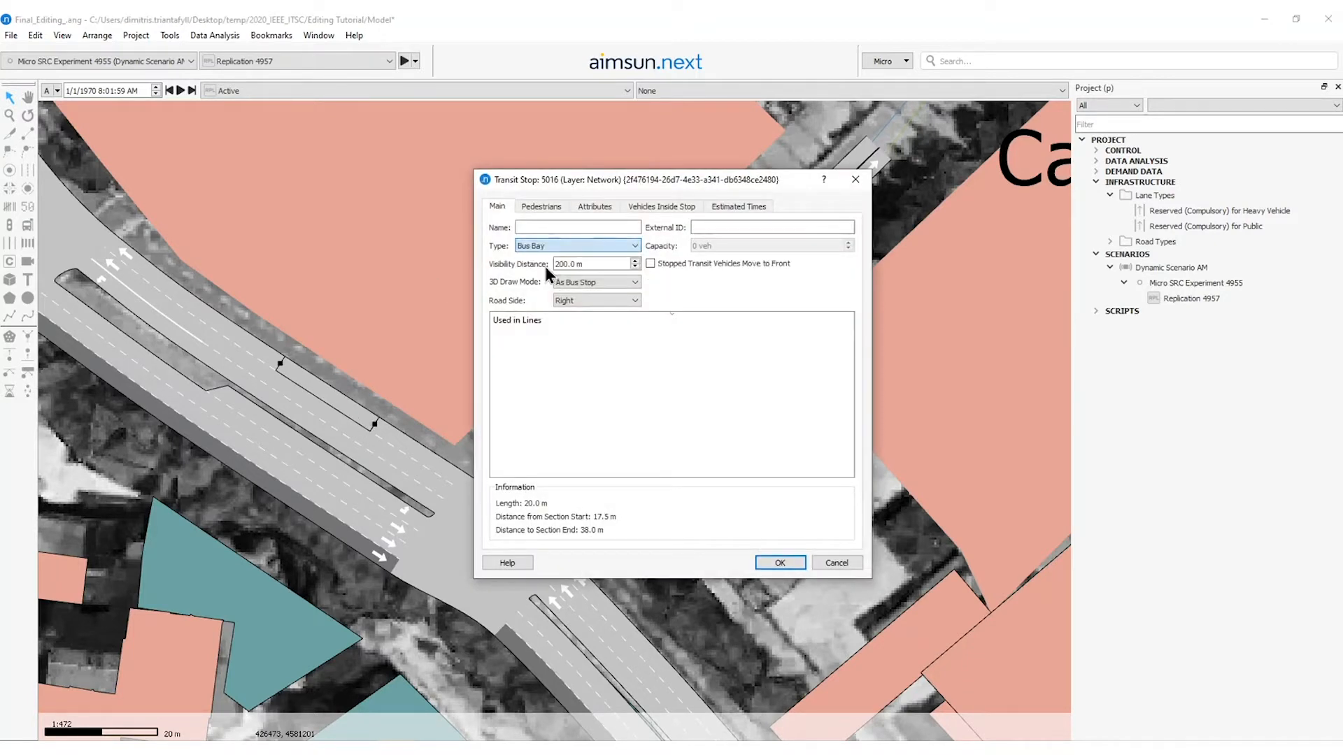
click(780, 564)
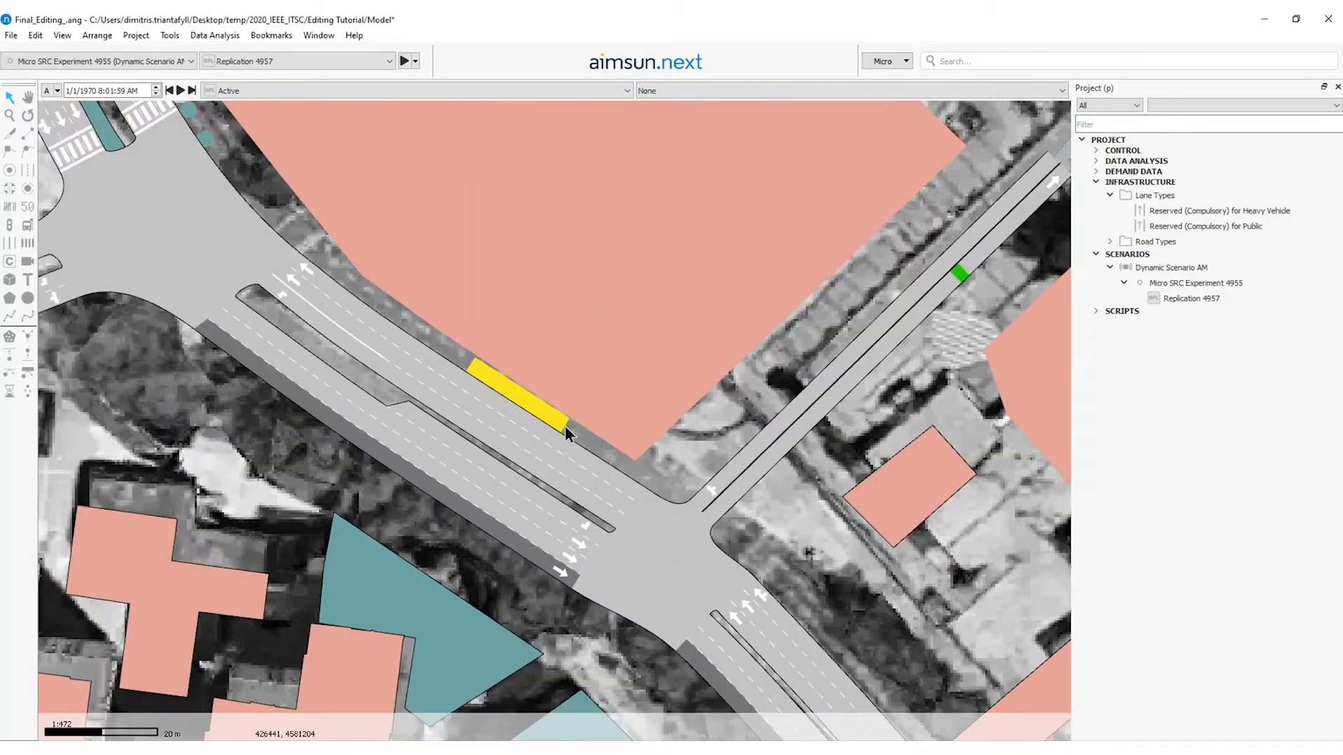
mouse_move(535, 411)
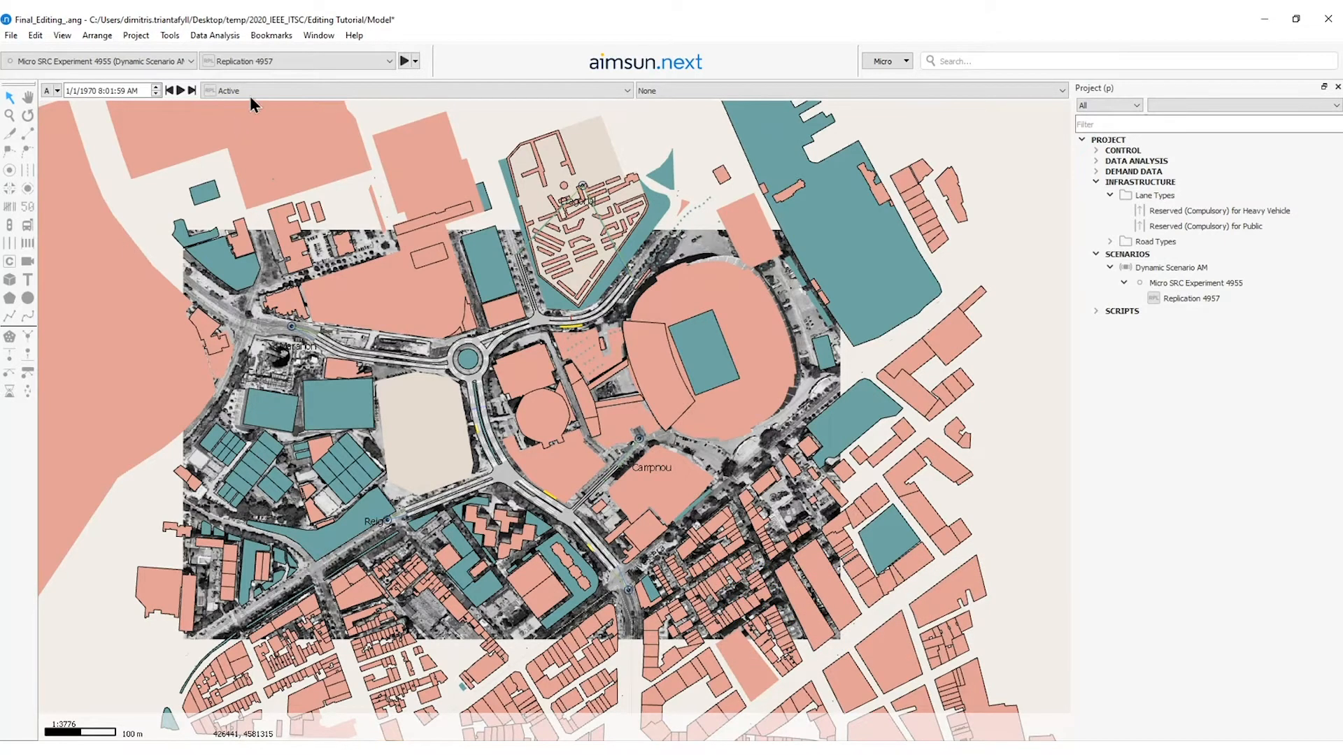
Add a transit line from the Project menu and select Transit Line 5021.
click(136, 35)
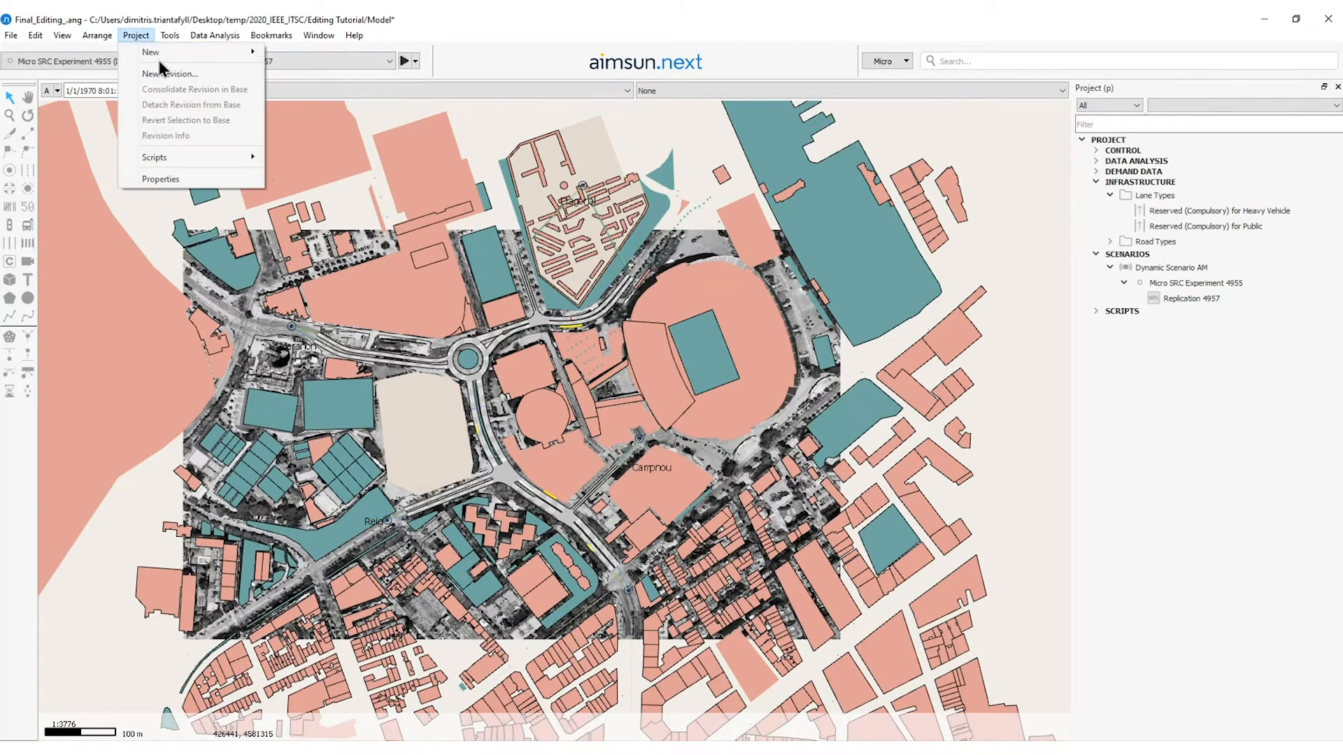
mouse_move(321, 139)
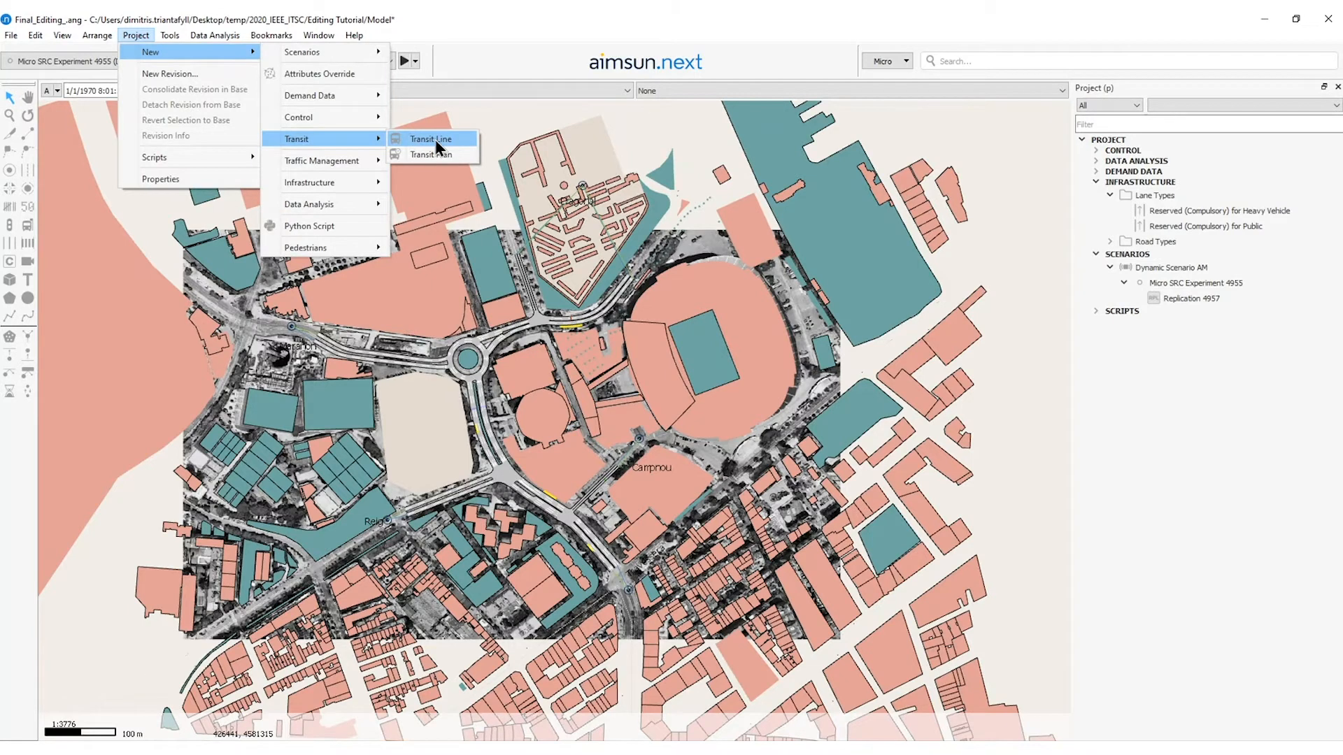
click(431, 139)
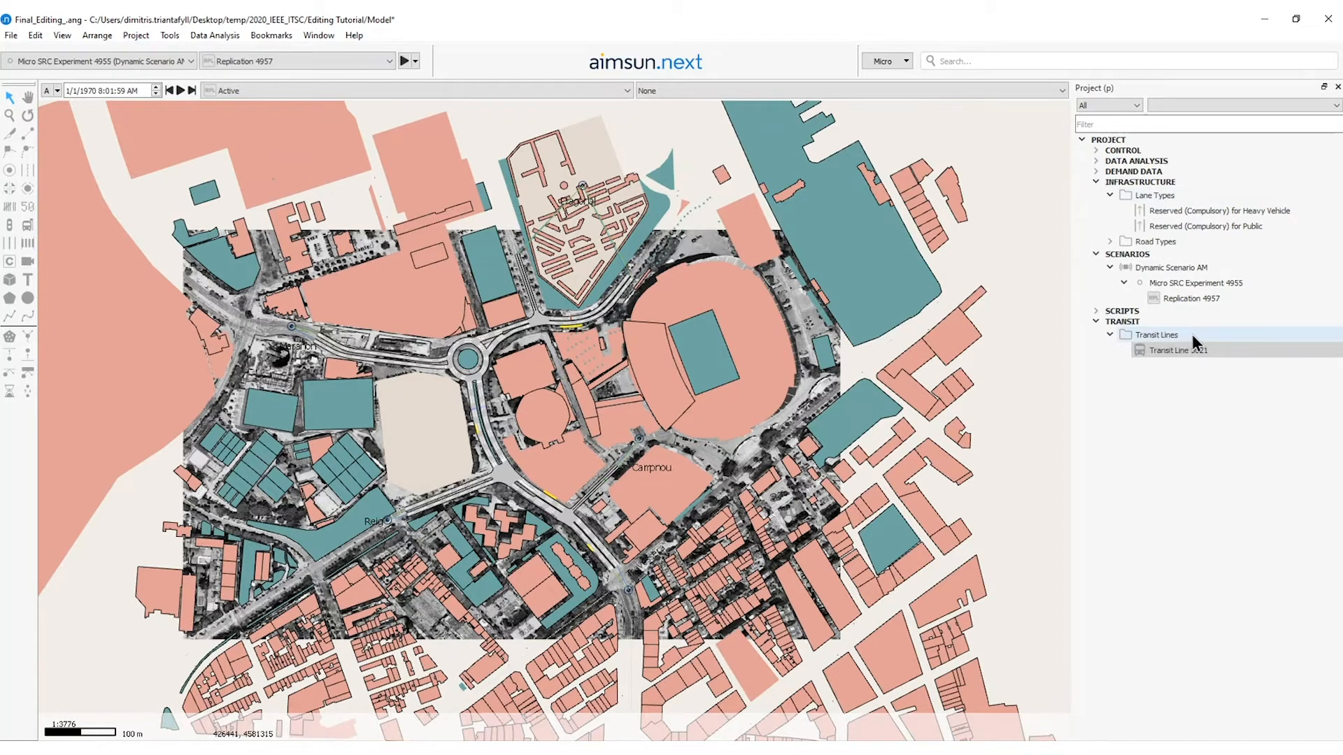
click(1179, 350)
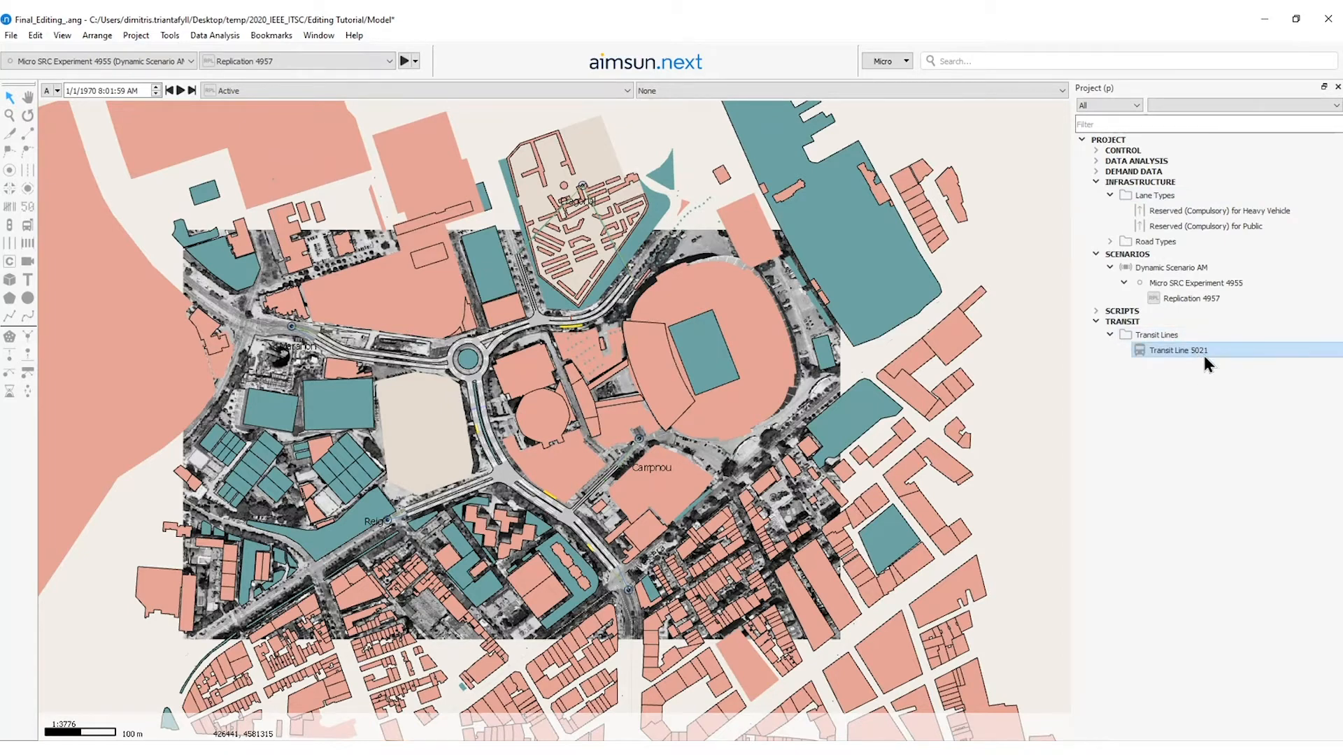
mouse_move(1213, 359)
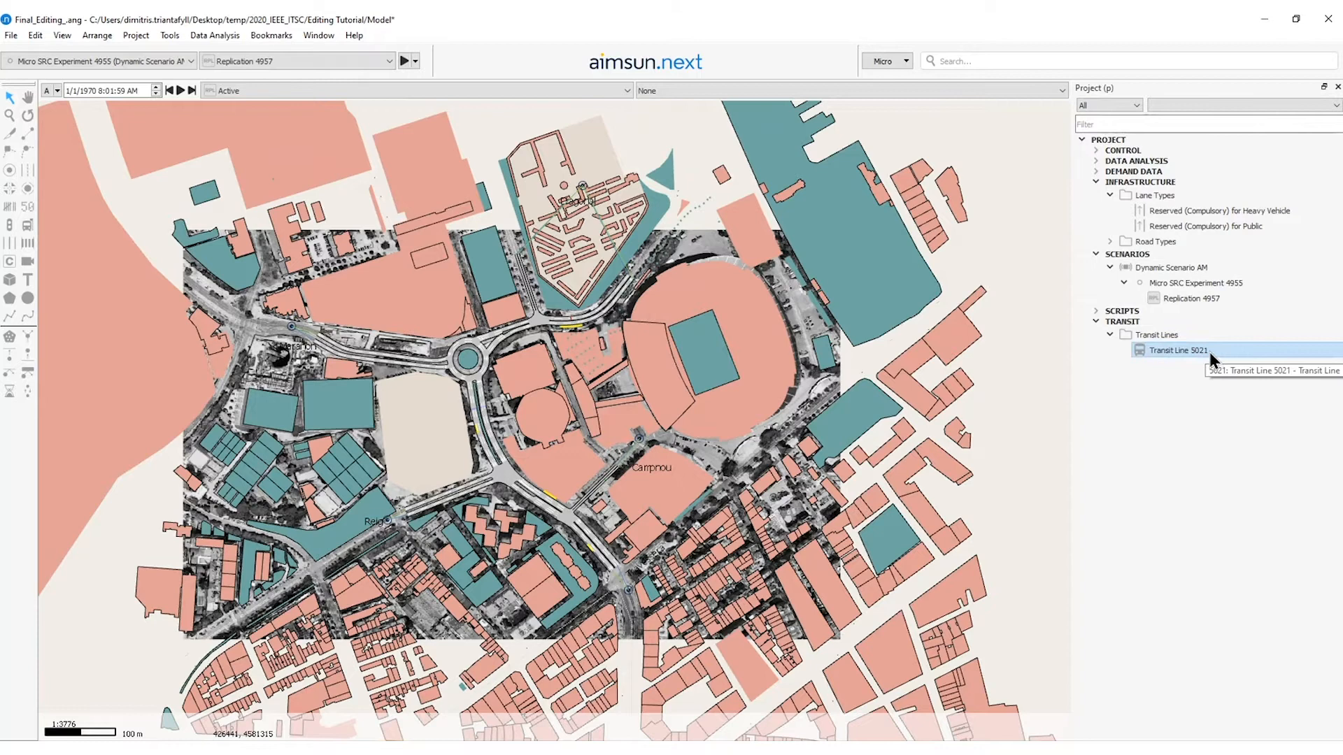
Open Transit Line 5021's properties and begin renaming it L-Blue.
double_click(1175, 349)
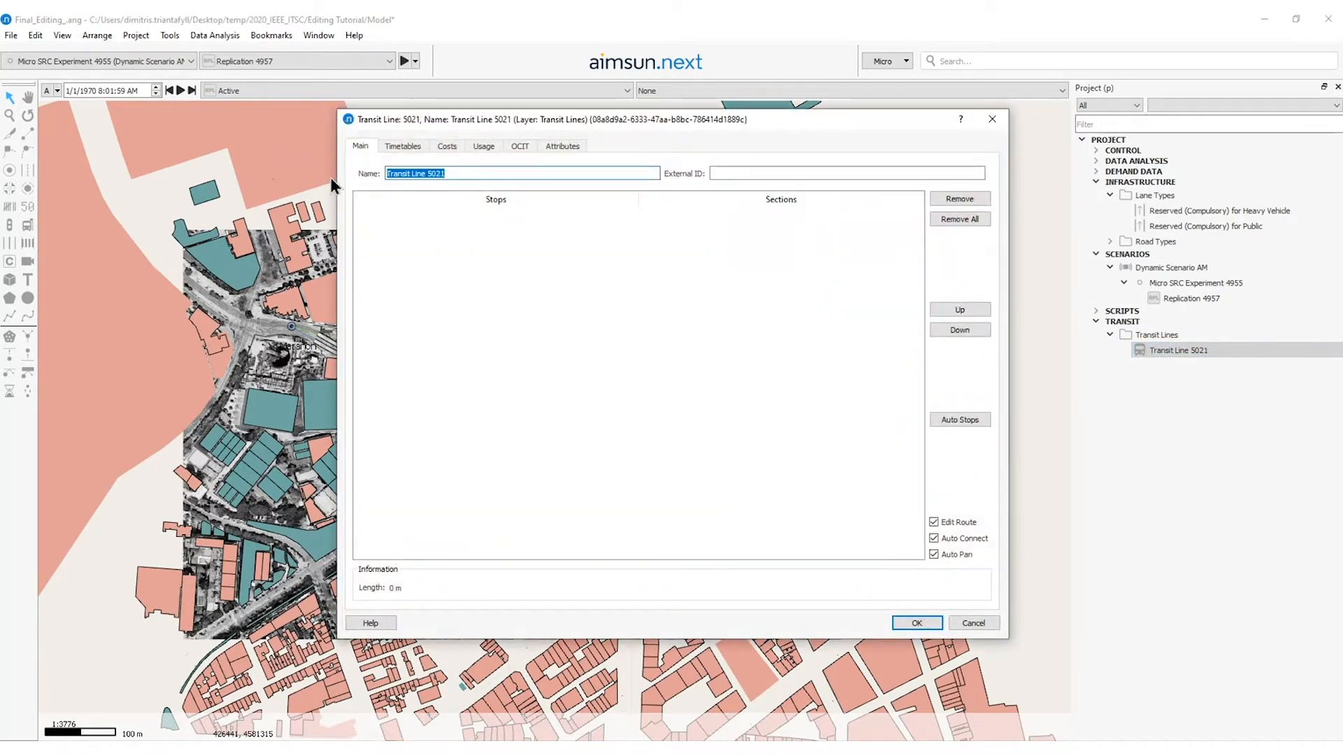
text(L-Blue)
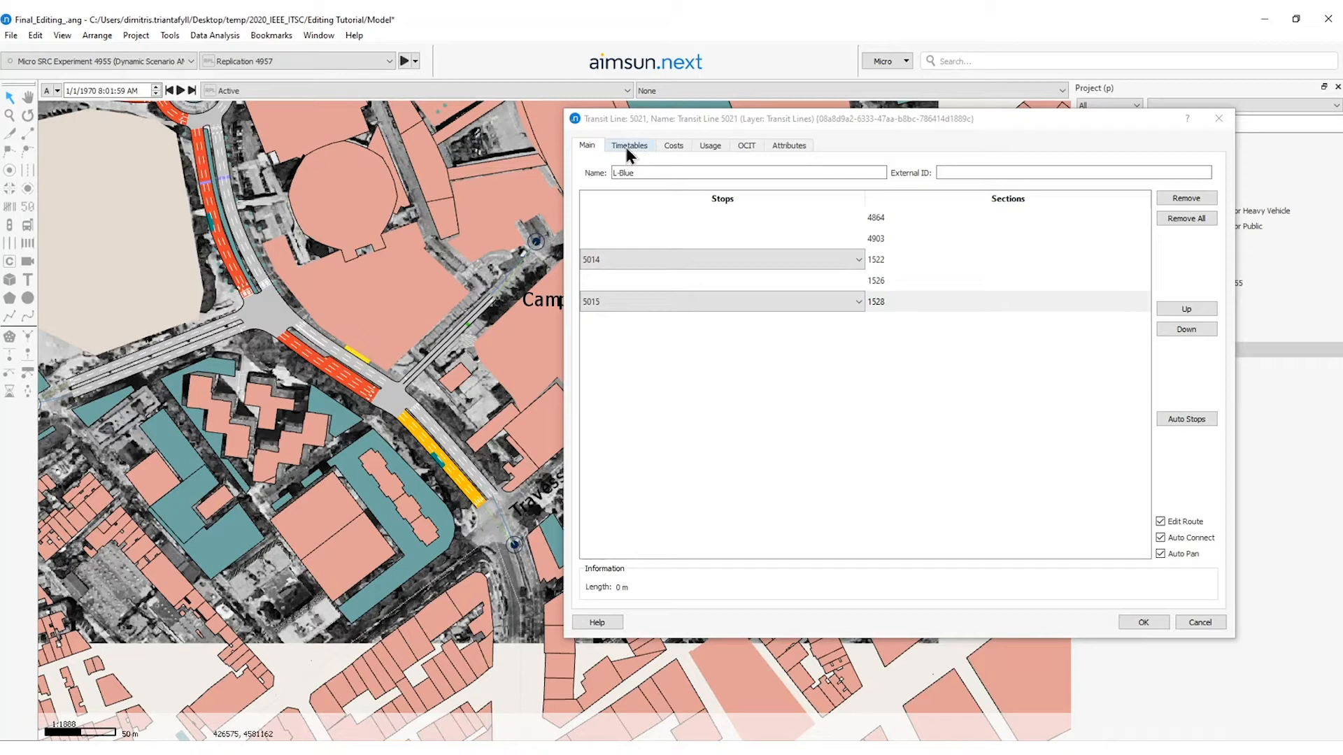
Create a new timetable for L-Blue named 'weekday'.
click(630, 146)
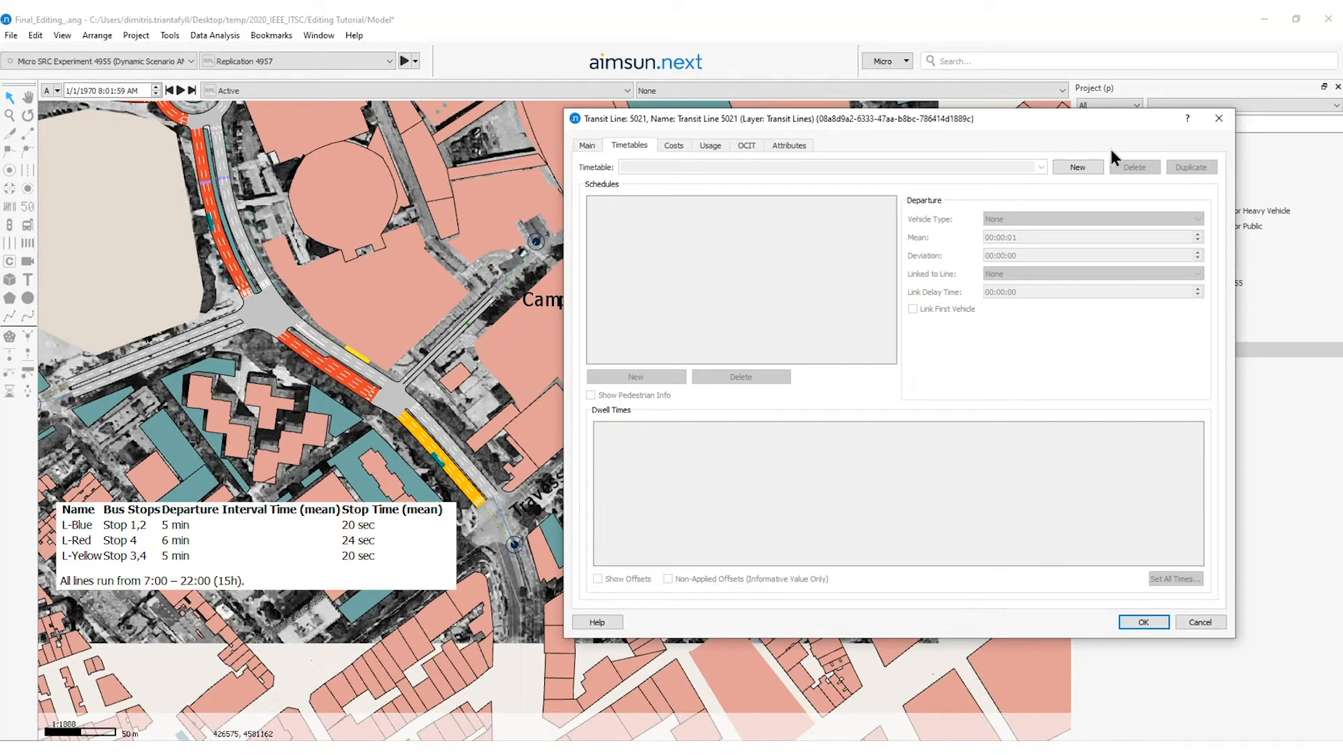
click(1078, 166)
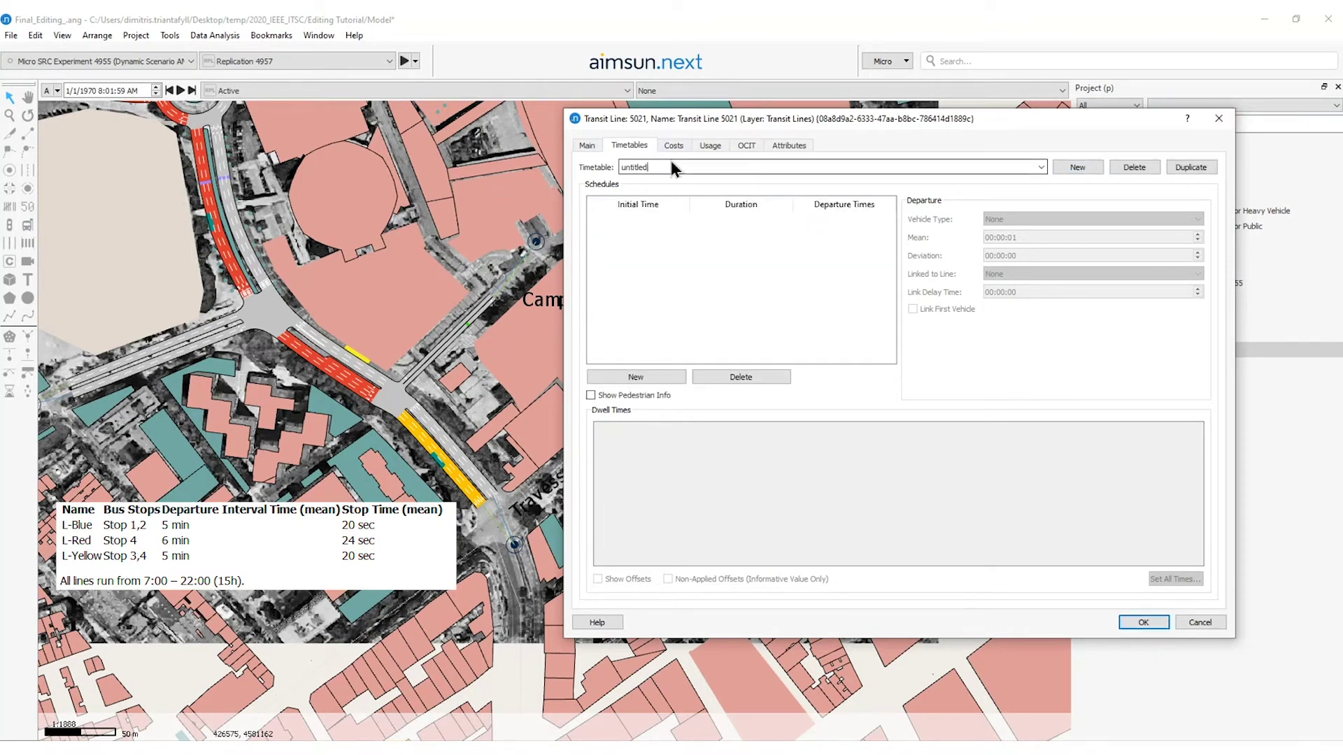
text(weekday)
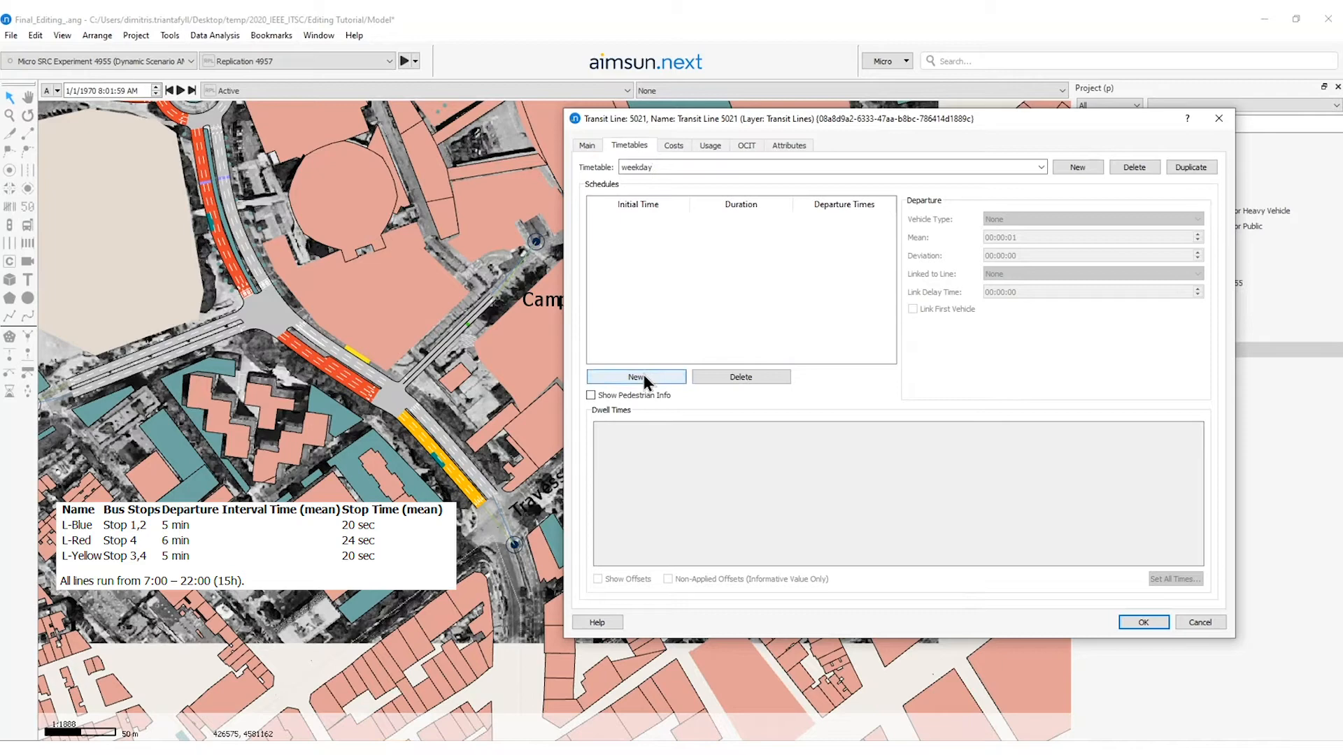
Add a Bus schedule from 07:00 every 5 minutes with 20 s mean dwell, and save.
click(636, 377)
text(15:00:00)
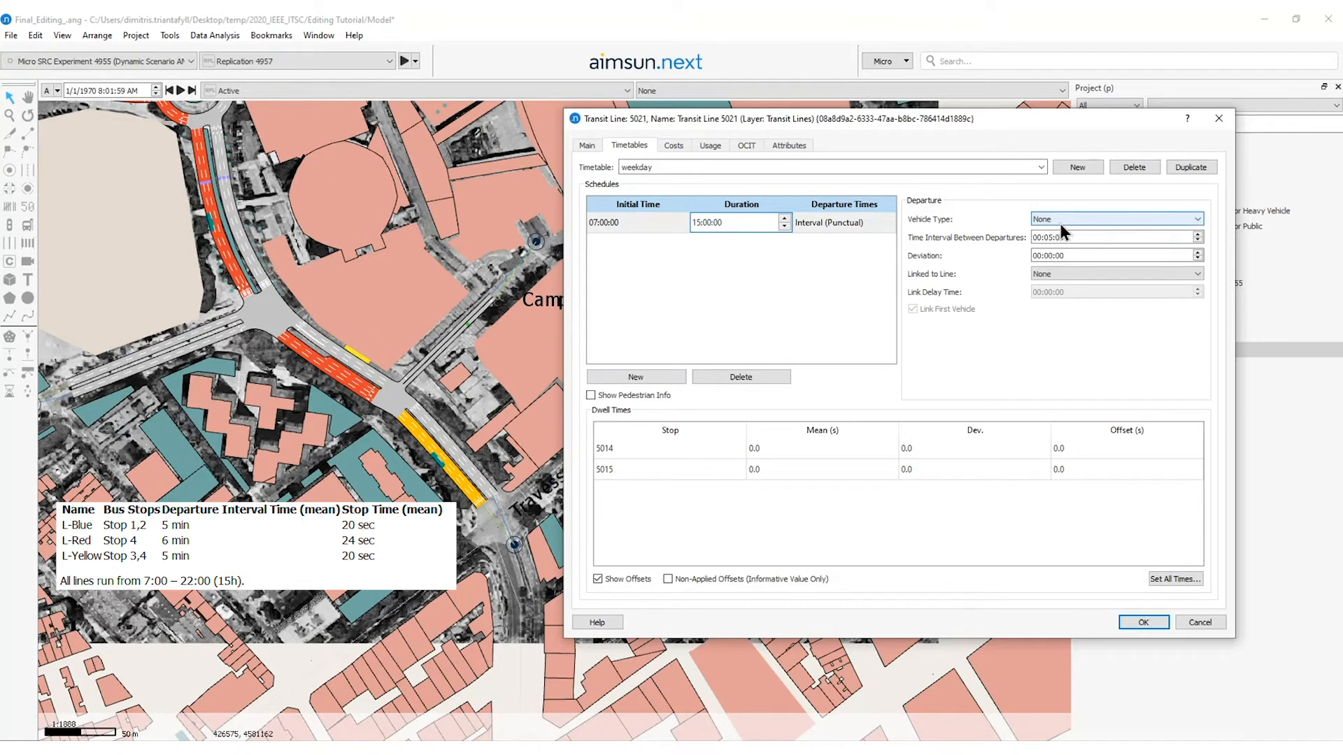
click(1116, 219)
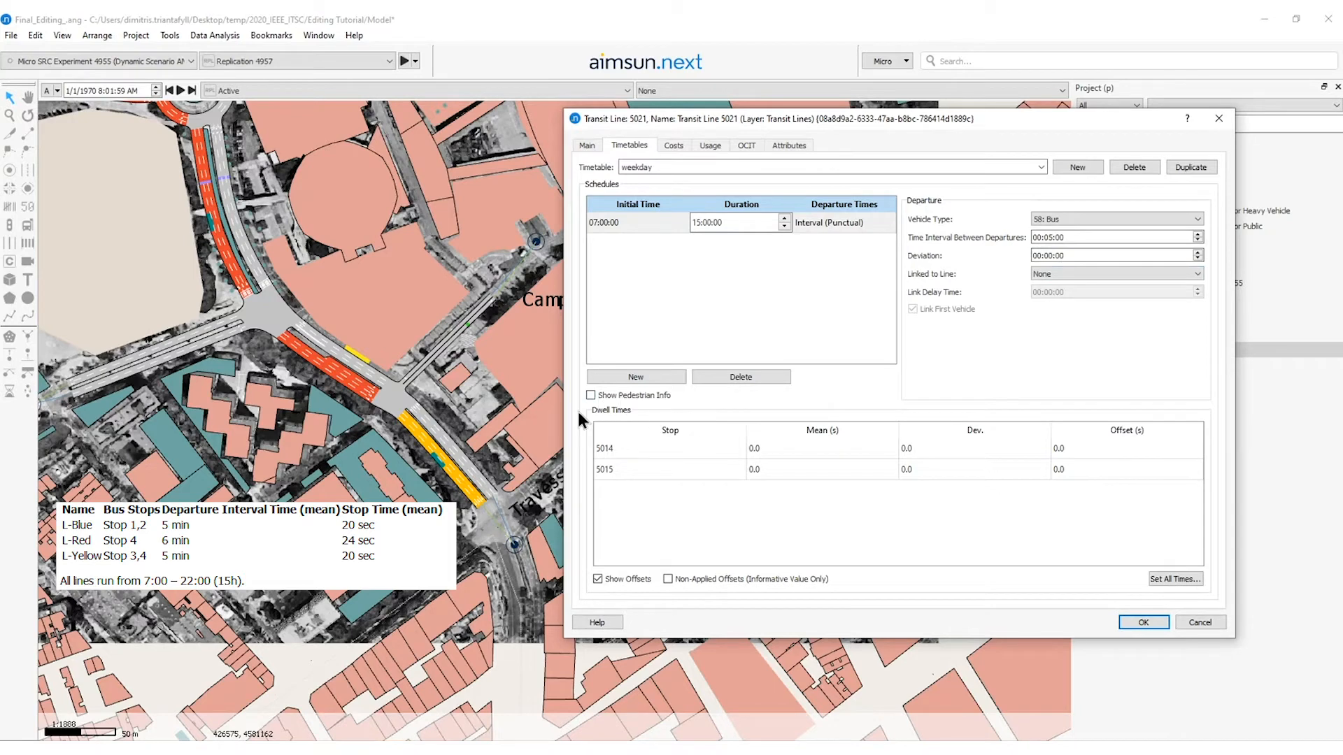
mouse_move(773, 465)
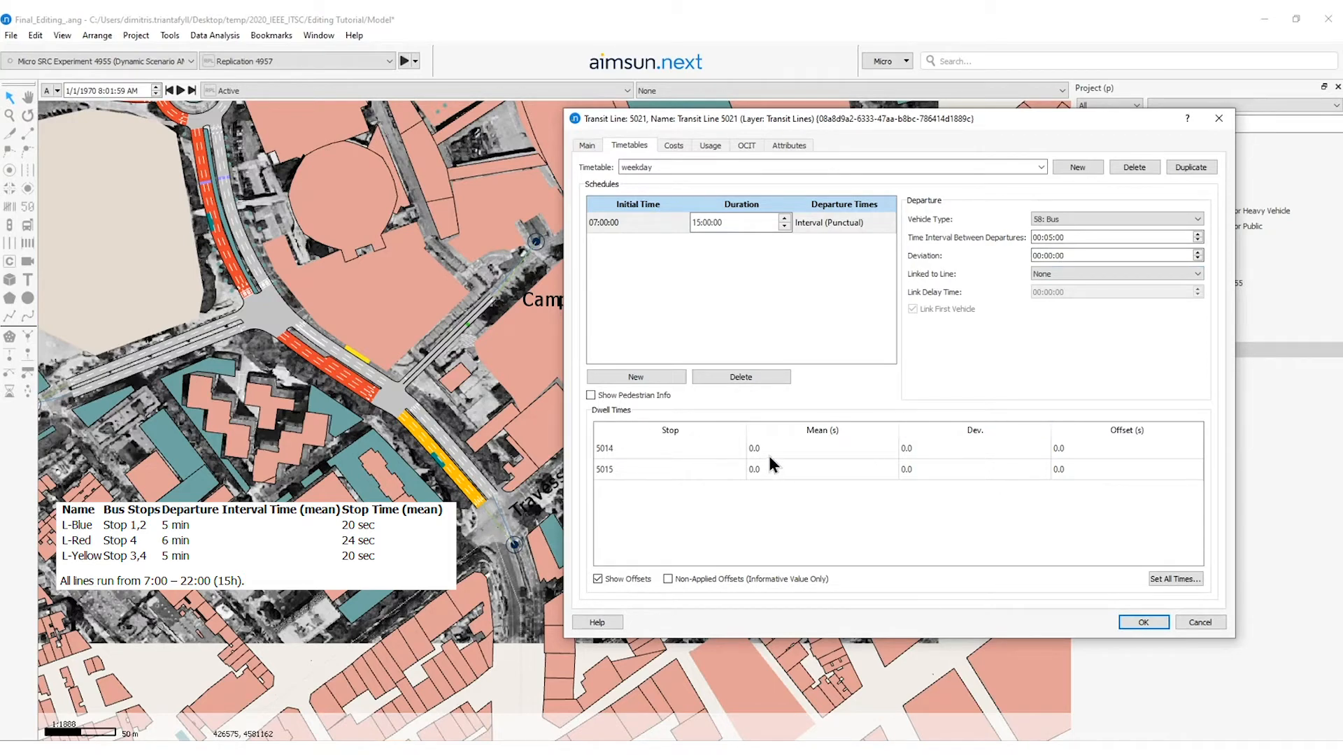
click(1175, 579)
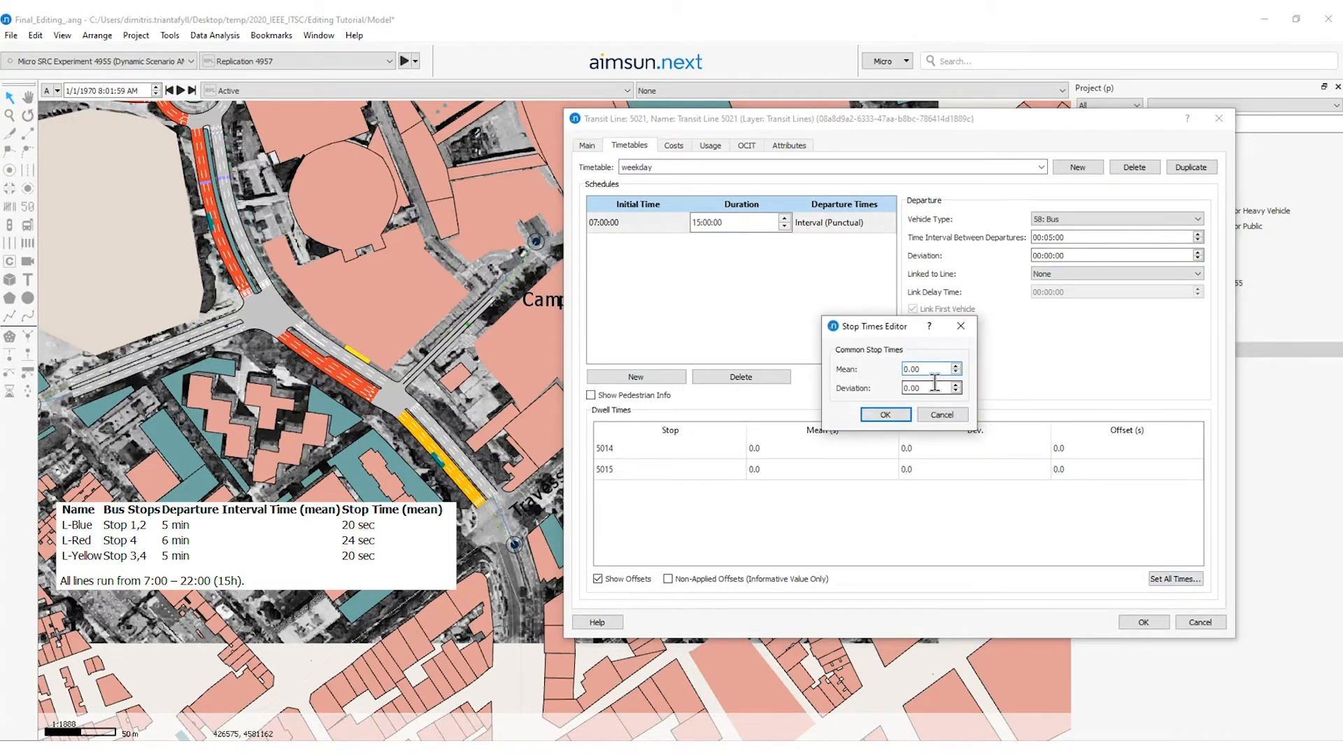
text(20.00)
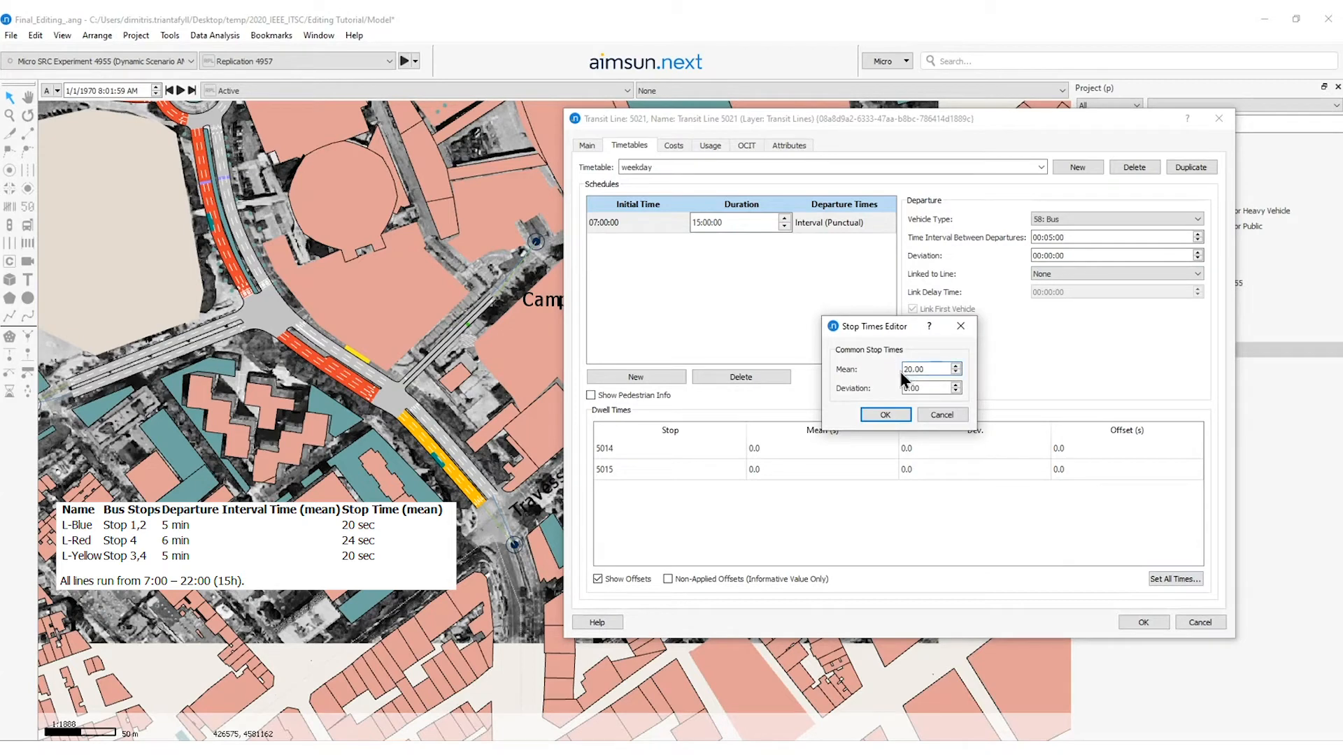
click(885, 415)
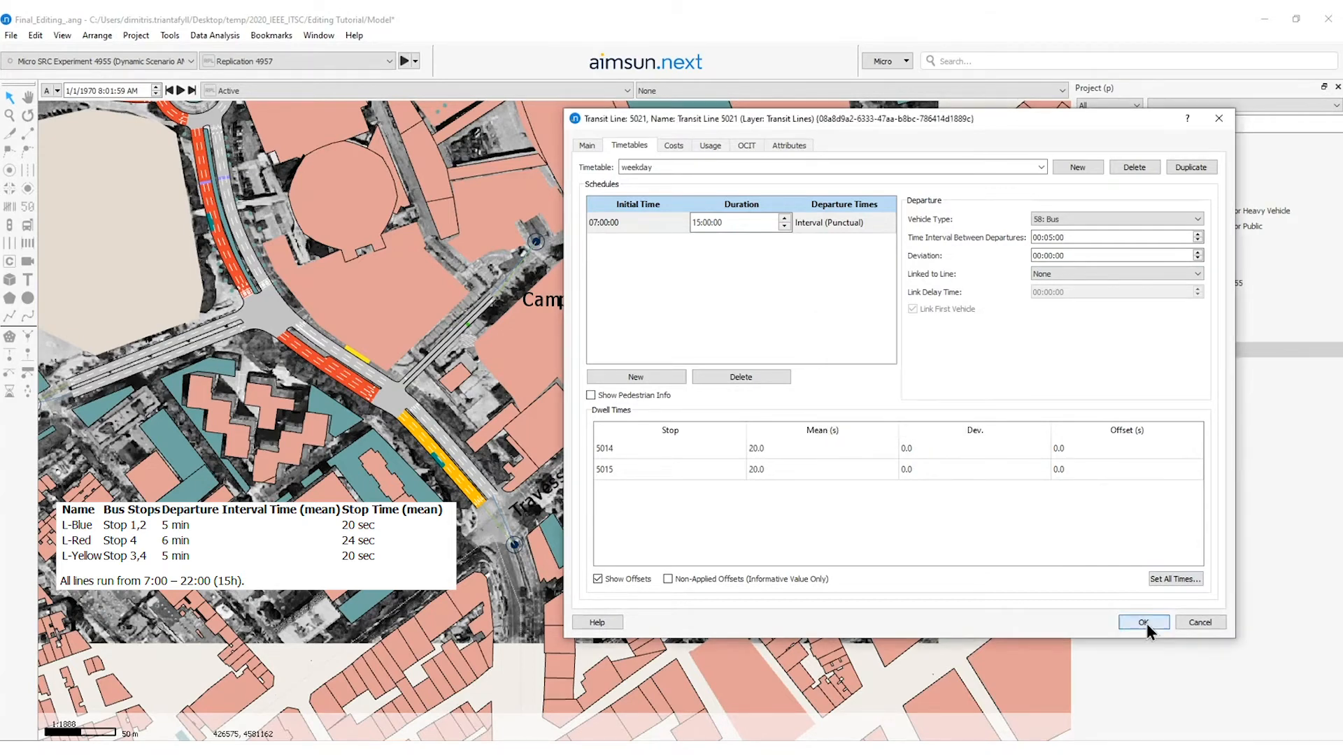
click(1143, 623)
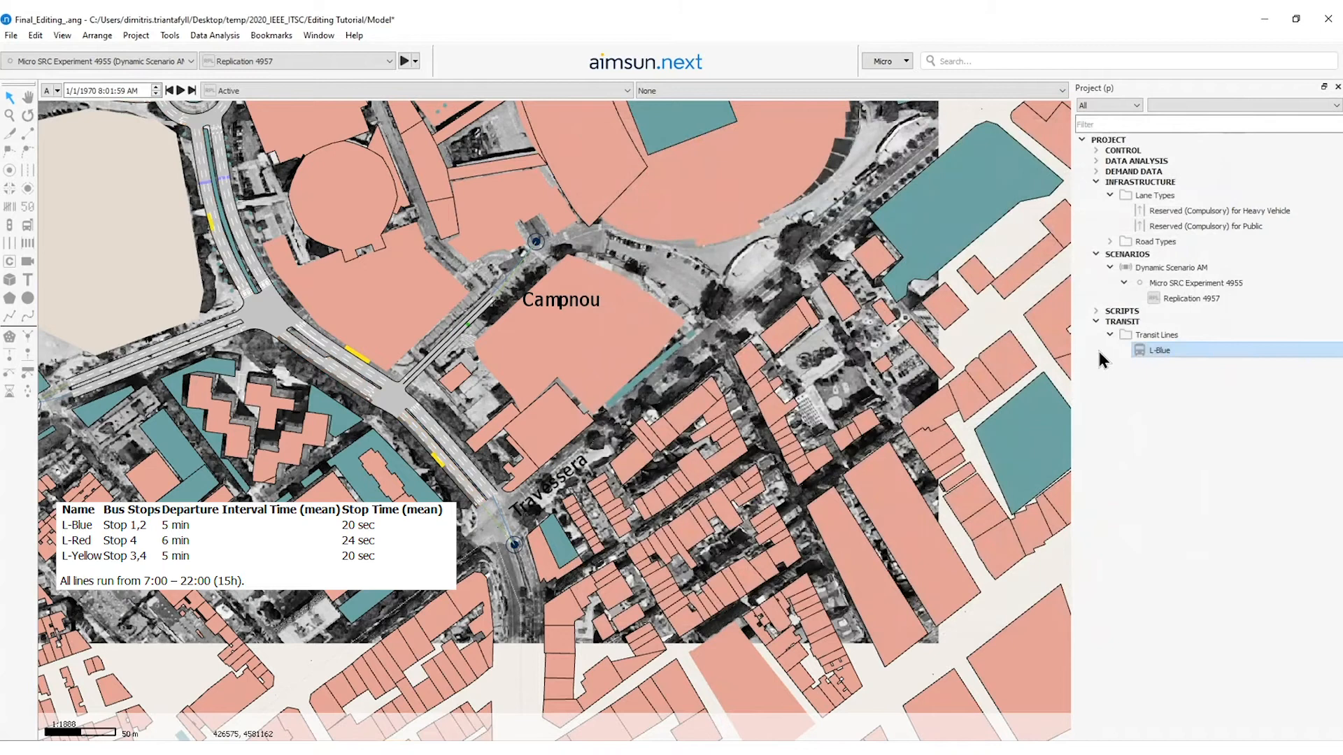
Create L-Red and L-Yellow, drawing routes and assigning stop 5016 to section 1527.
right_click(1156, 334)
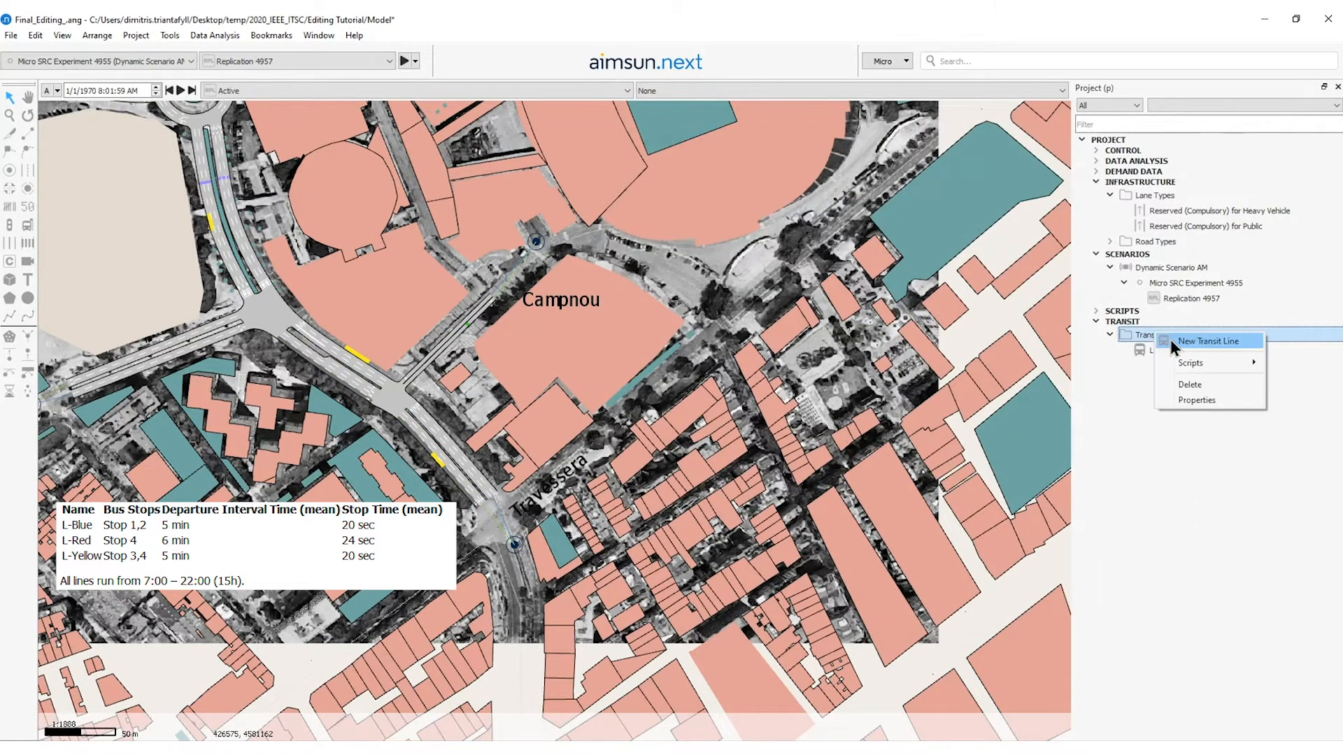
click(1210, 342)
text(L-Red)
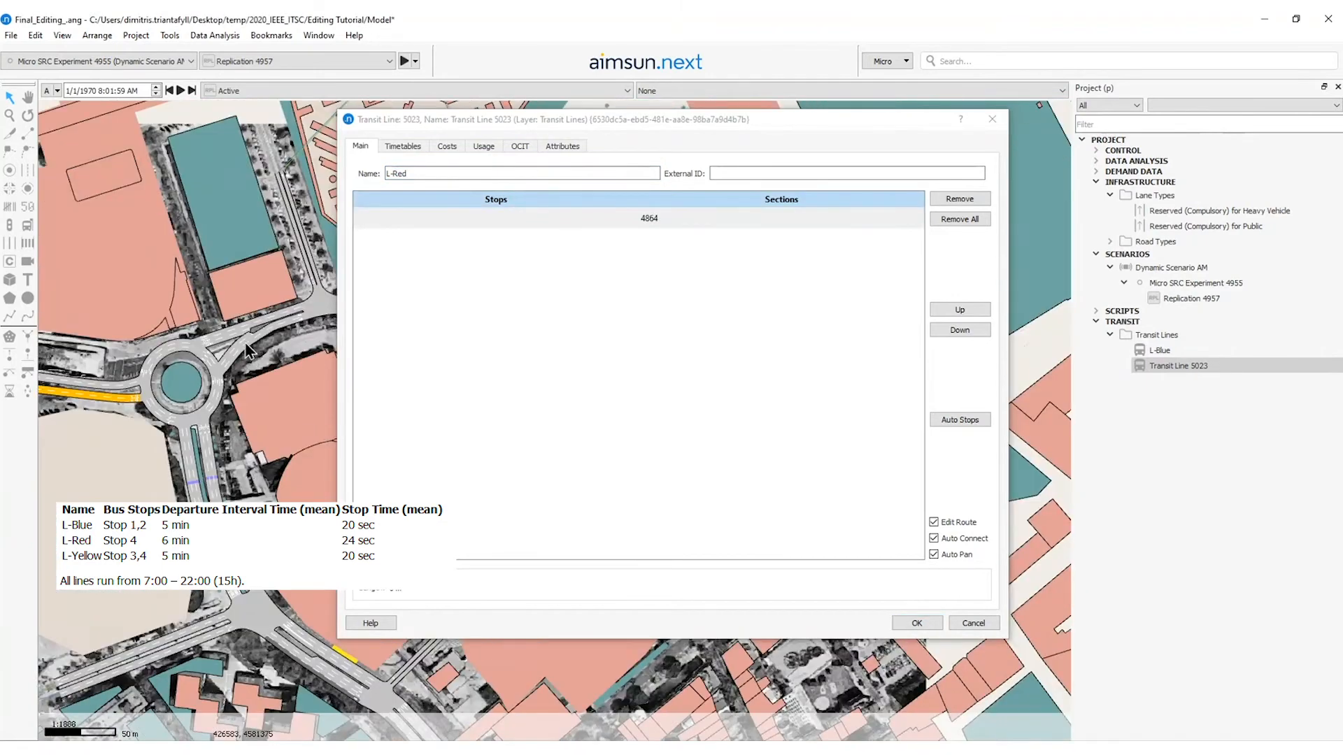
click(403, 146)
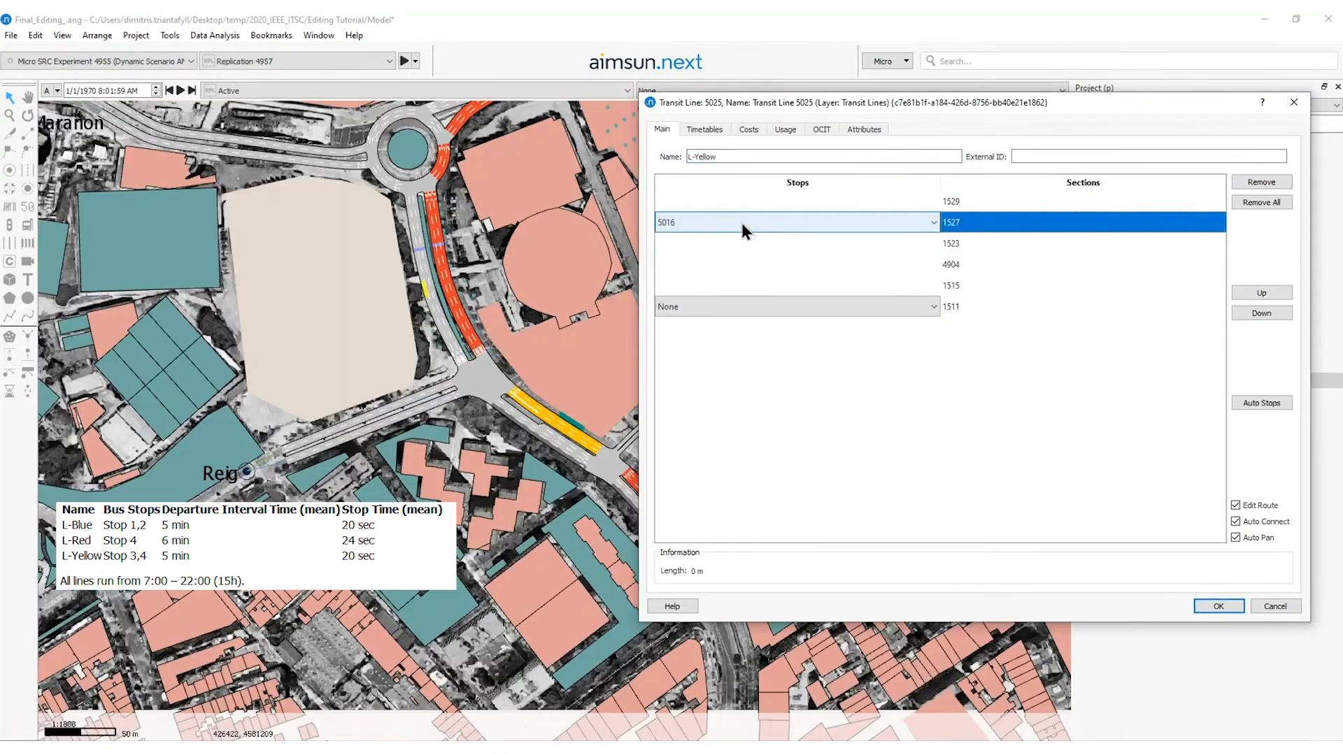
click(705, 129)
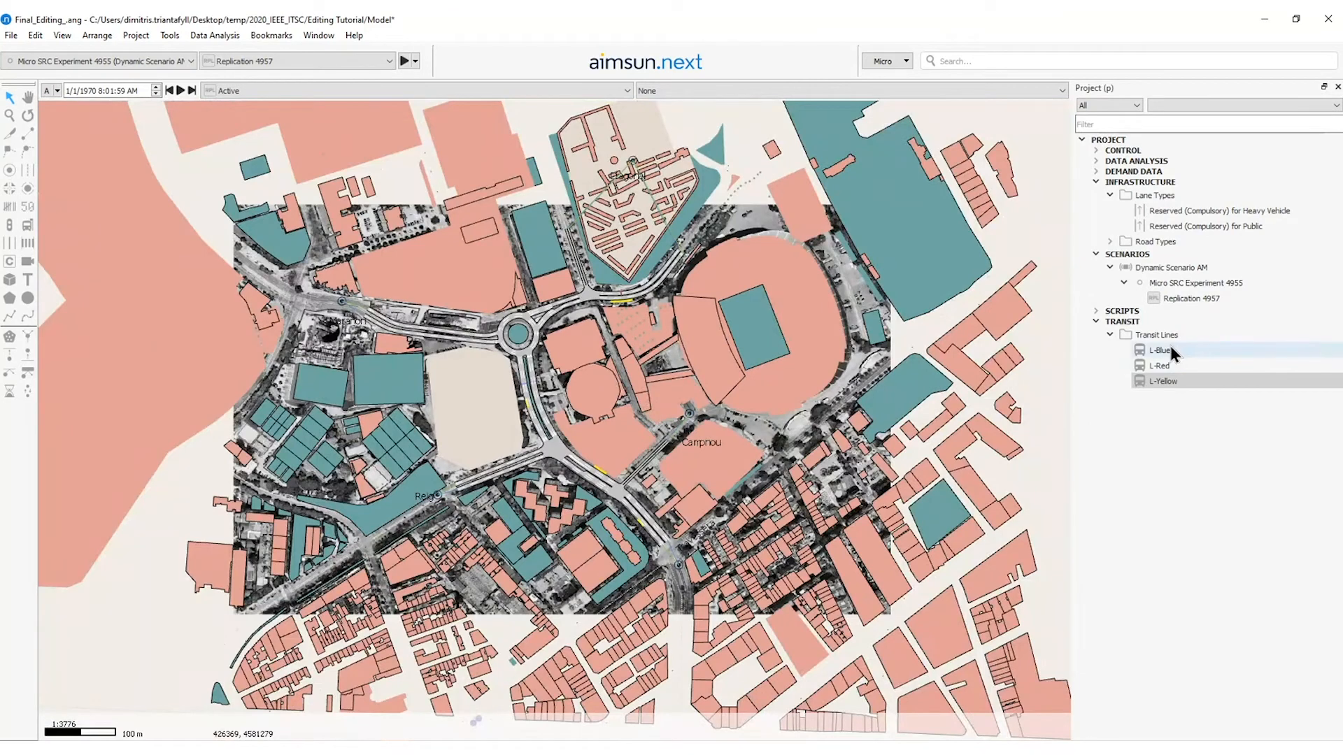
Add a new transit plan, Transit Plan 5029, under the project's Transit folder.
click(1162, 381)
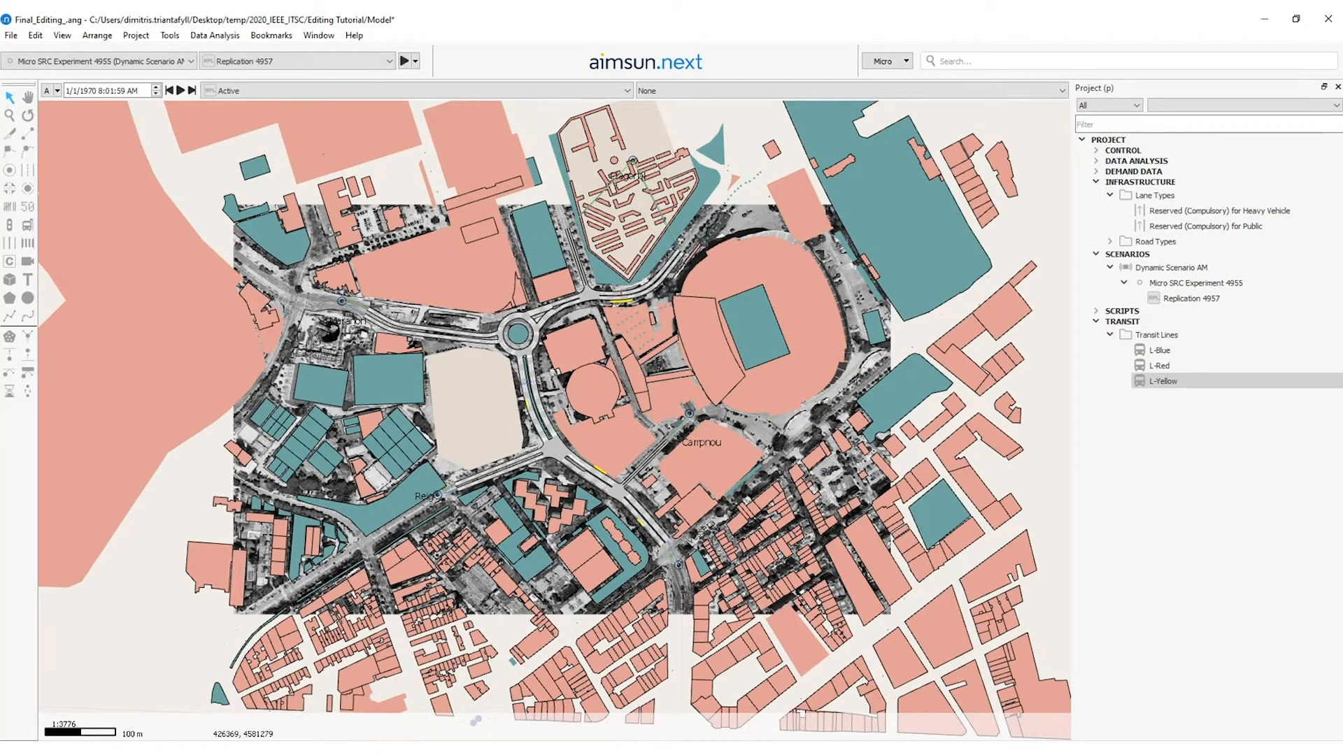
mouse_move(1158, 334)
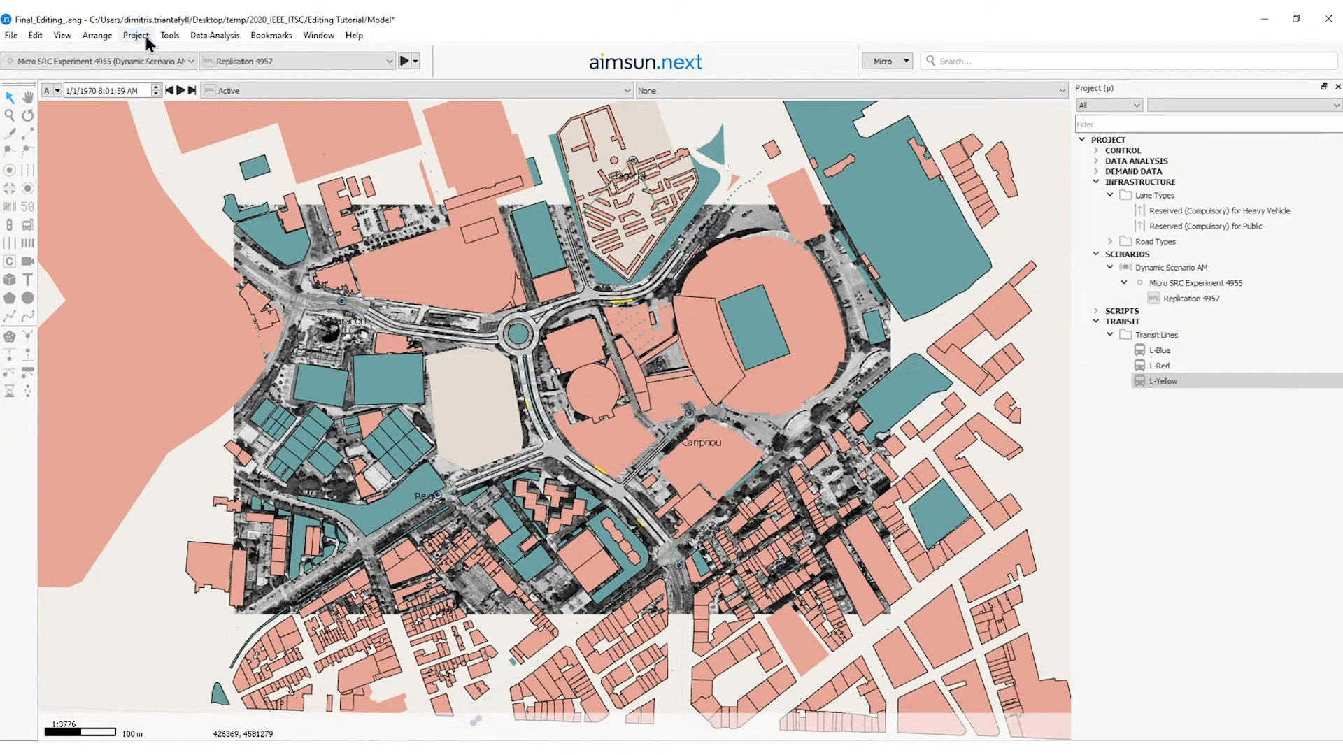
click(138, 35)
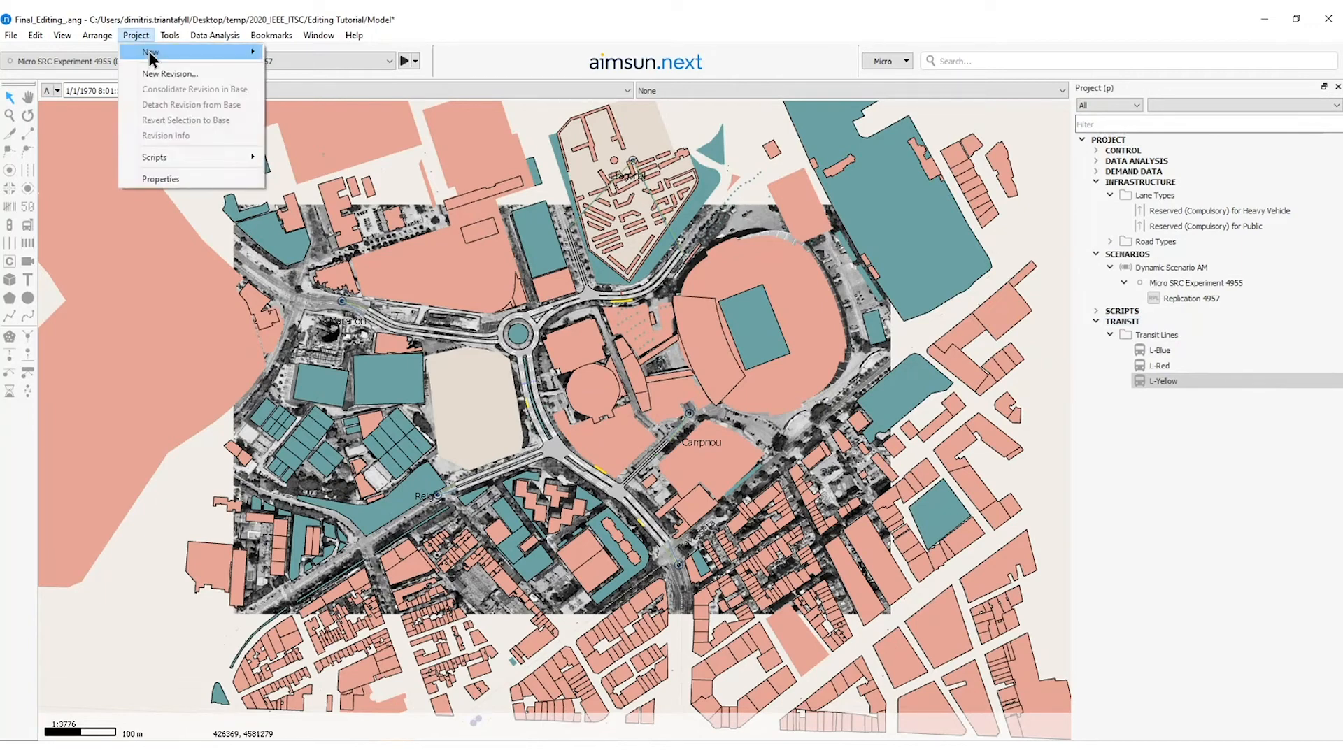
mouse_move(298, 139)
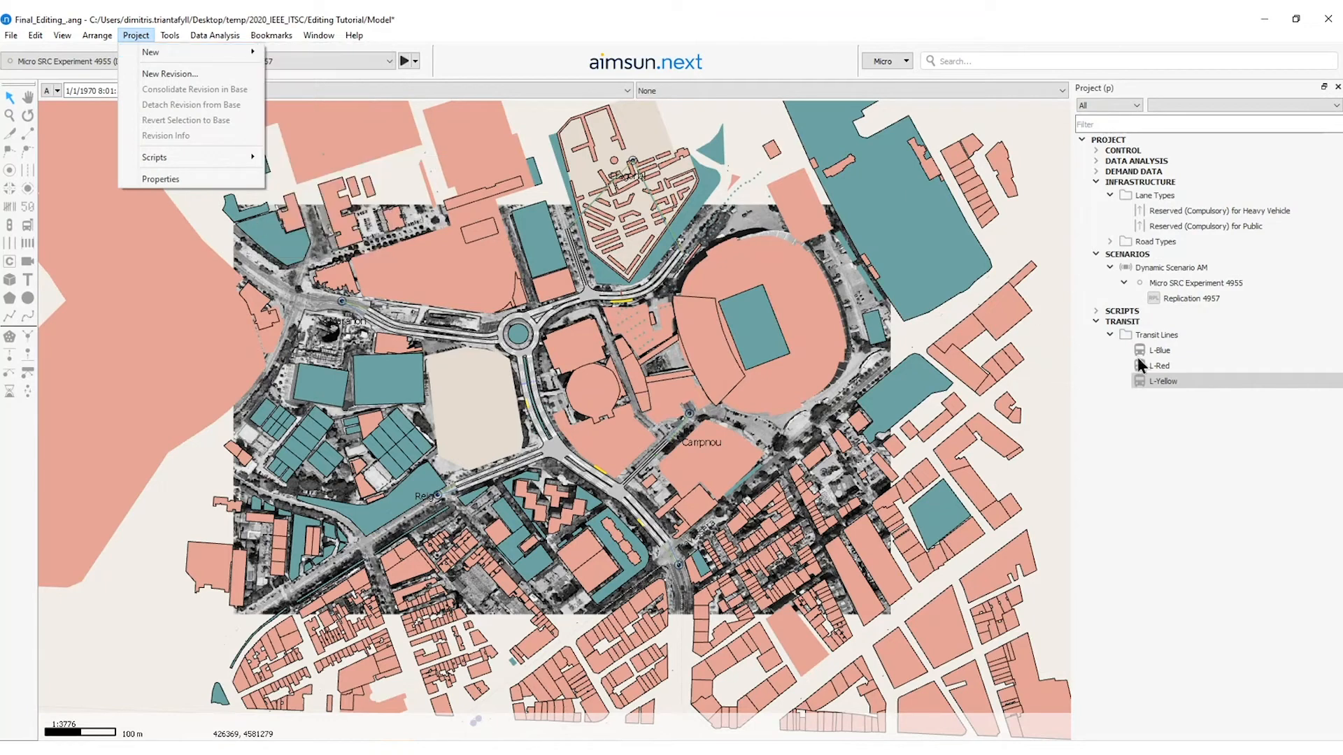
right_click(1121, 321)
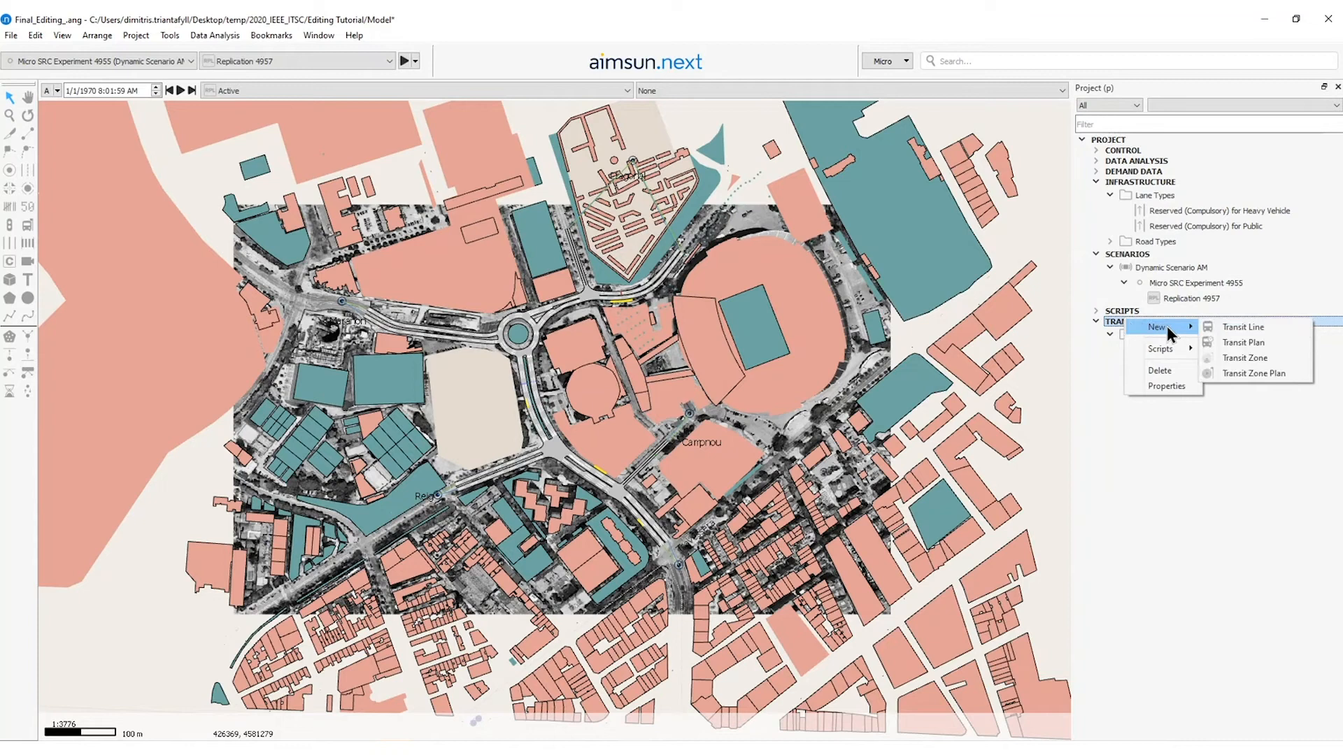
click(1244, 342)
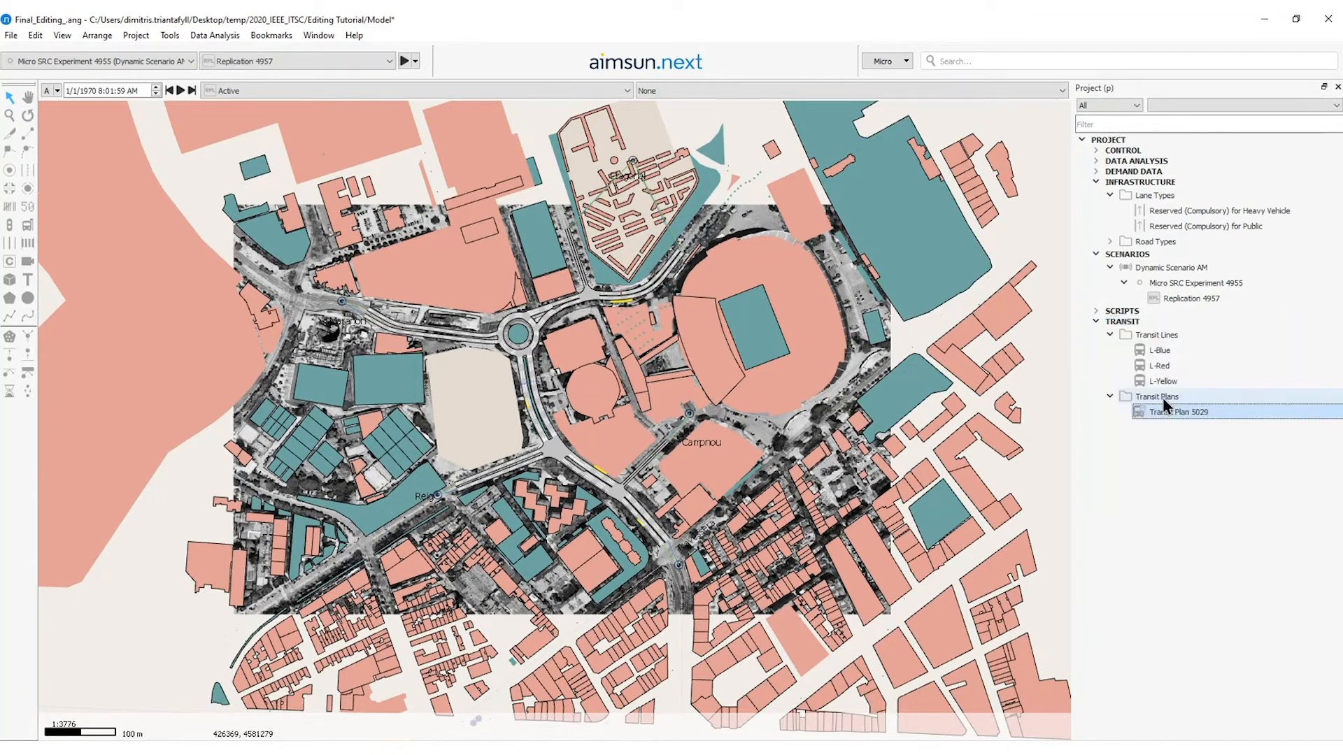
mouse_move(1171, 411)
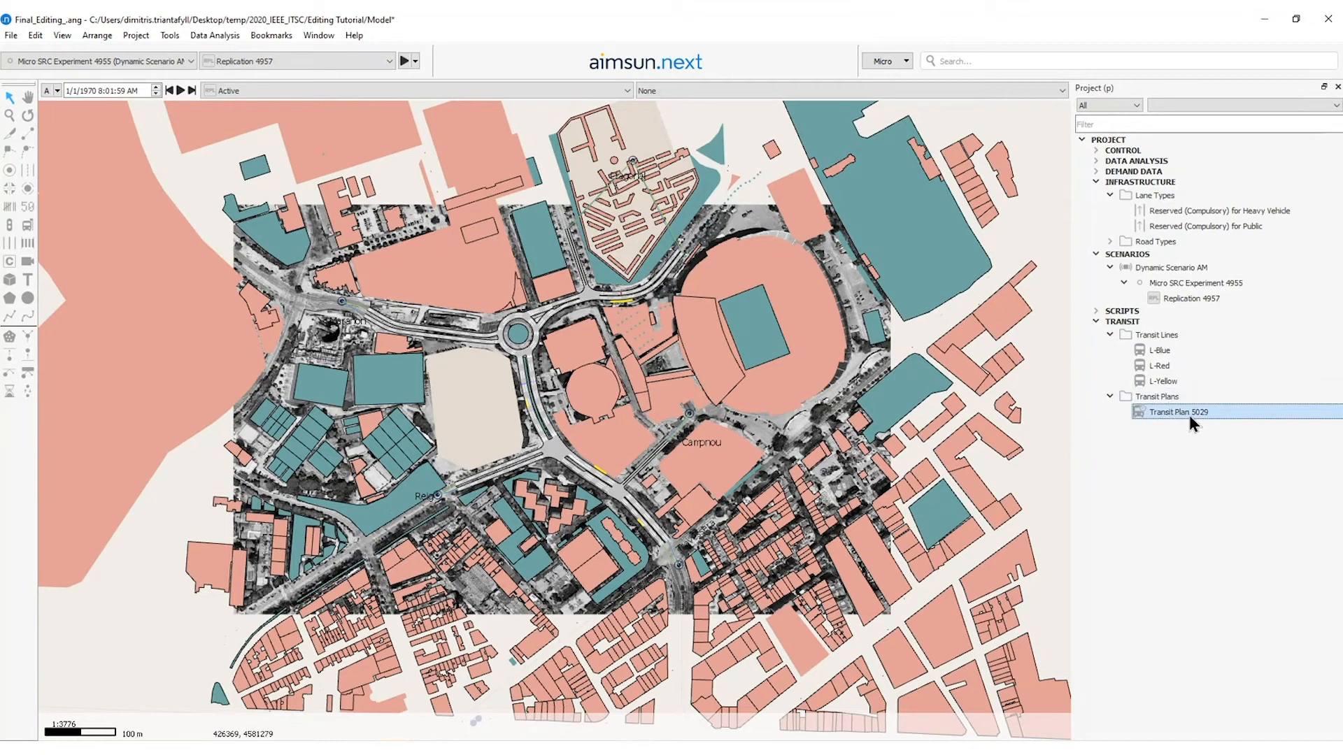
mouse_move(1179, 428)
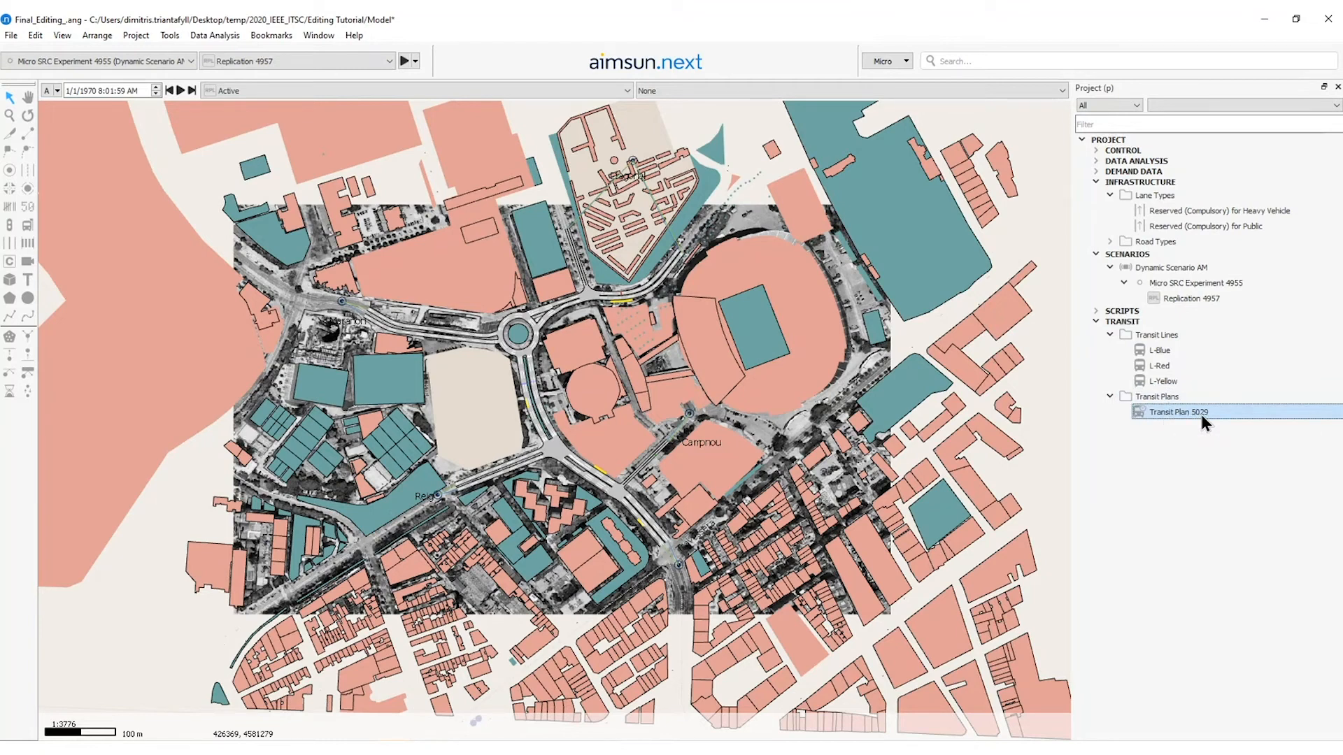
Rename Transit Plan 5029 'PT-Plan Weekday' and add L-Yellow, L-Red and L-Blue weekday timetables.
double_click(1177, 412)
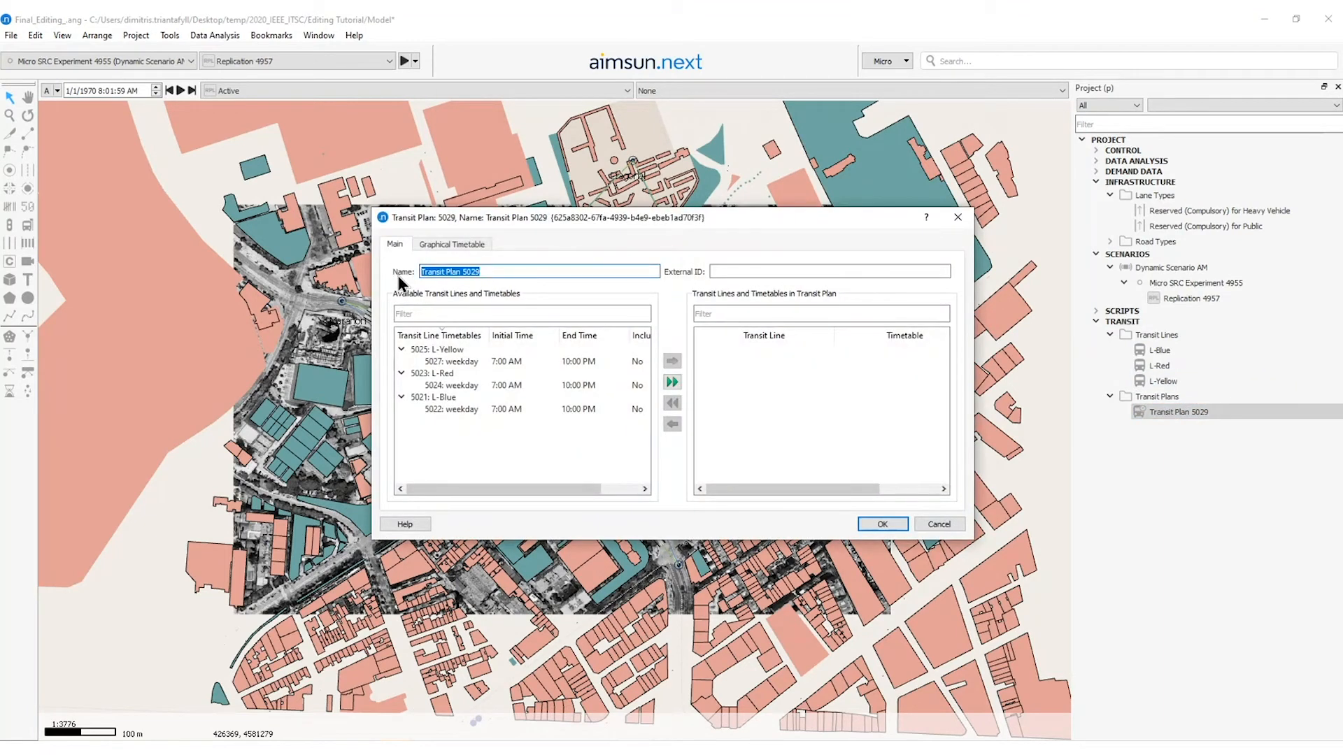
text(PT-Plan)
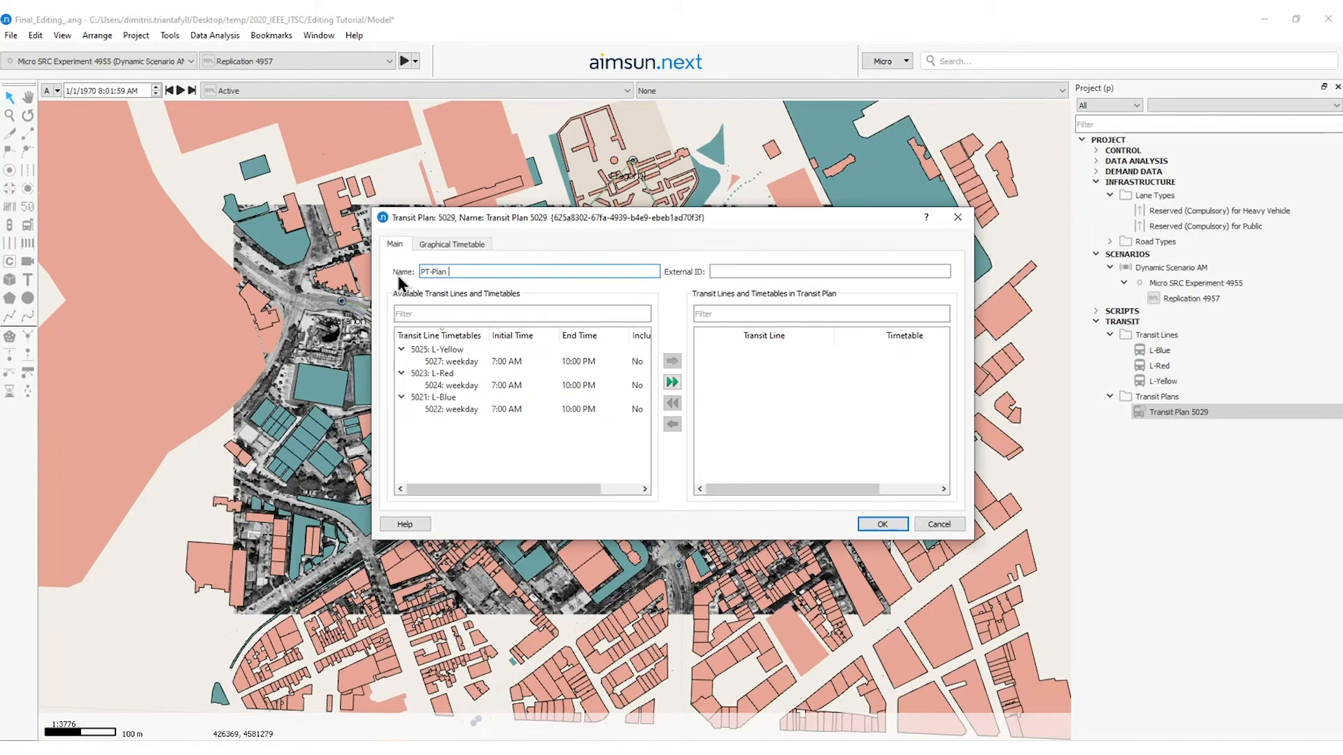
text(Weekday)
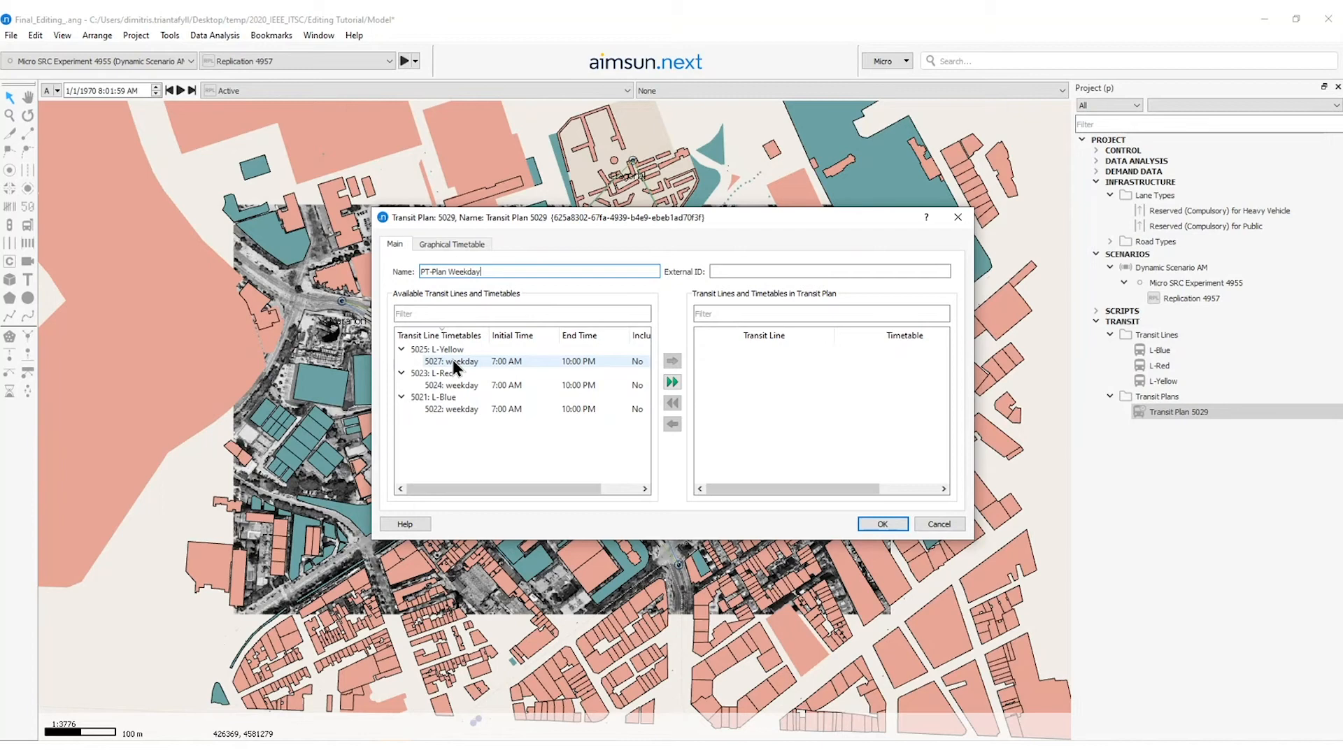
click(452, 386)
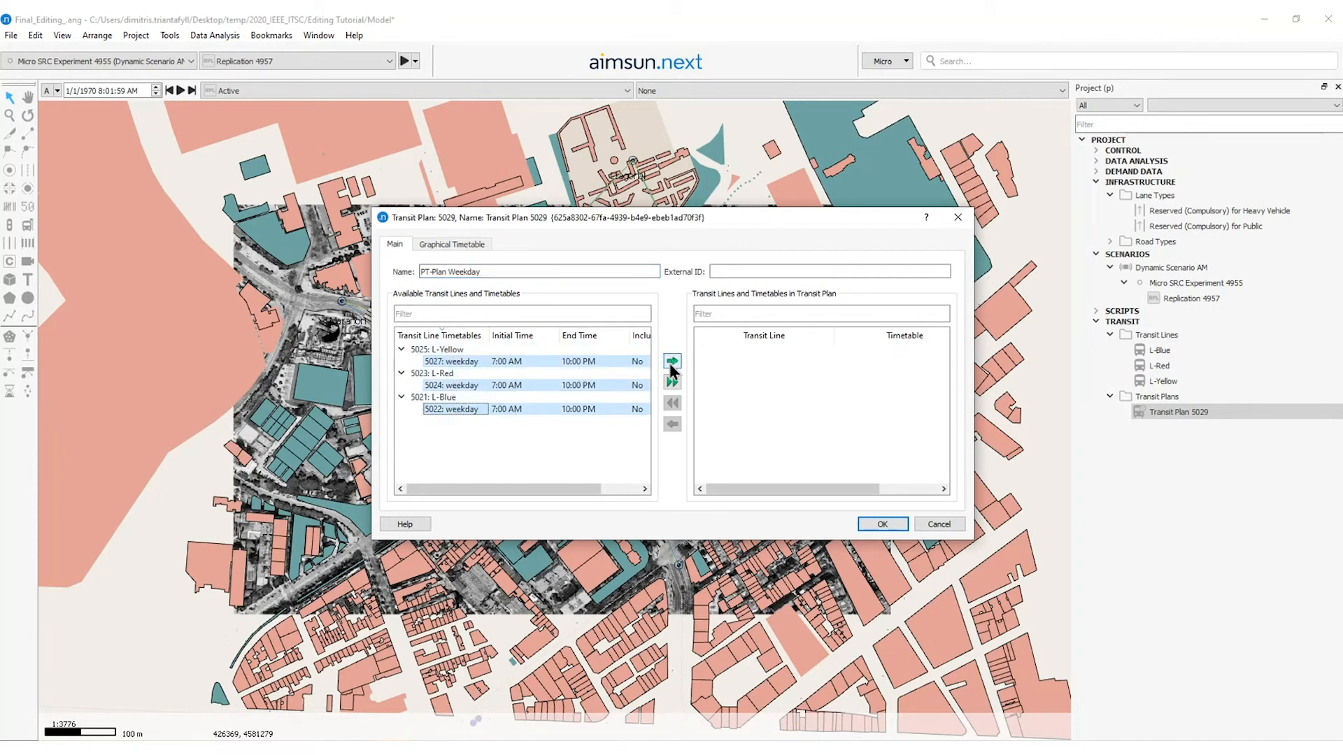
mouse_move(673, 372)
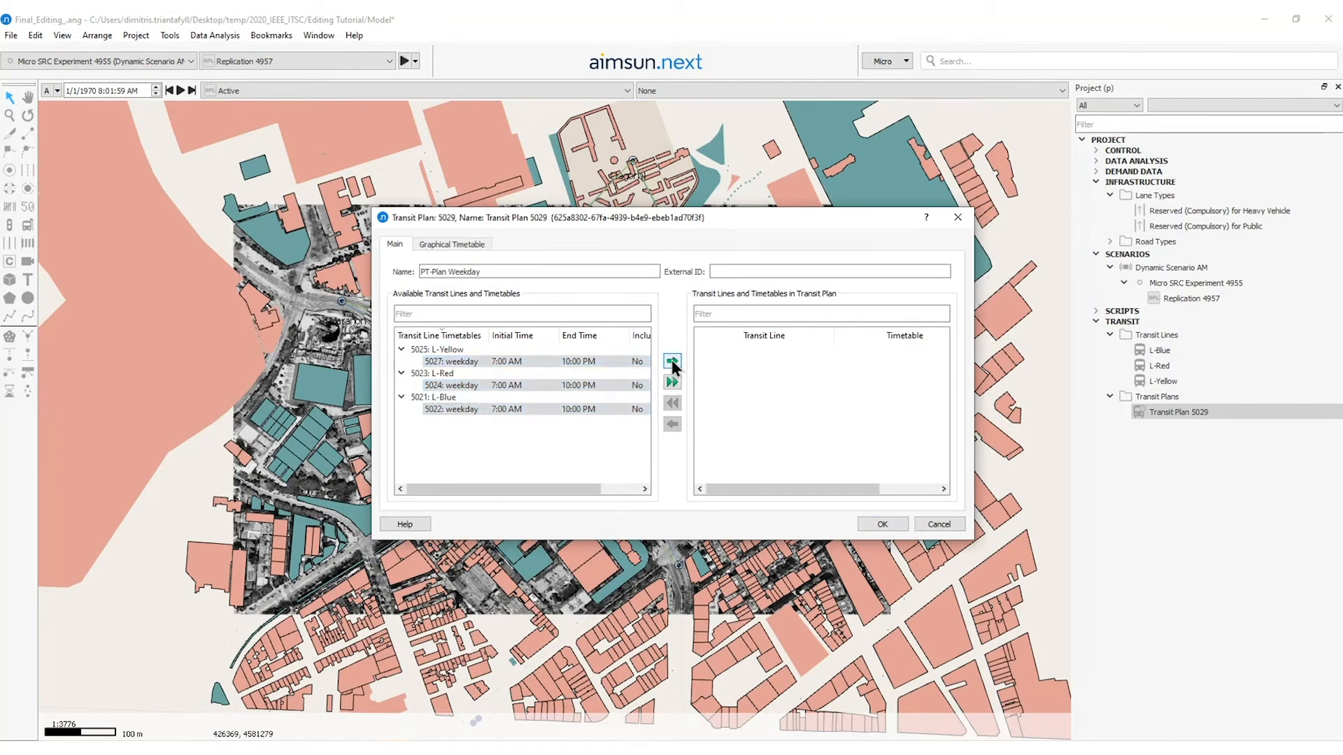
click(672, 381)
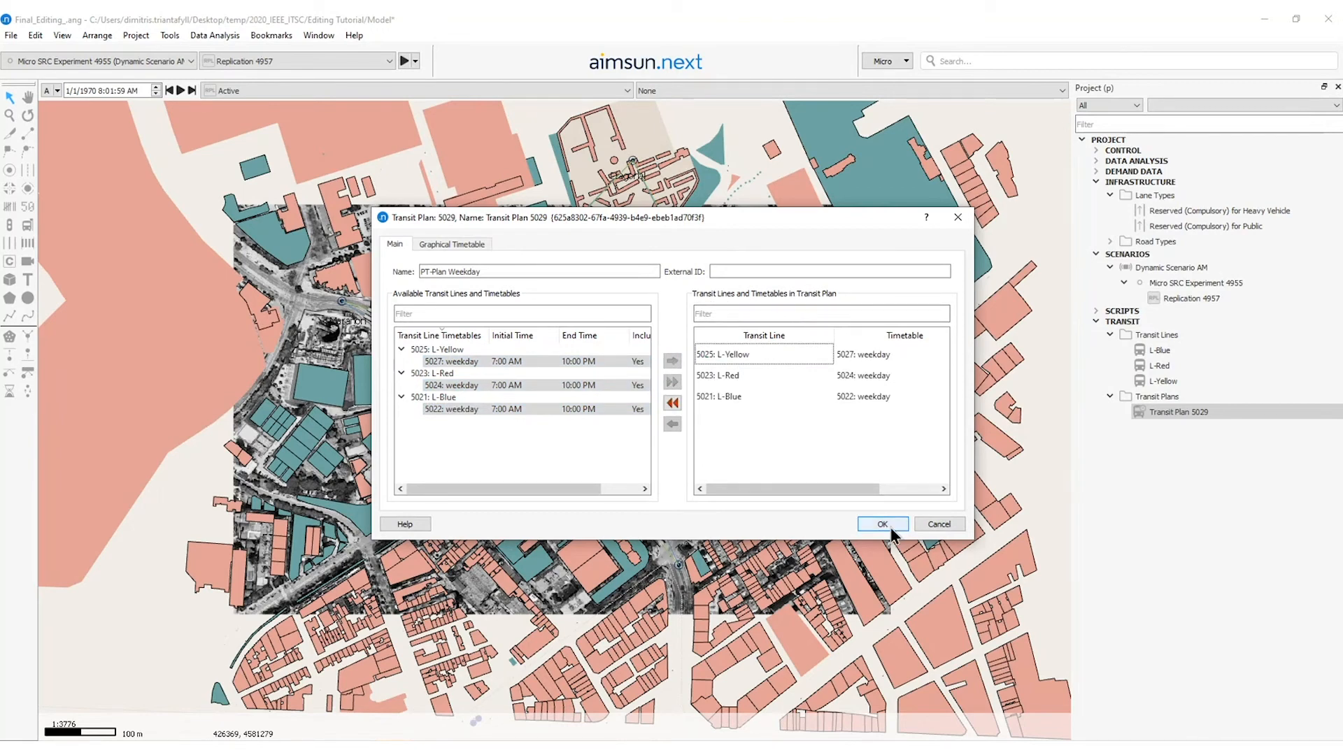
click(882, 524)
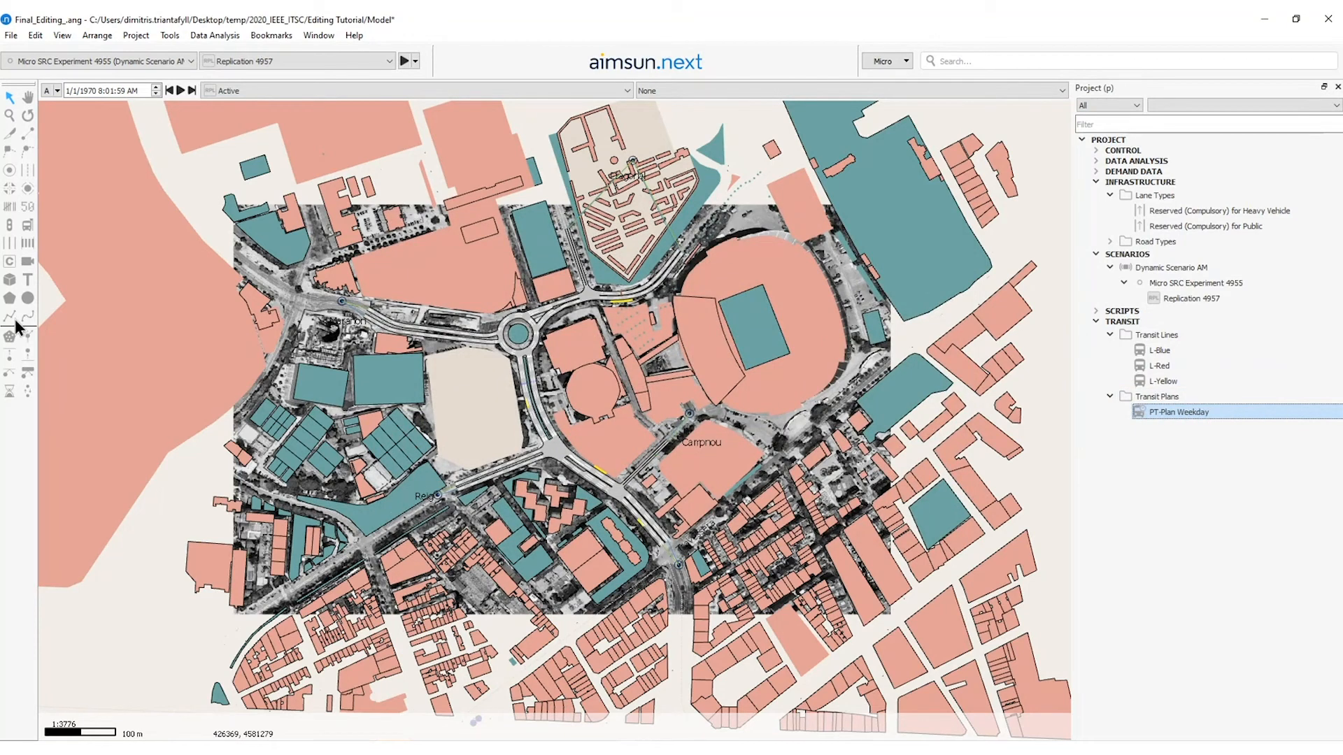
mouse_move(695, 364)
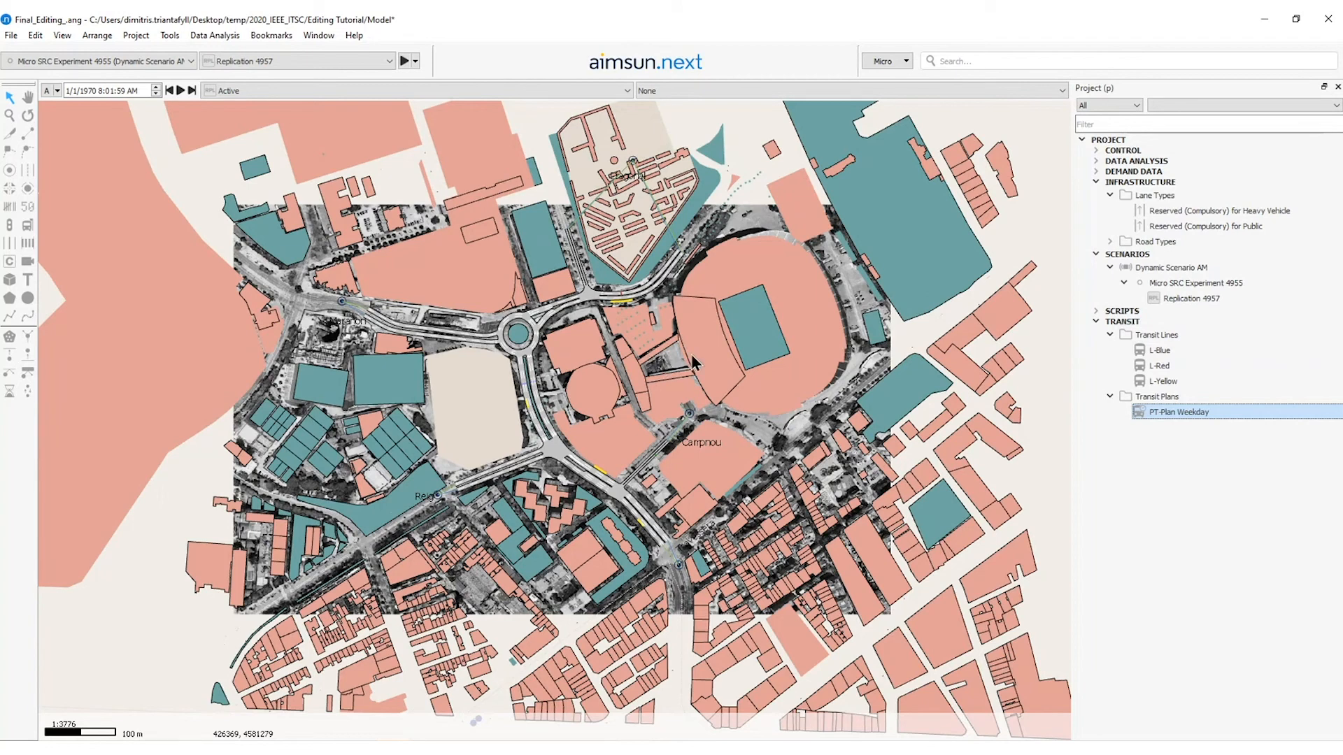
mouse_move(767, 389)
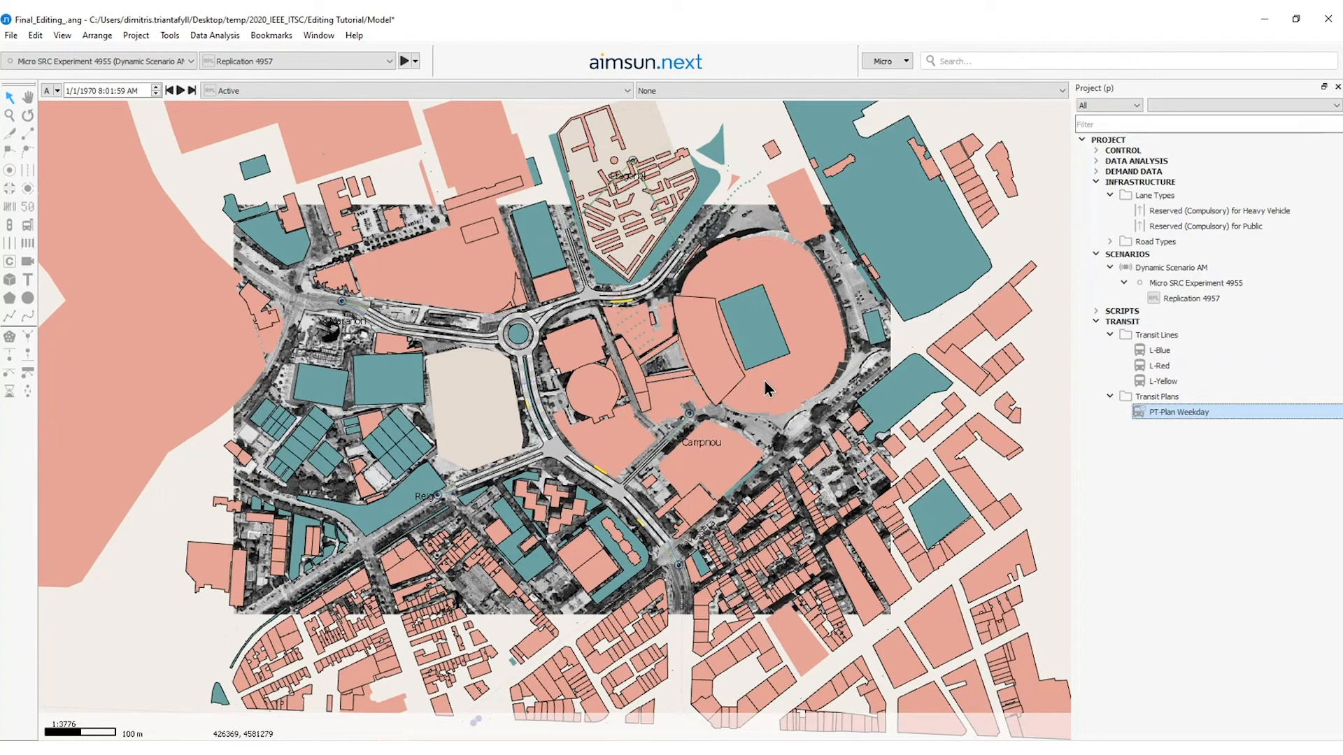
Set Dynamic Scenario AM's transit plan to 5029: PT-Plan Weekday.
click(1171, 267)
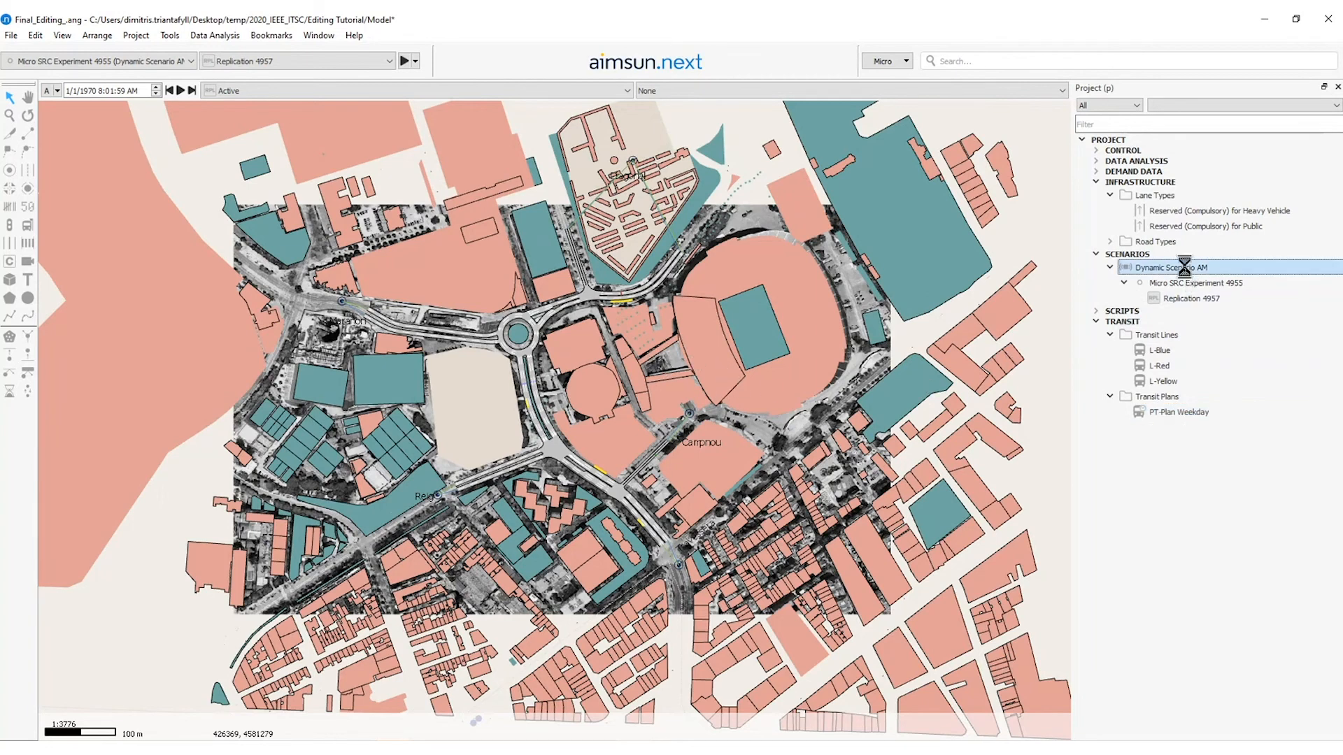
double_click(1170, 267)
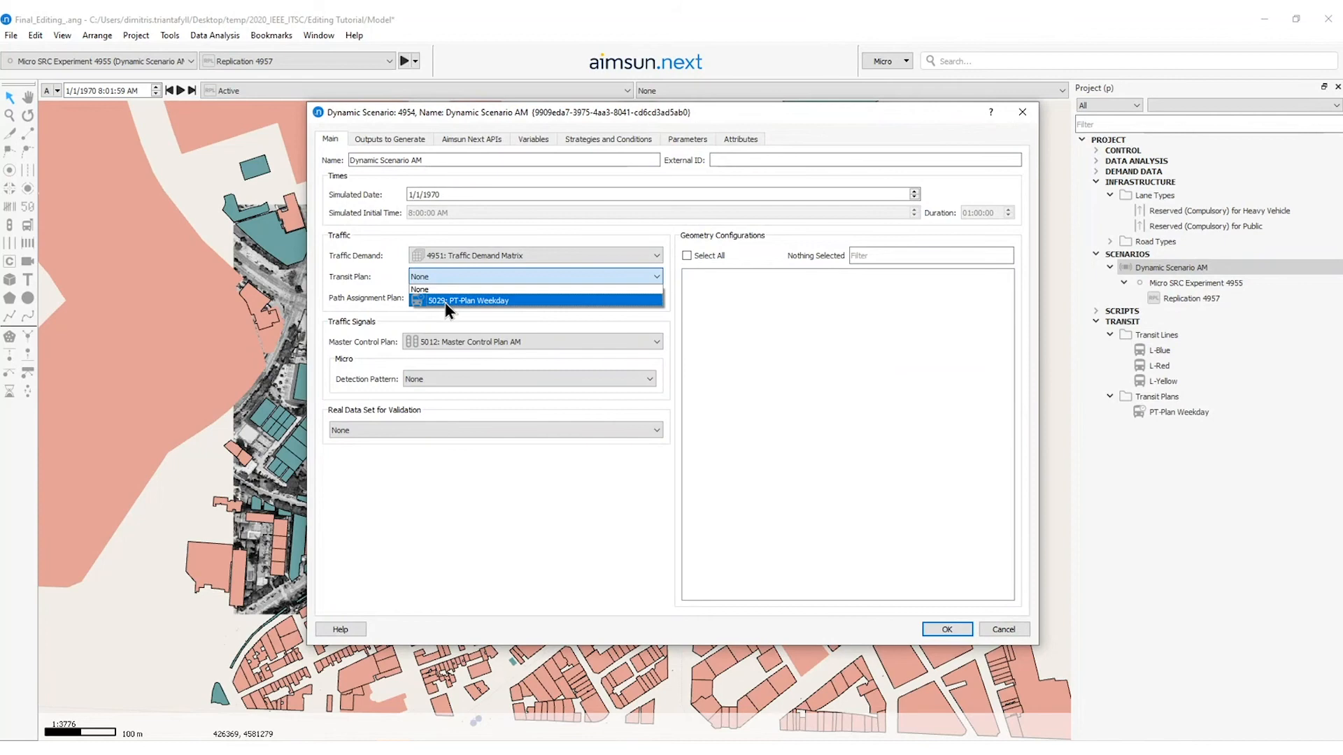
mouse_move(477, 310)
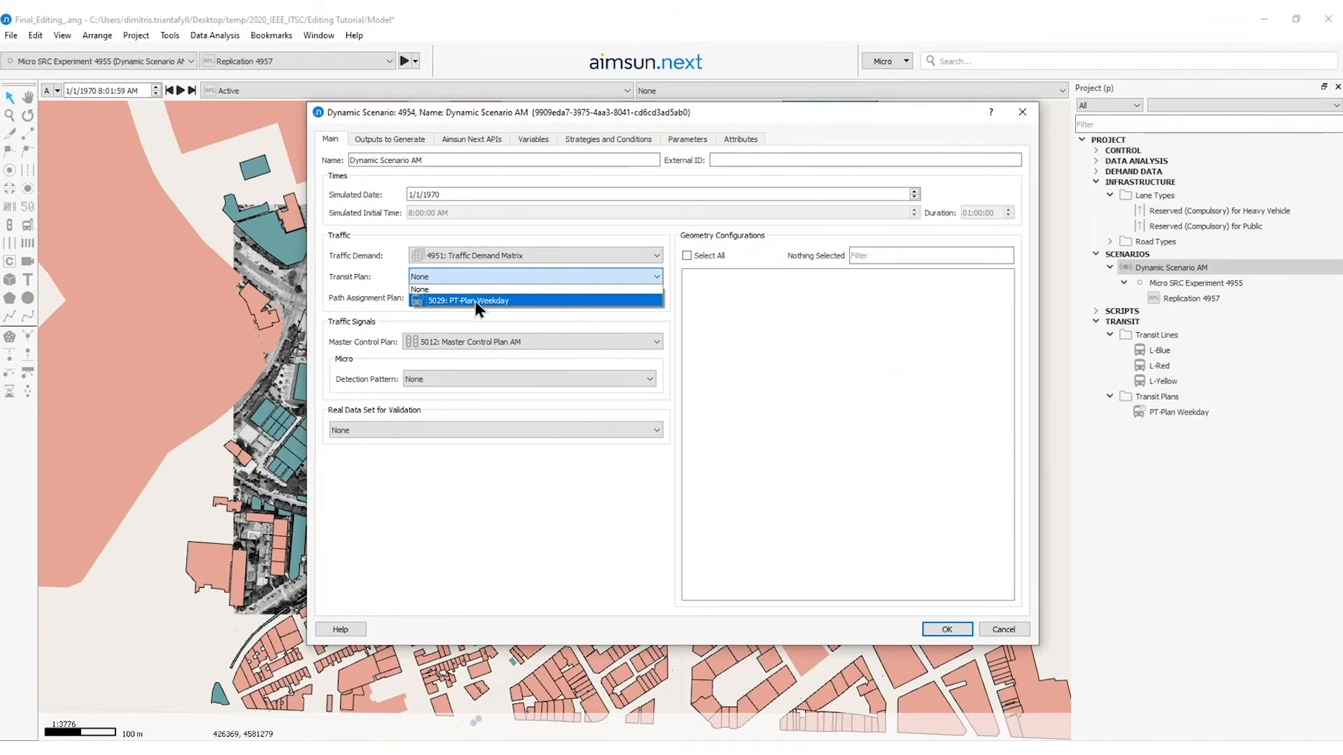
click(469, 300)
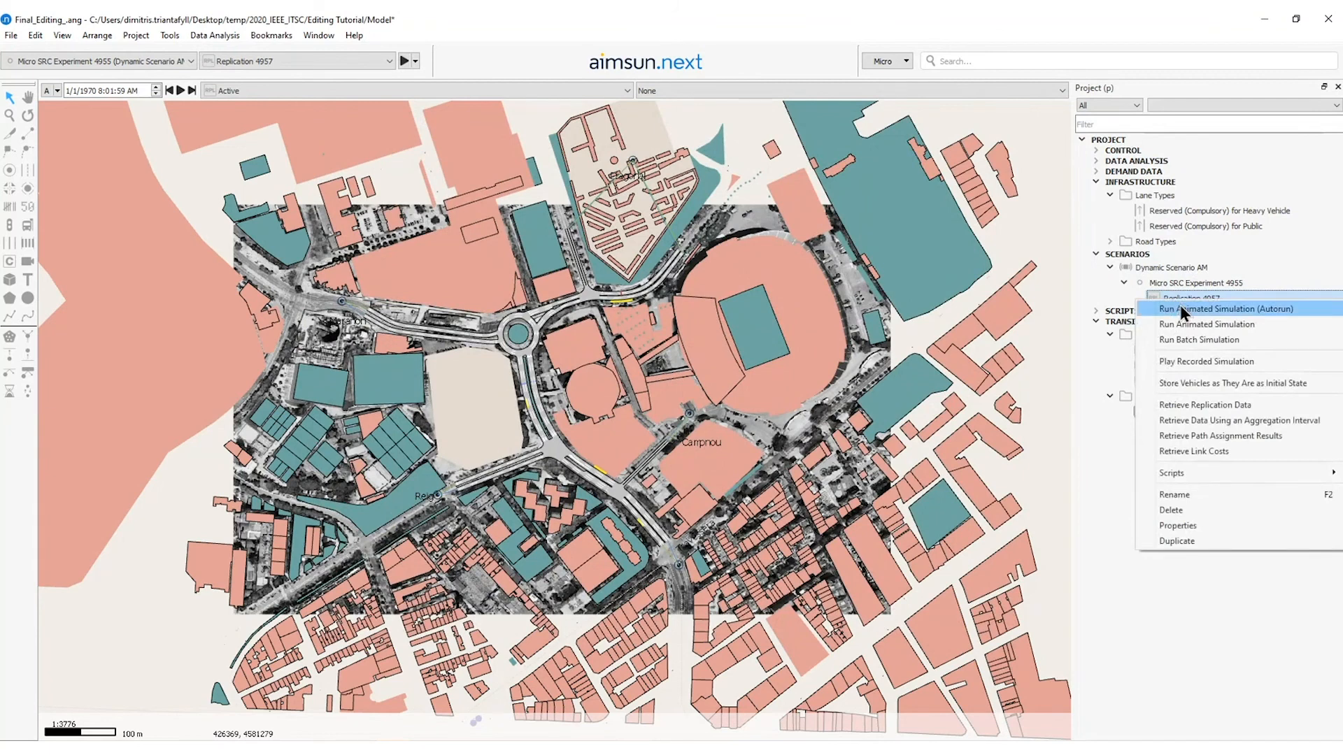
mouse_move(1195, 316)
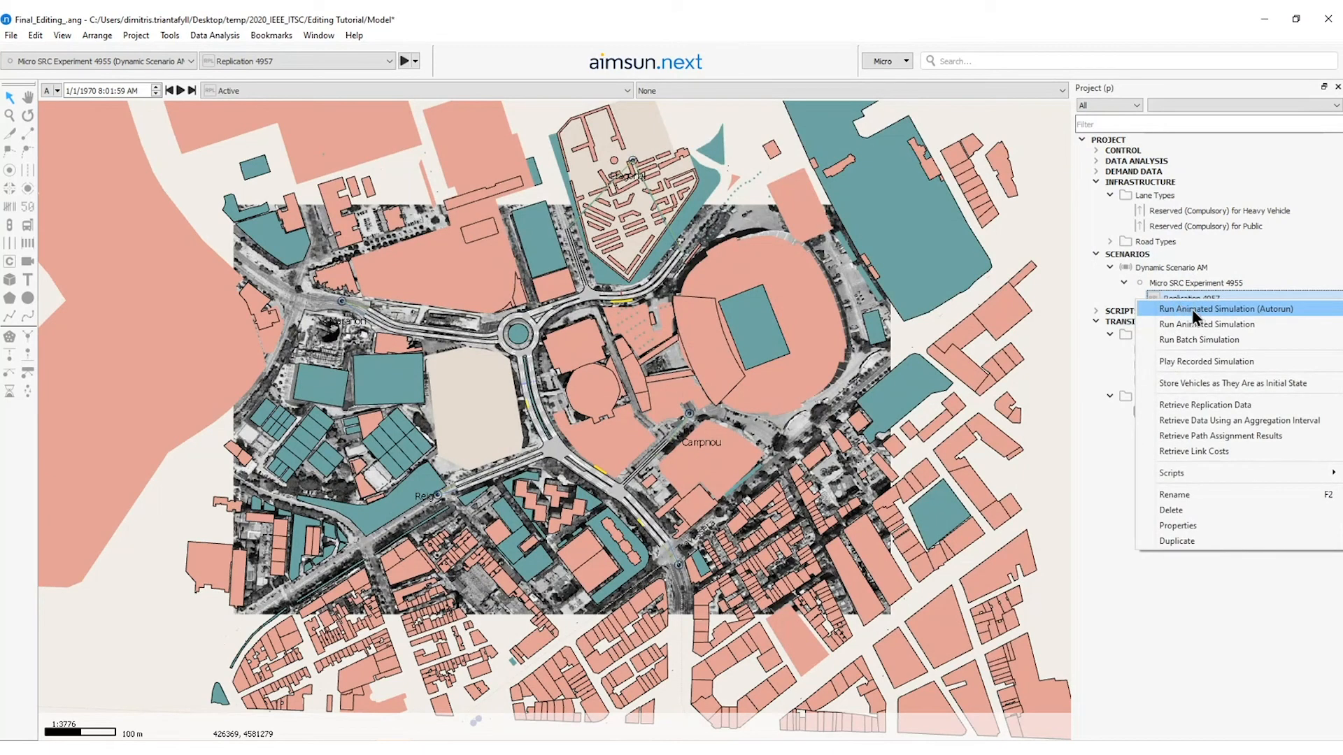
mouse_move(1208, 328)
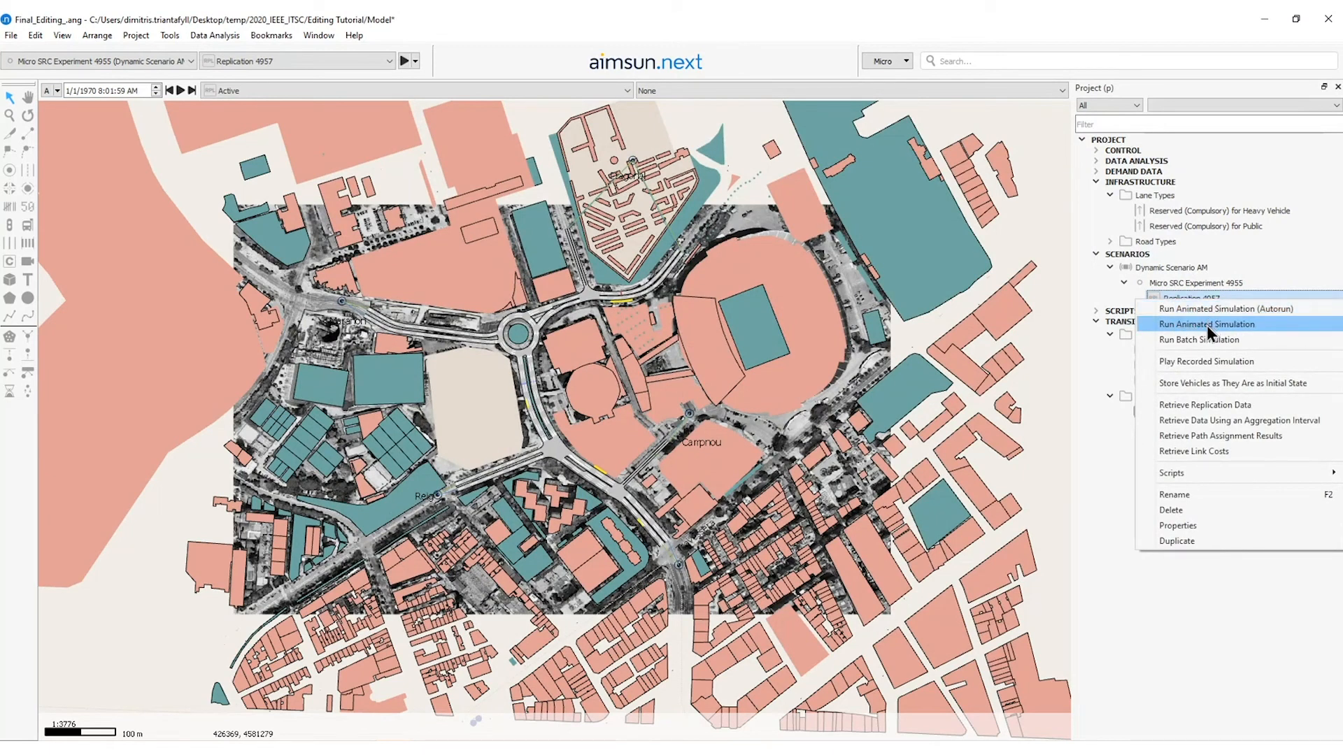
Launch Replication 4957 as an animated simulation and start playback.
click(1206, 324)
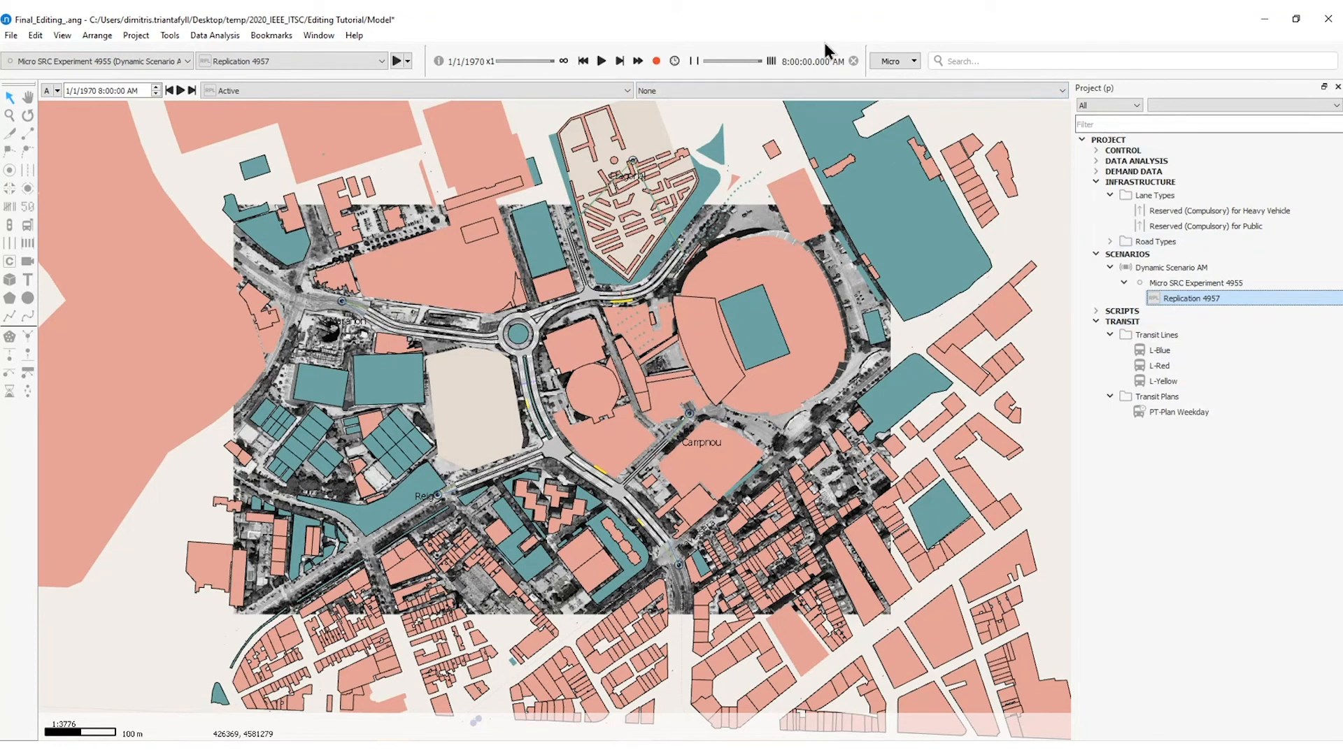
mouse_move(791, 76)
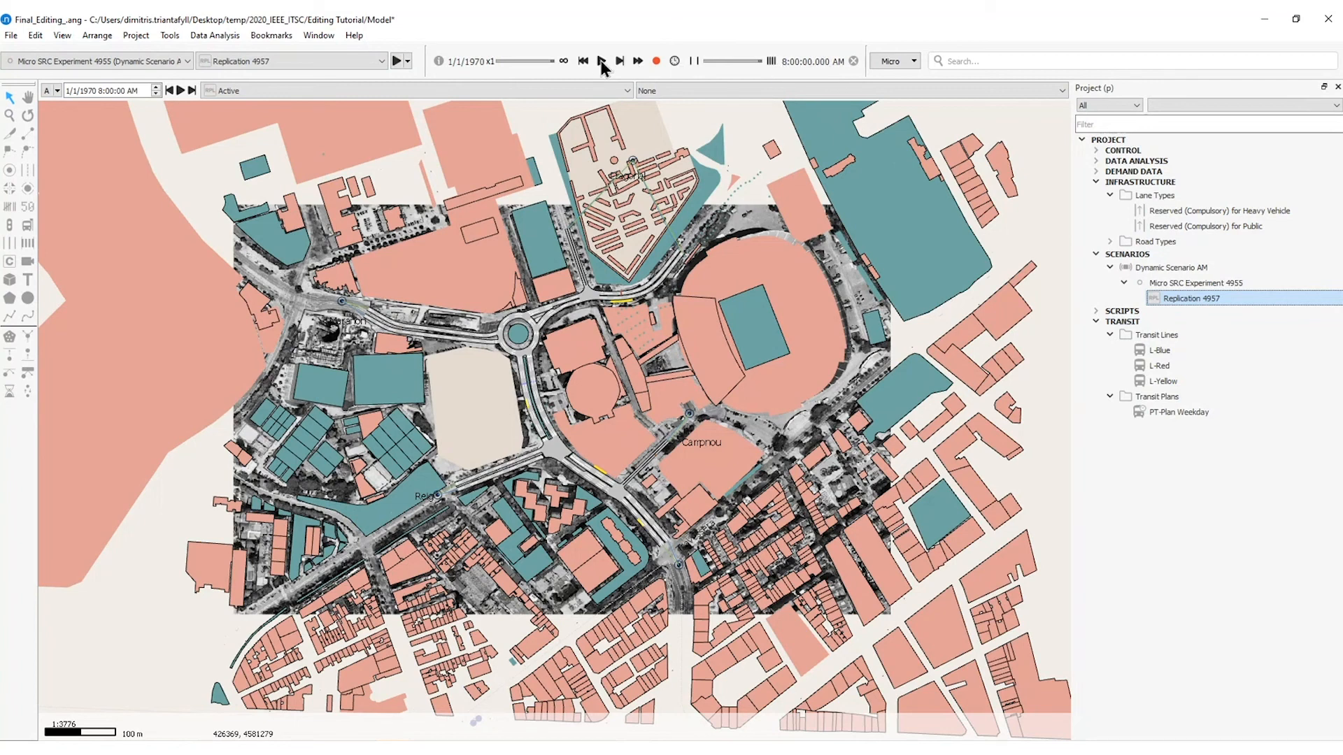
mouse_move(605, 61)
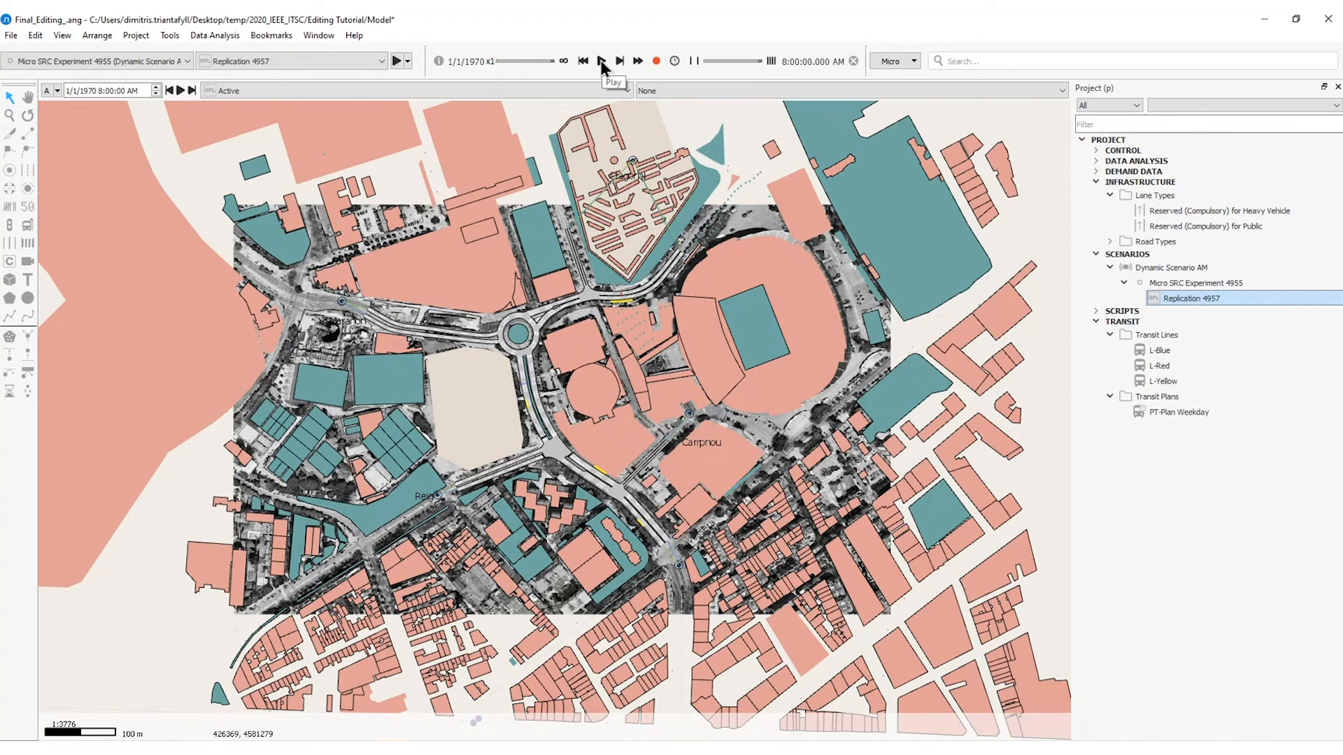
click(606, 60)
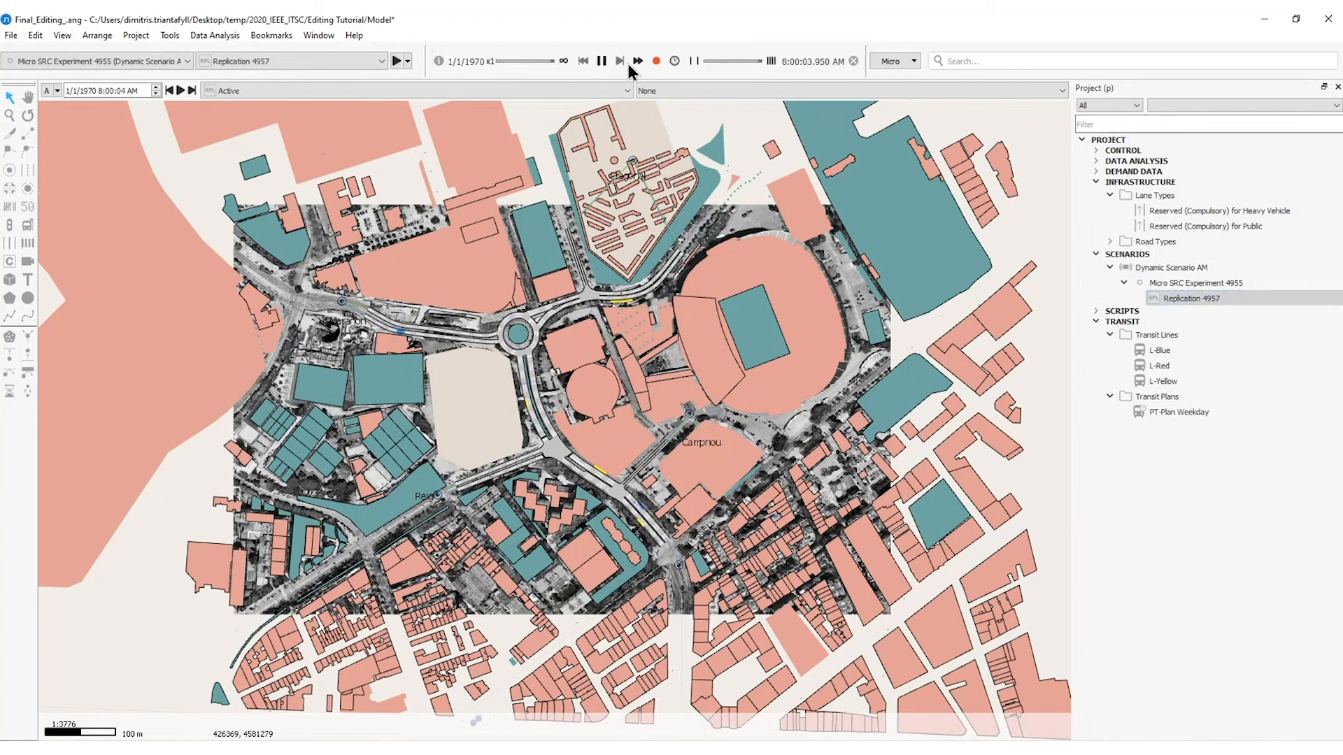